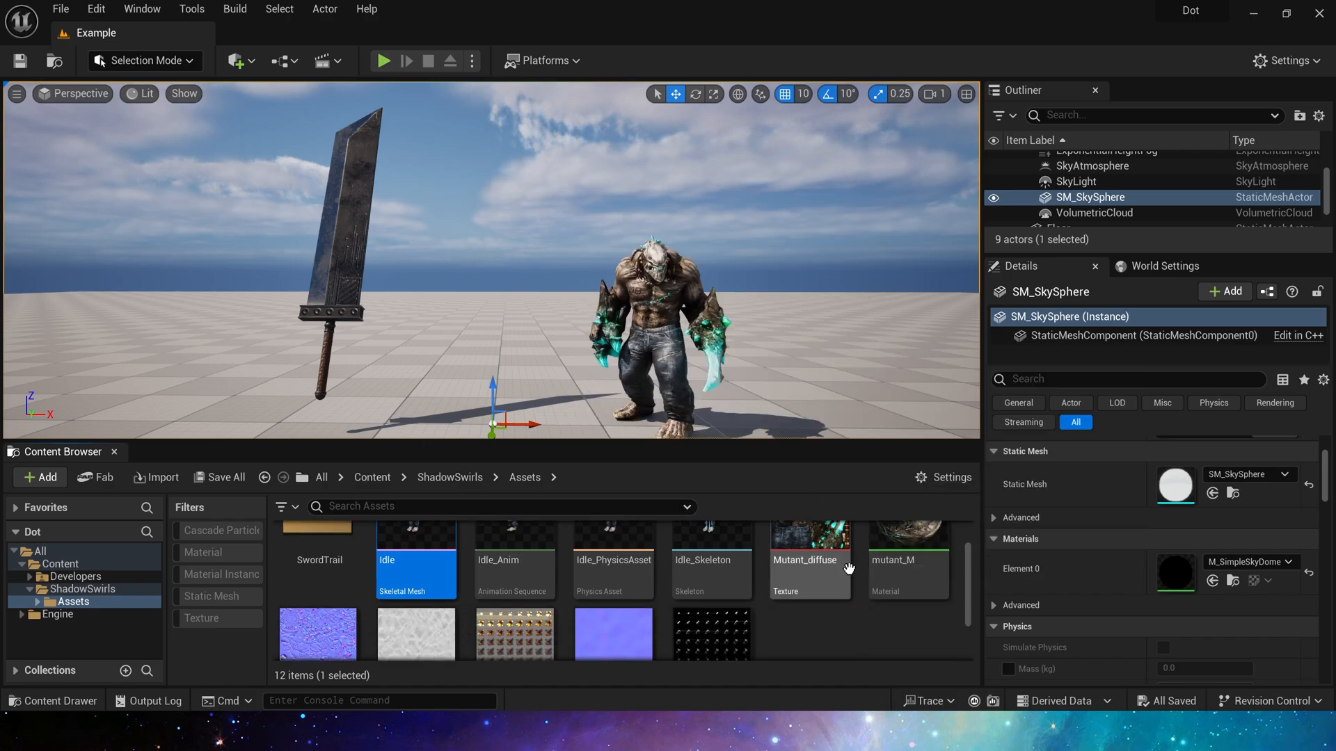
- Glance at the T_Caustic texture asset, then navigate up to the ShadowSwirls folder
scroll(down, 3)
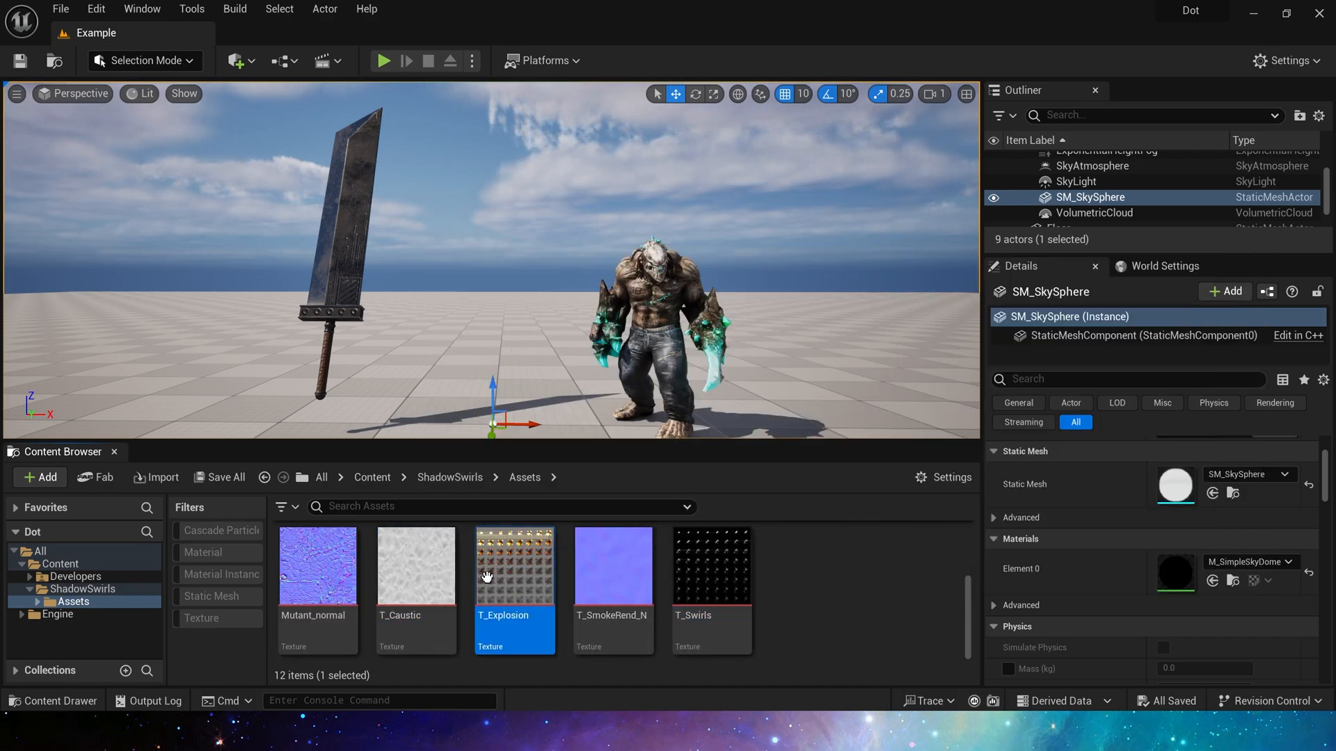
click(415, 565)
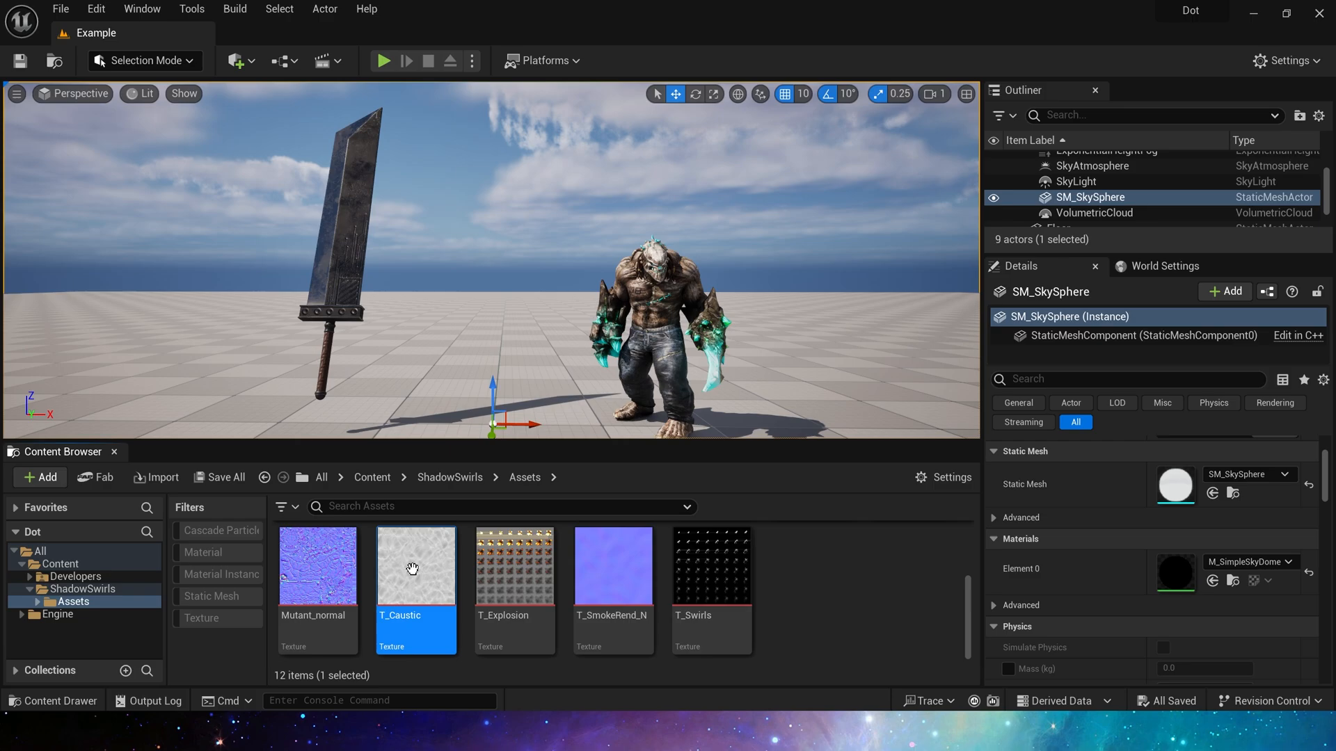
mouse_move(612, 566)
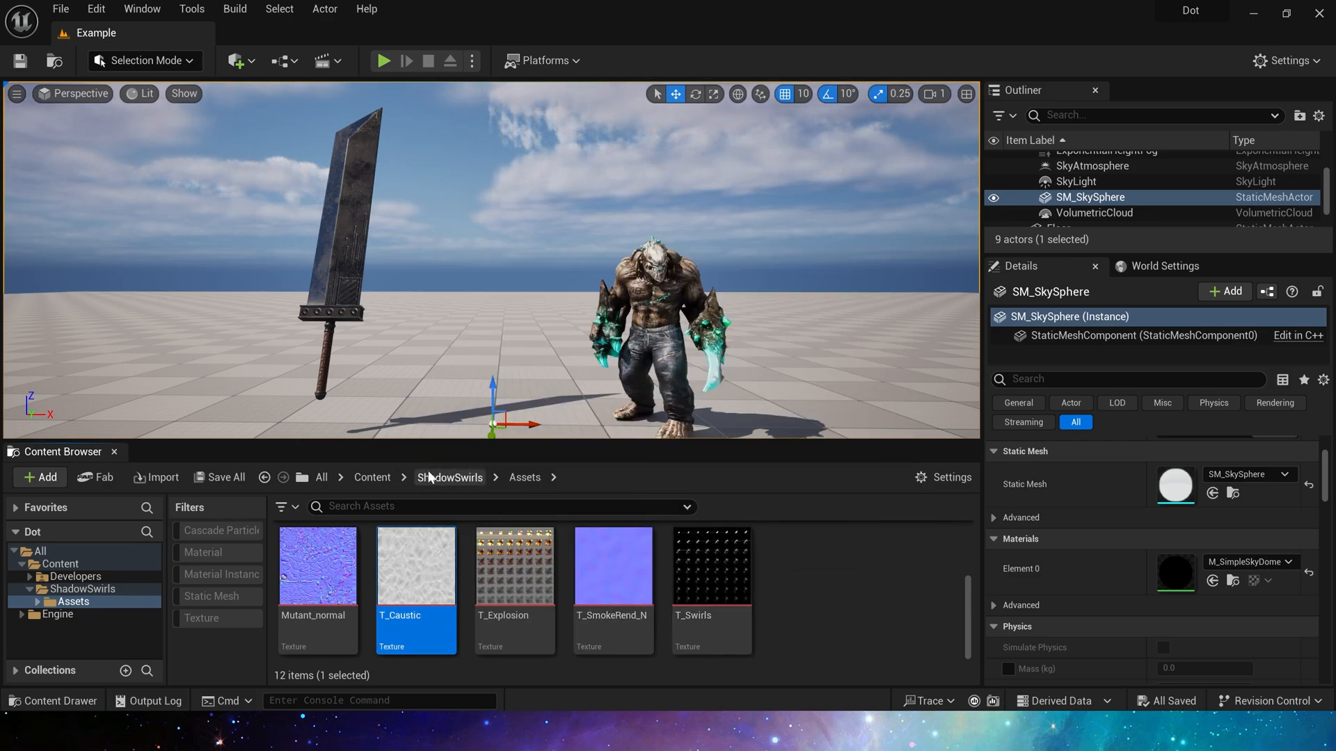
click(449, 478)
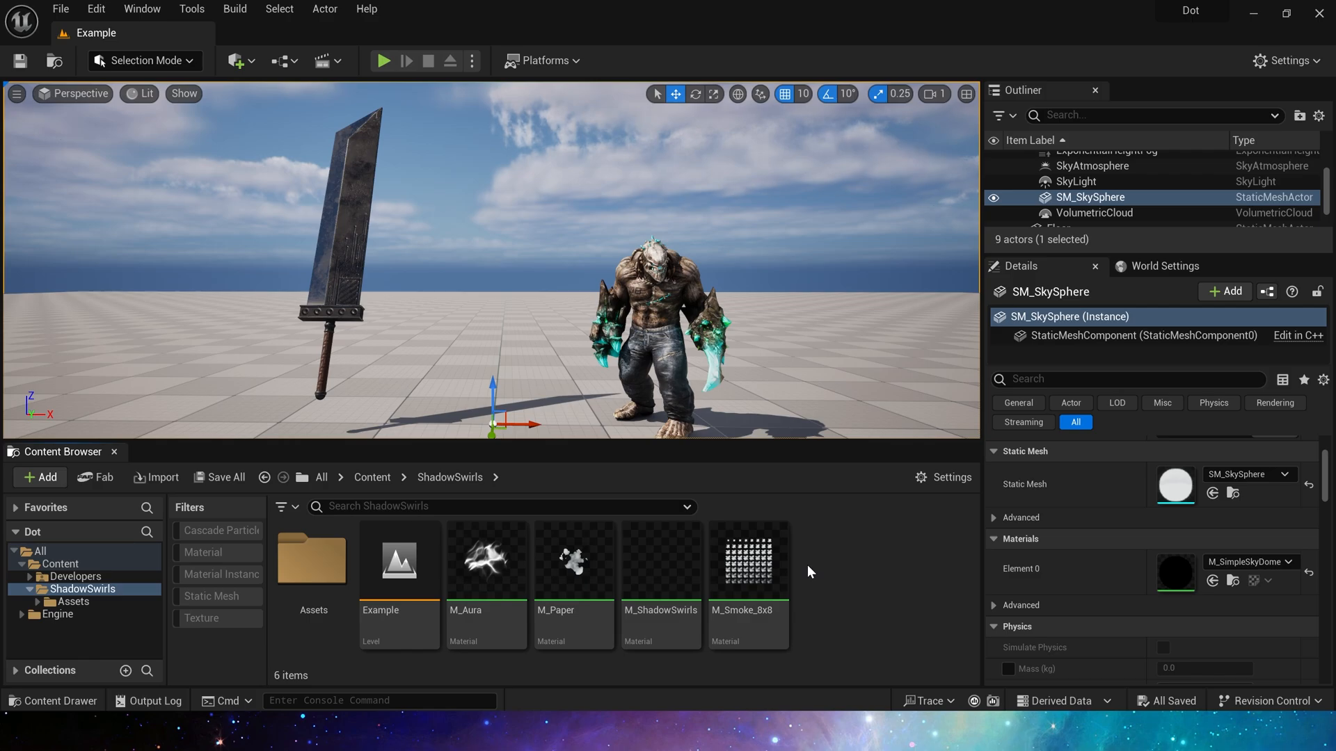
mouse_move(485, 561)
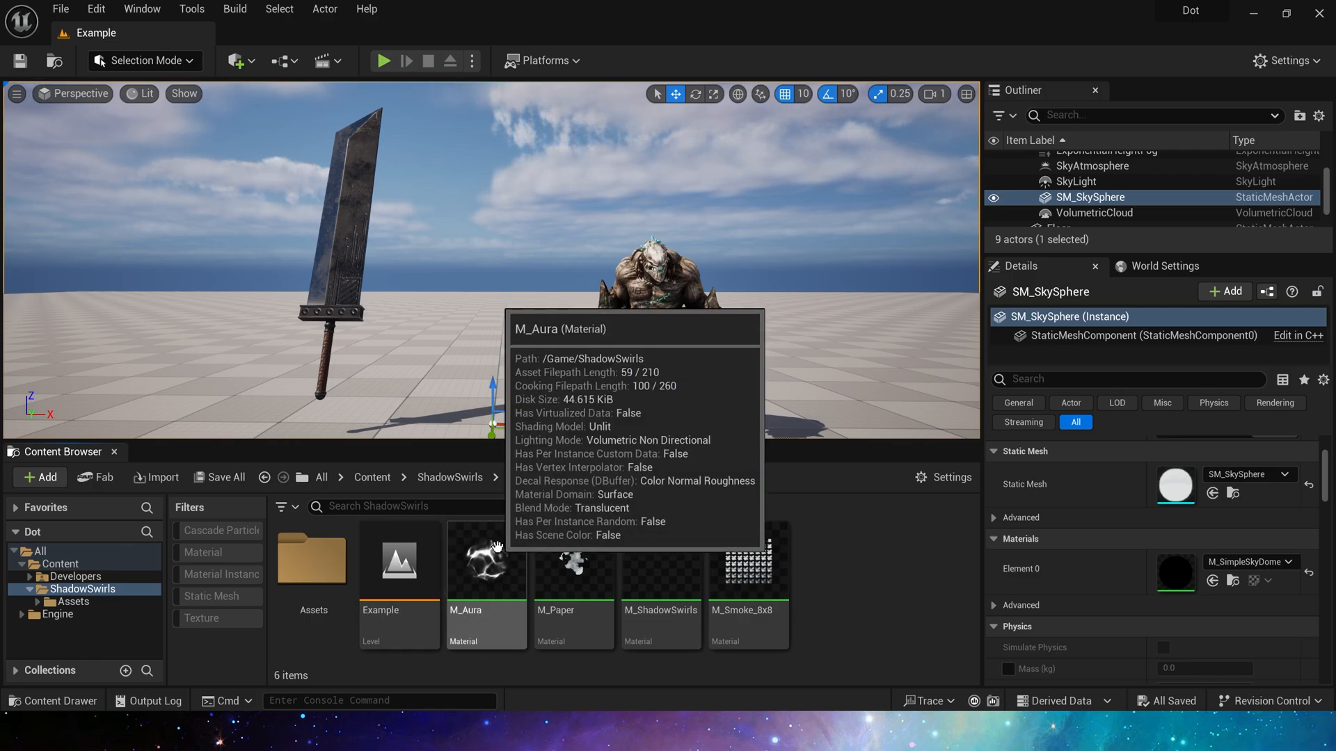
- Review the M_Aura material's node graph in the Material Editor
double_click(485, 561)
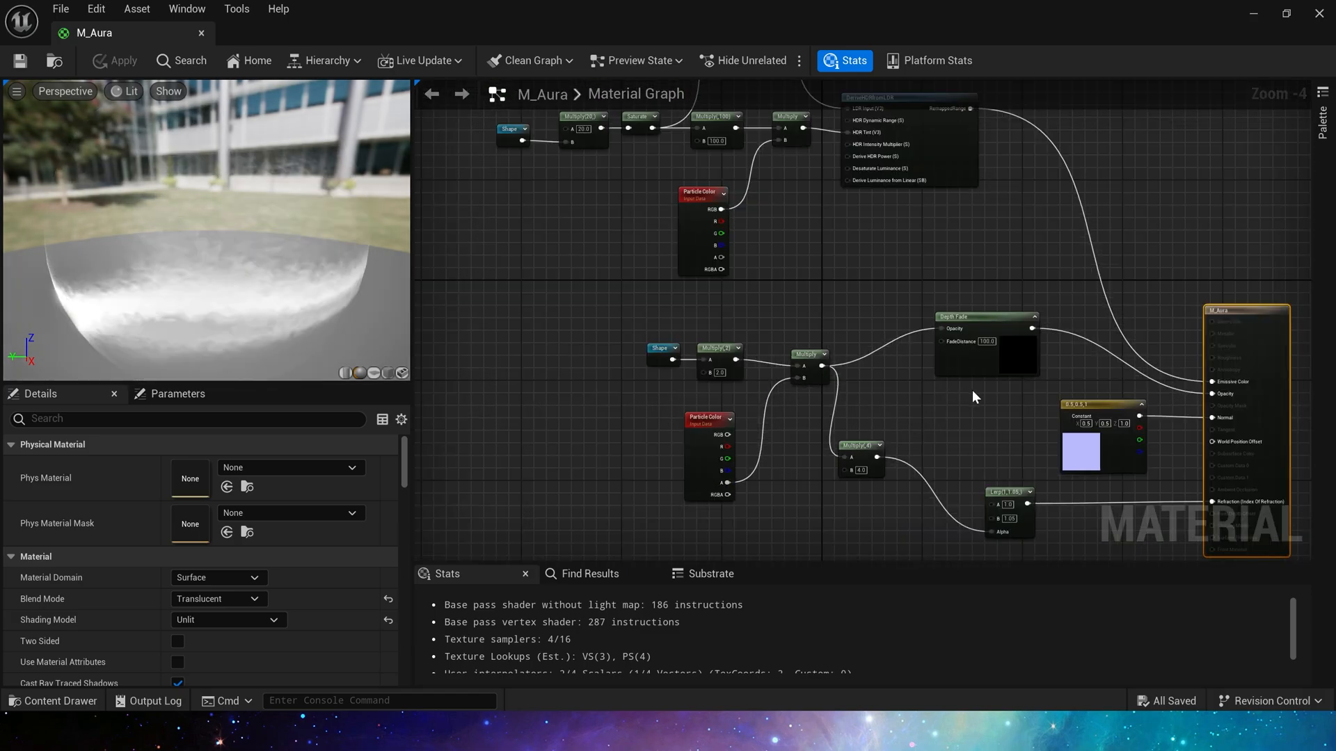
scroll(down, 3)
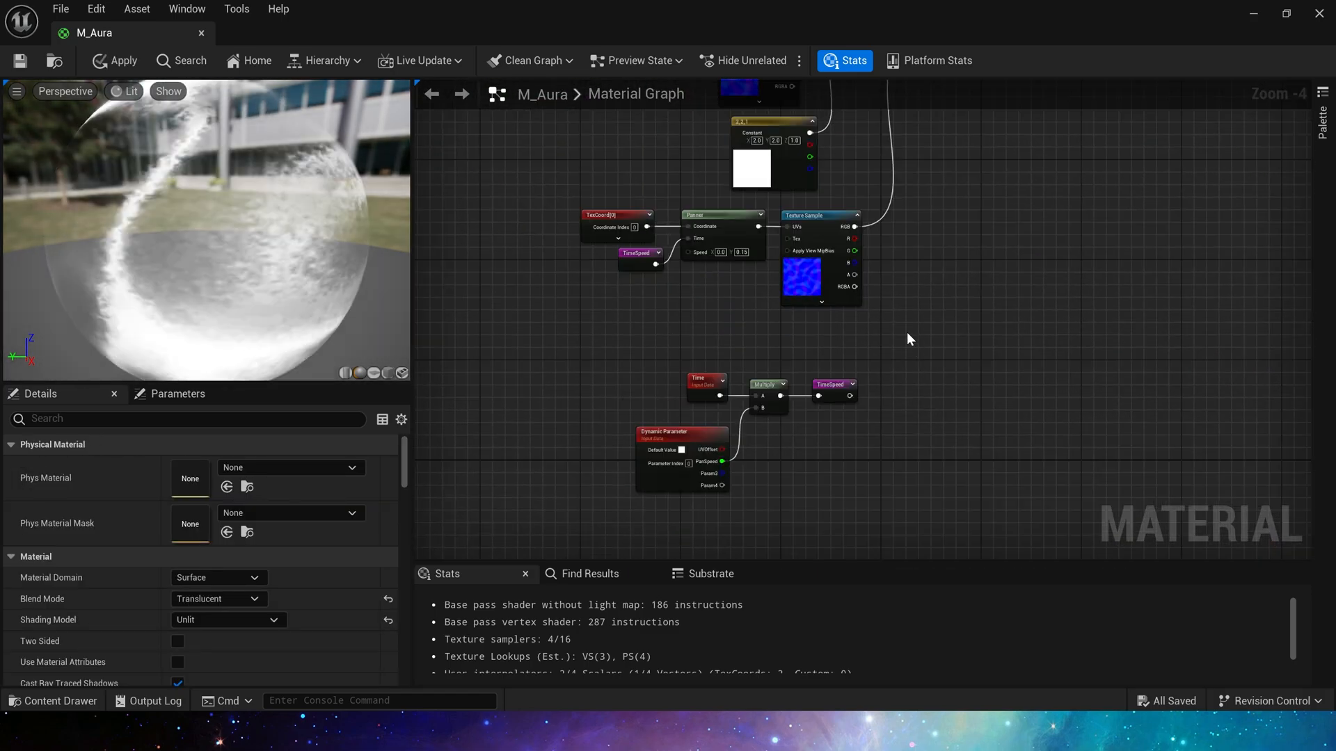
scroll(down, 3)
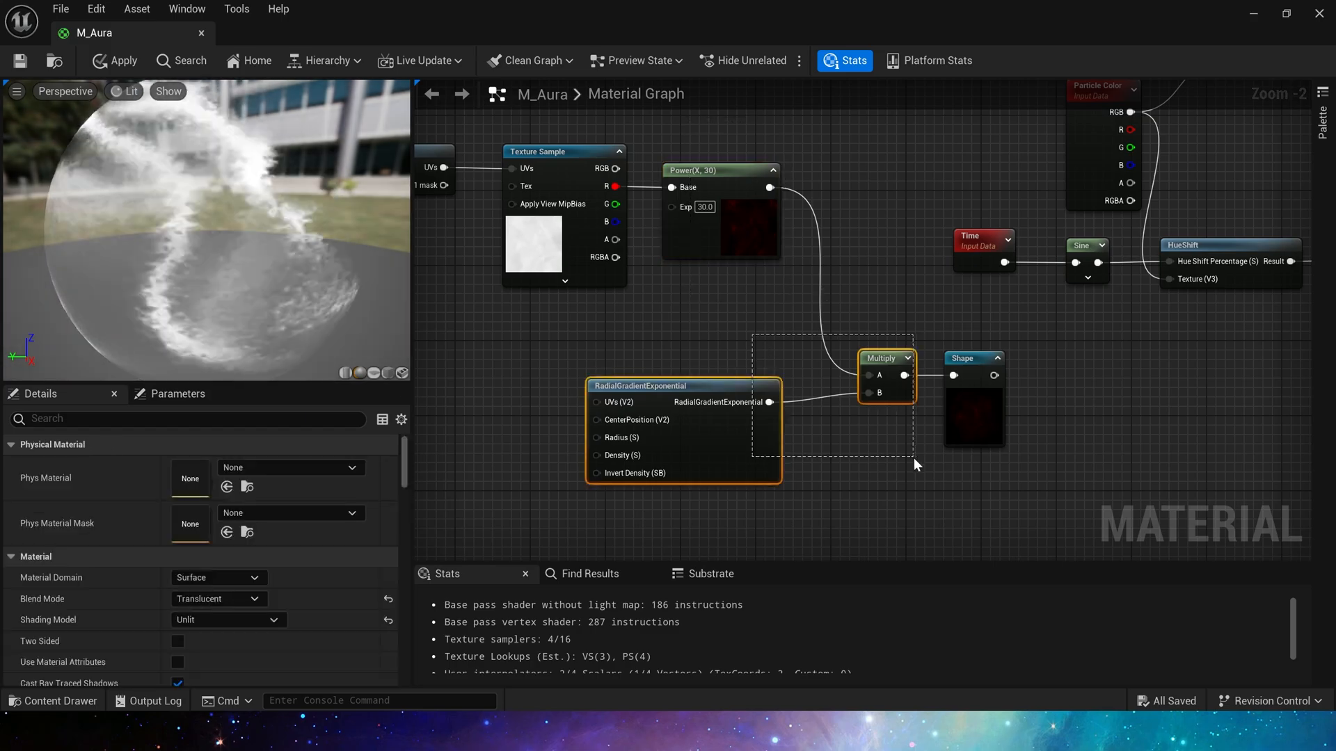
scroll(down, 3)
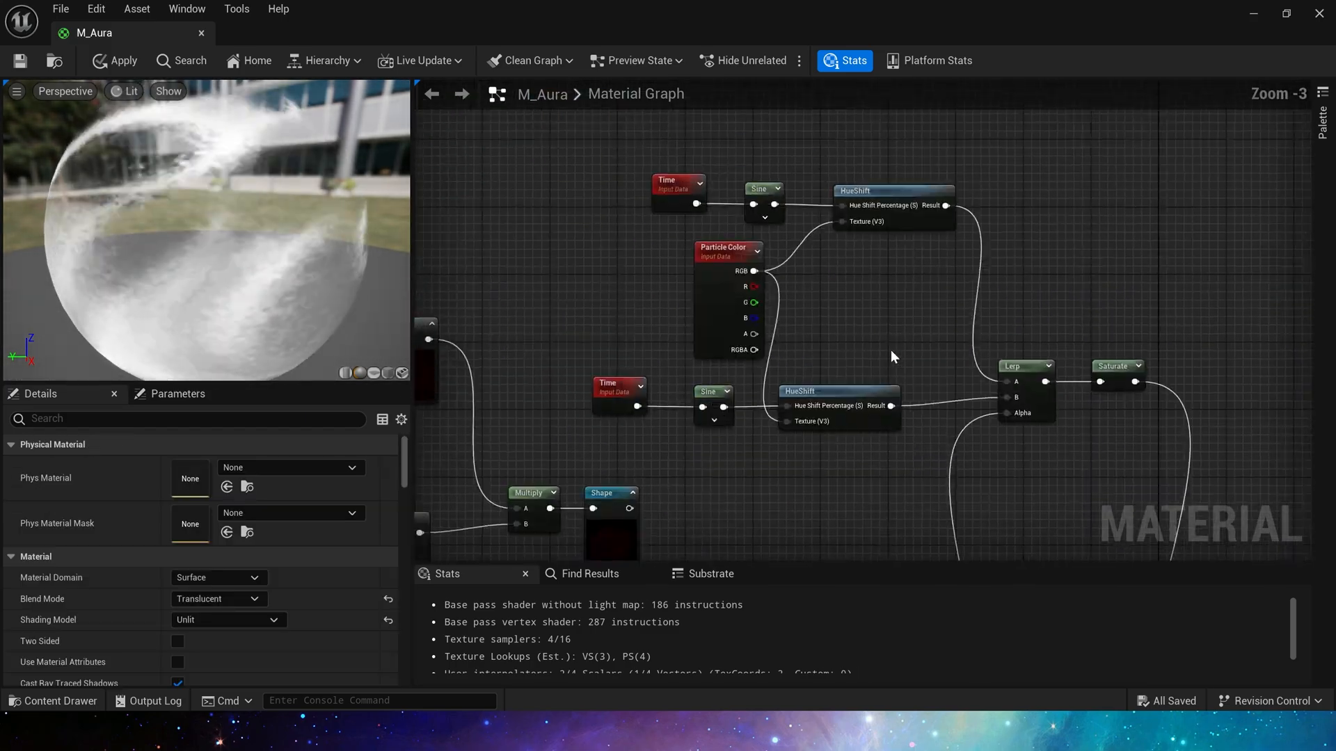
scroll(down, 3)
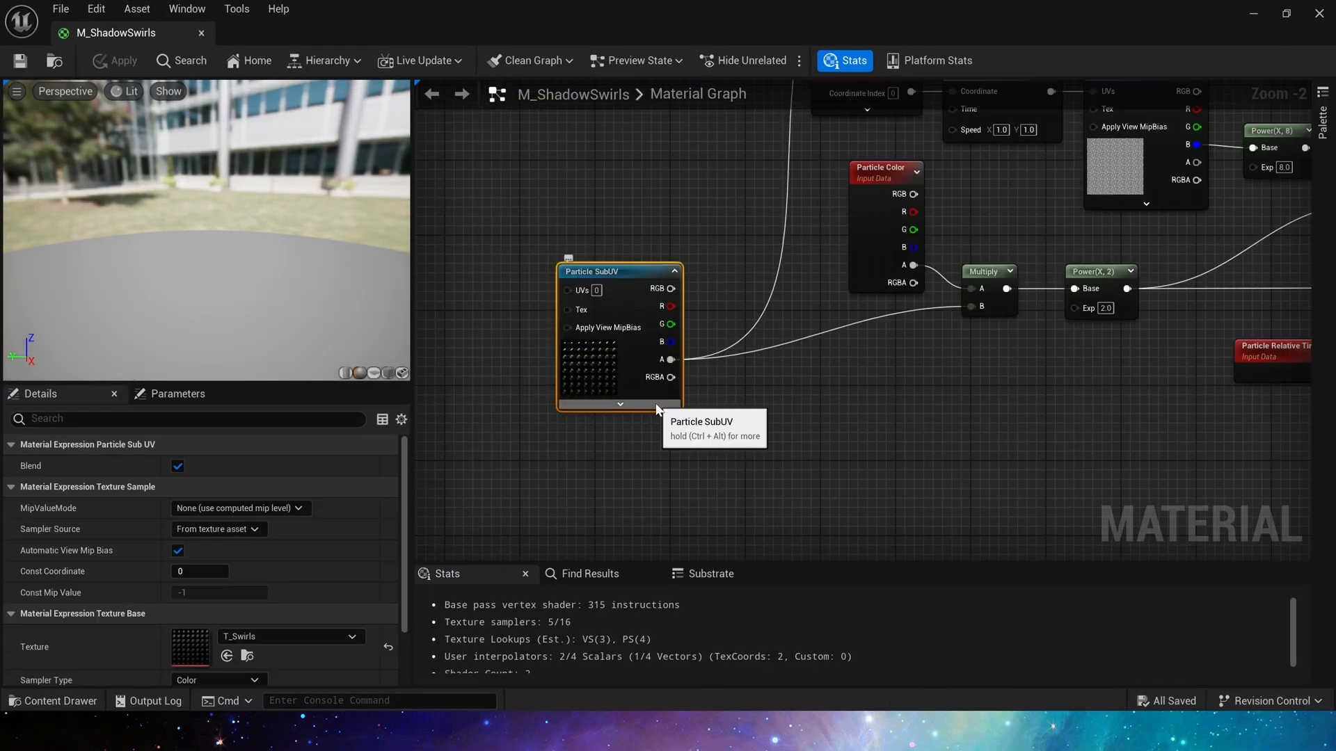
- Inspect the T_Swirls flipbook texture, then bring up the M_Smoke_8x8 material graph
double_click(189, 647)
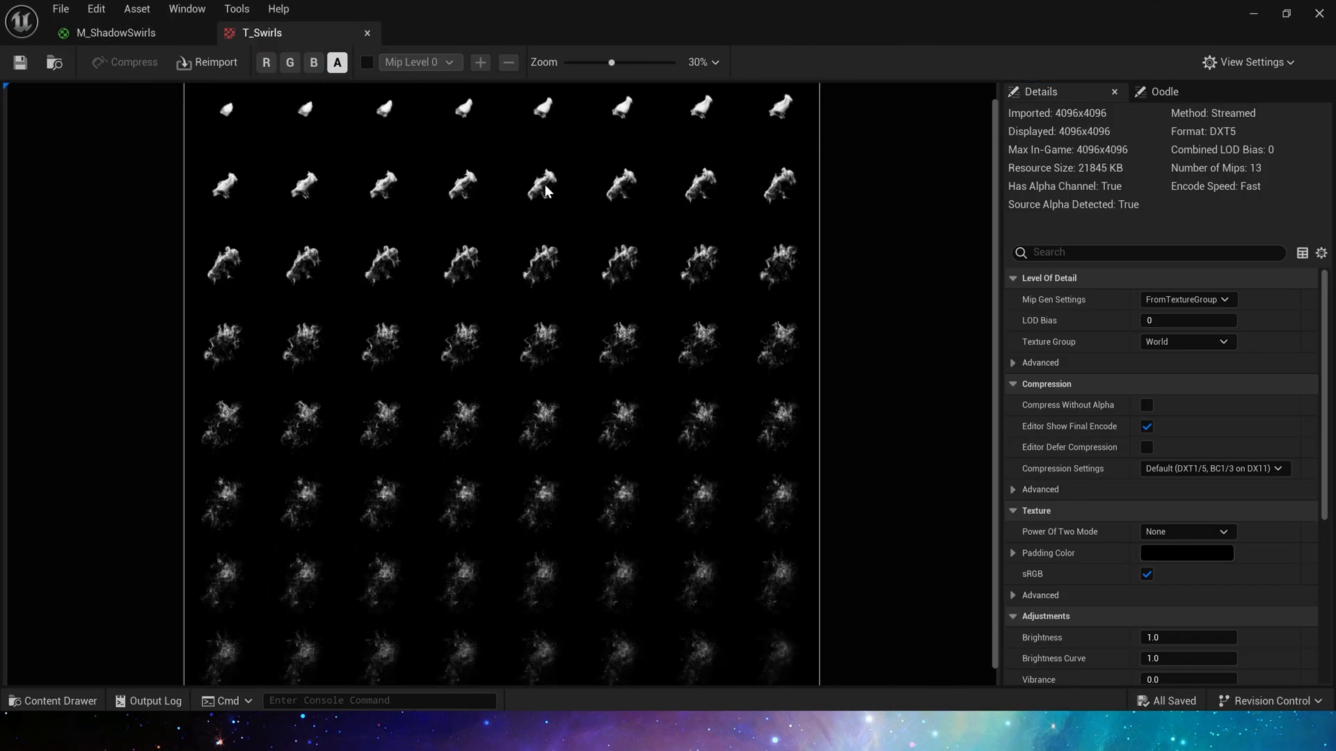
click(116, 32)
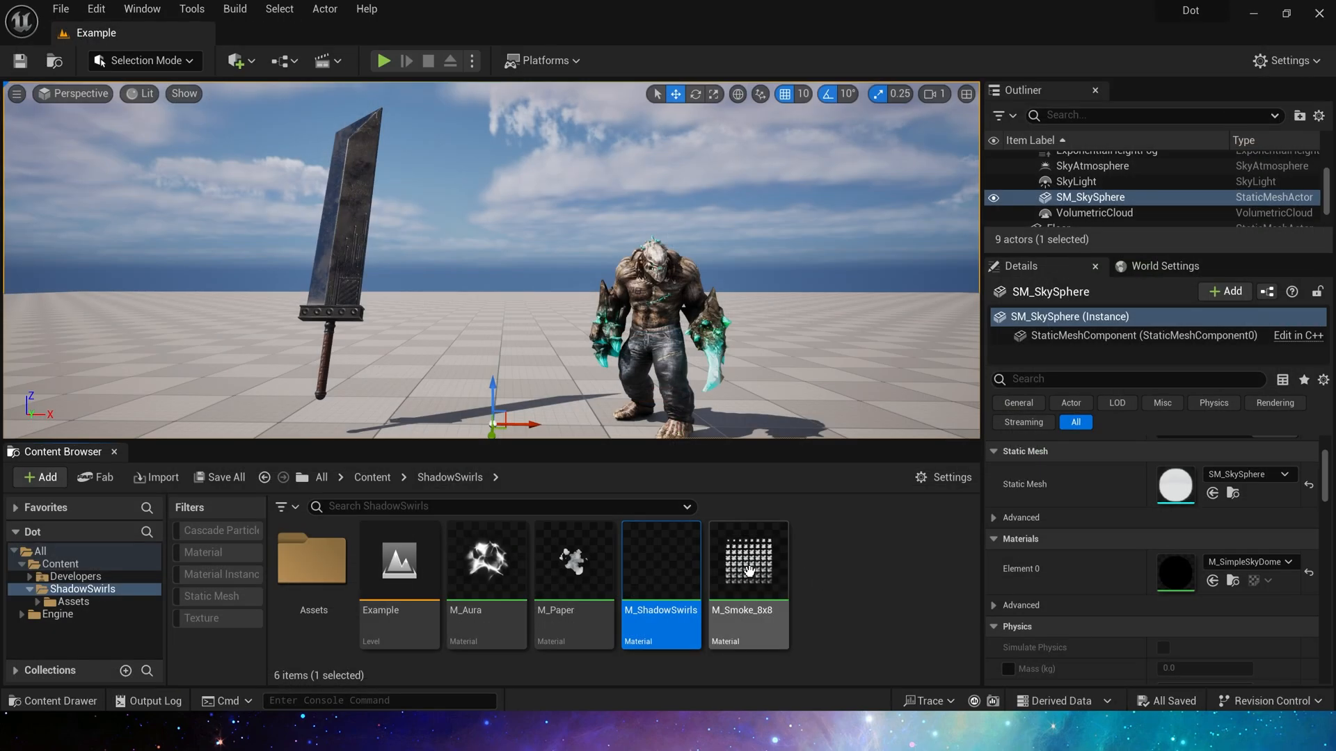
double_click(746, 561)
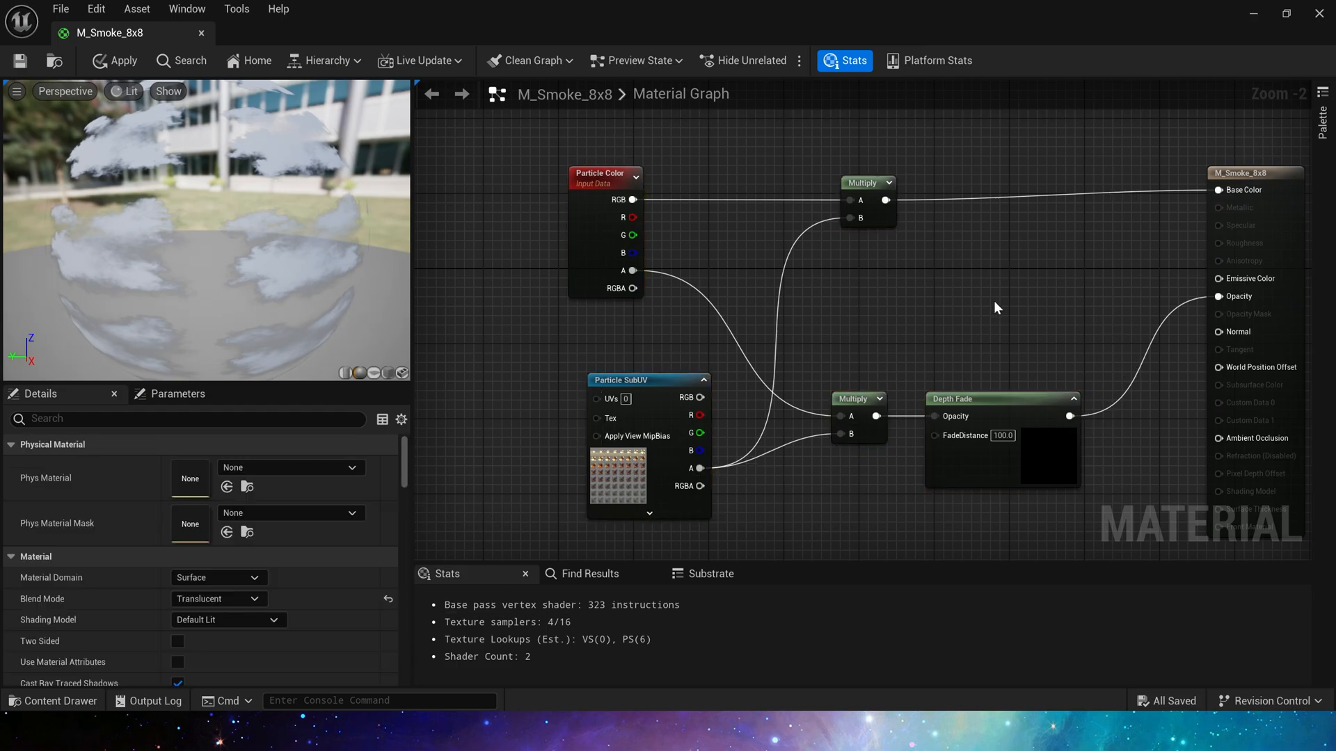
mouse_move(594, 210)
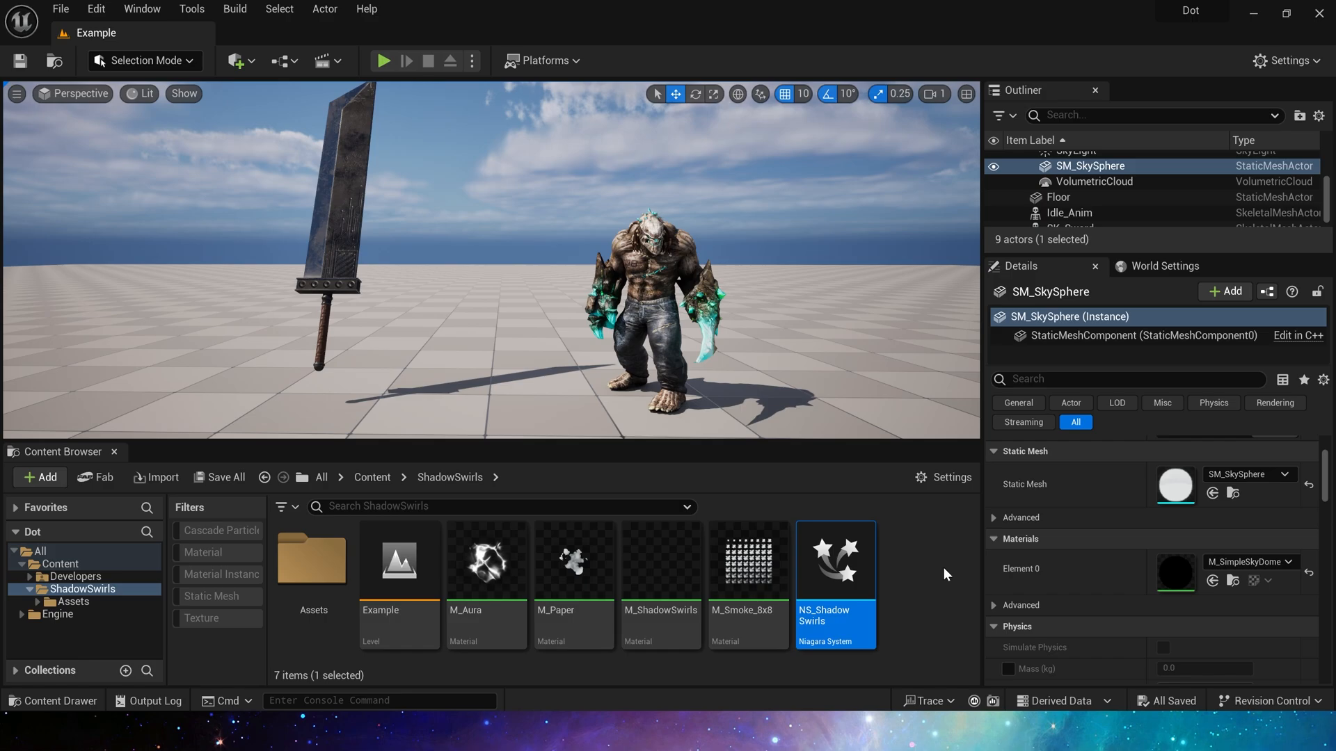
- Review the Flash emitter's spawn rate, initialize particle, rotation mode and skeletal mesh location in NS_ShadowSwirls
double_click(835, 559)
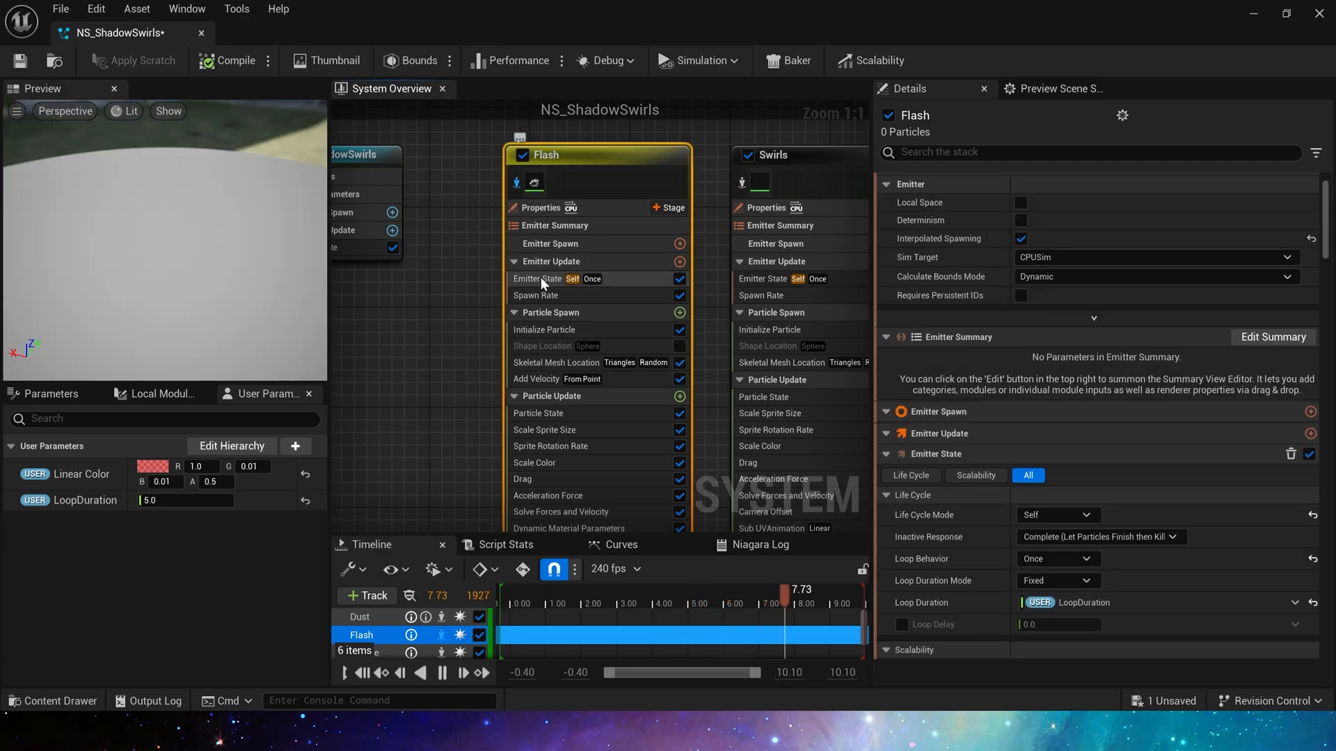
click(537, 279)
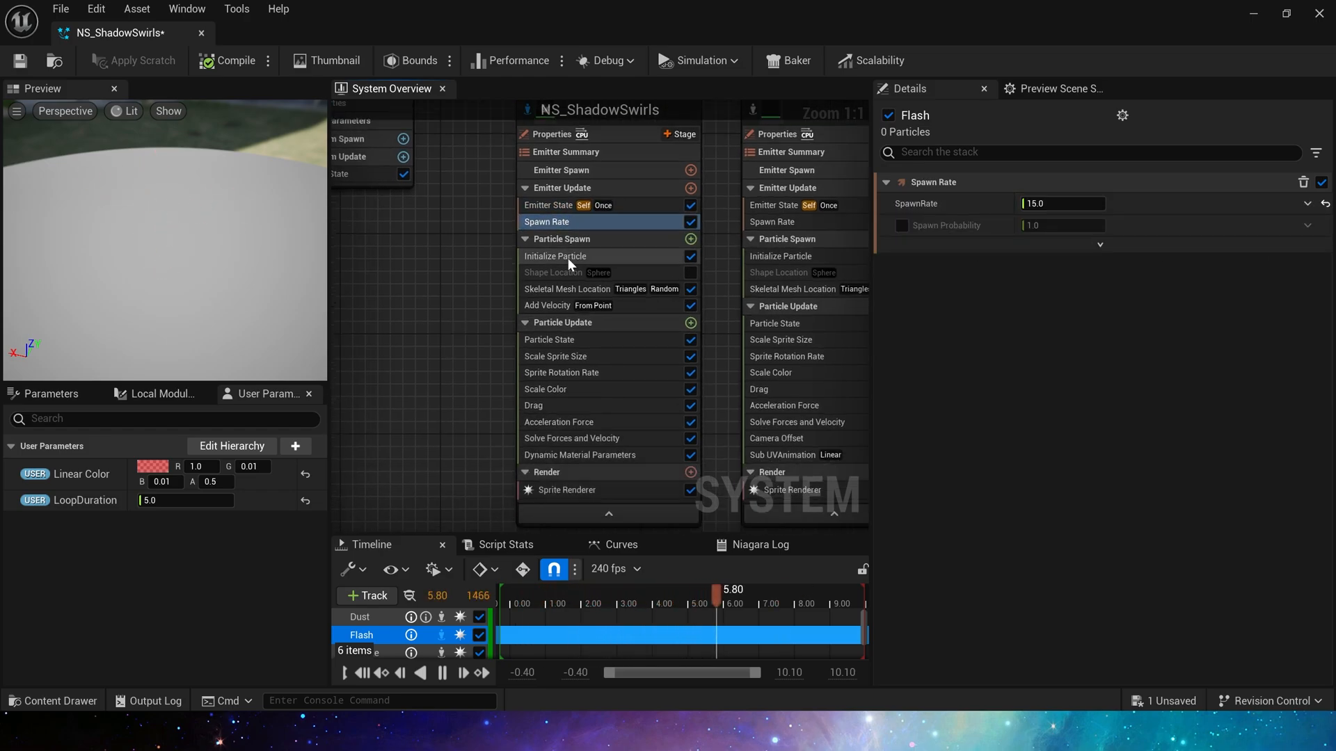
click(556, 256)
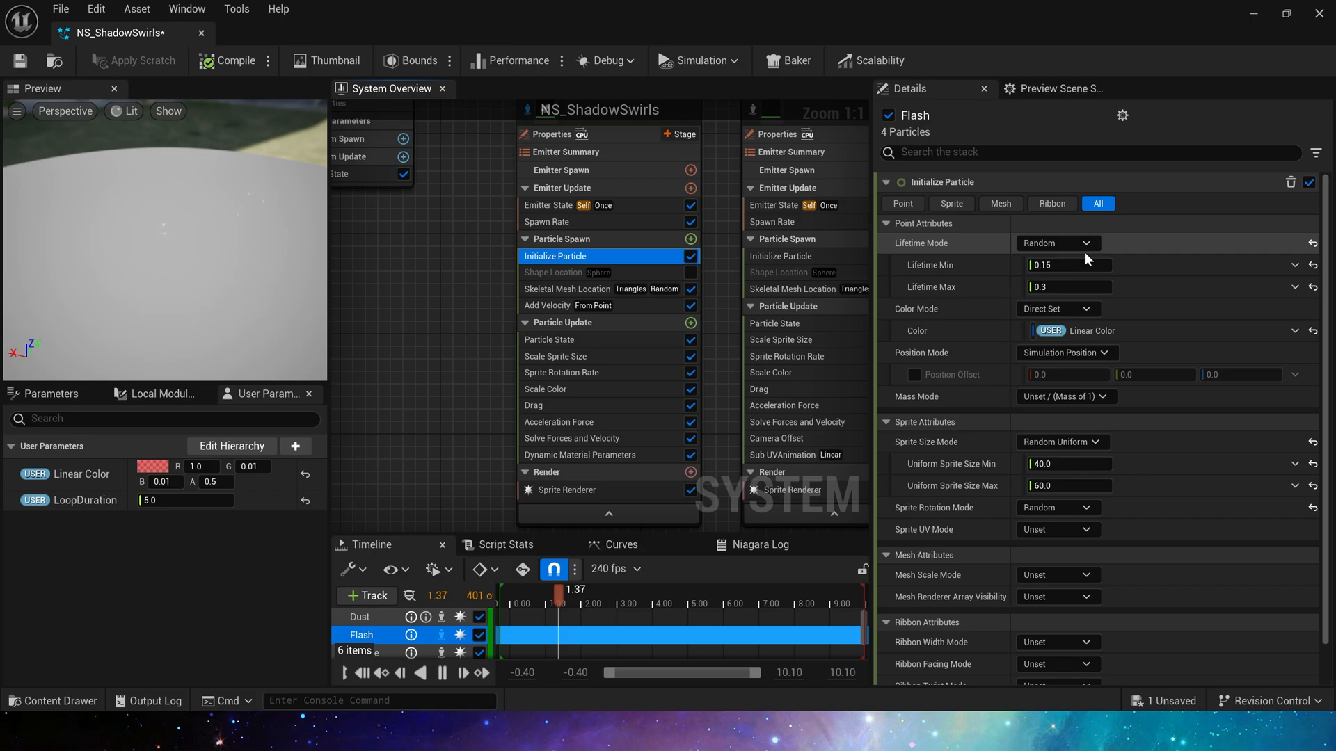
mouse_move(1005, 316)
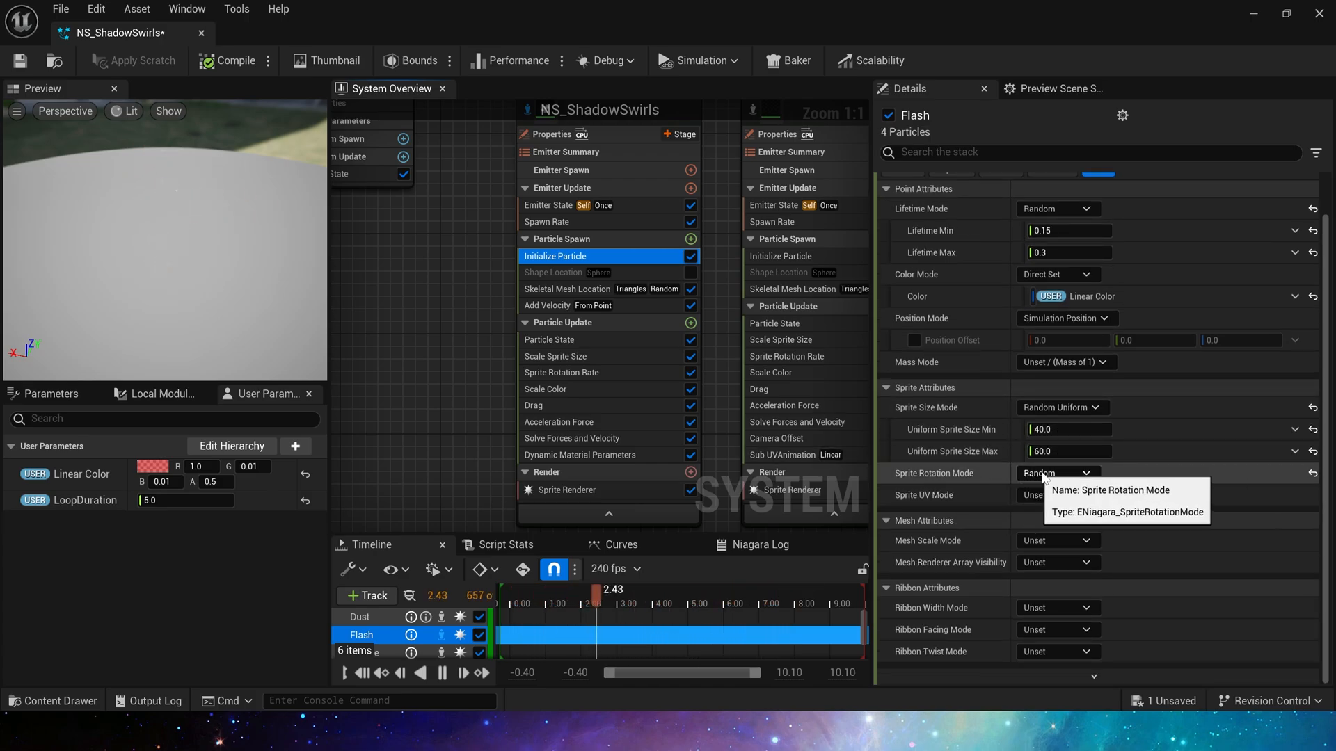
click(566, 289)
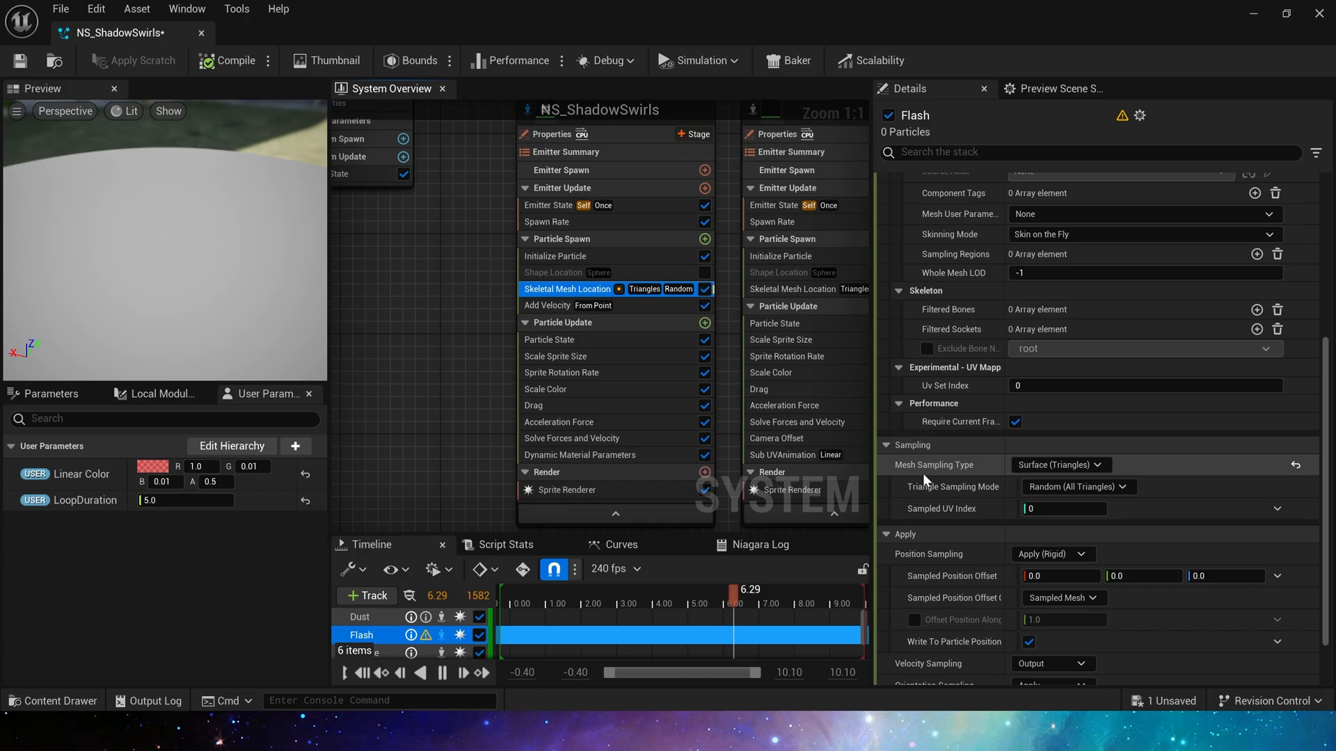
click(1059, 464)
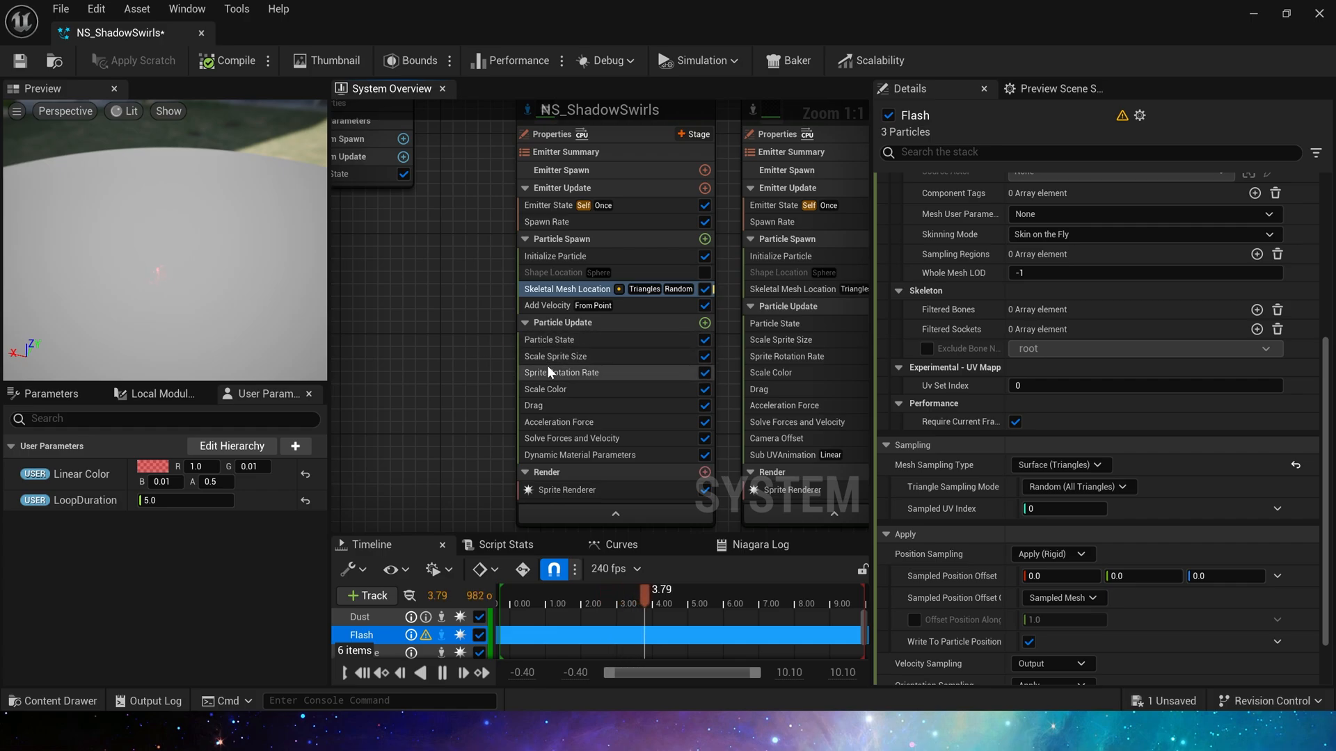
- Review the Flash emitter's add velocity, sprite size curve, rotation rate and colour curves
click(549, 305)
text(Velocity Mode)
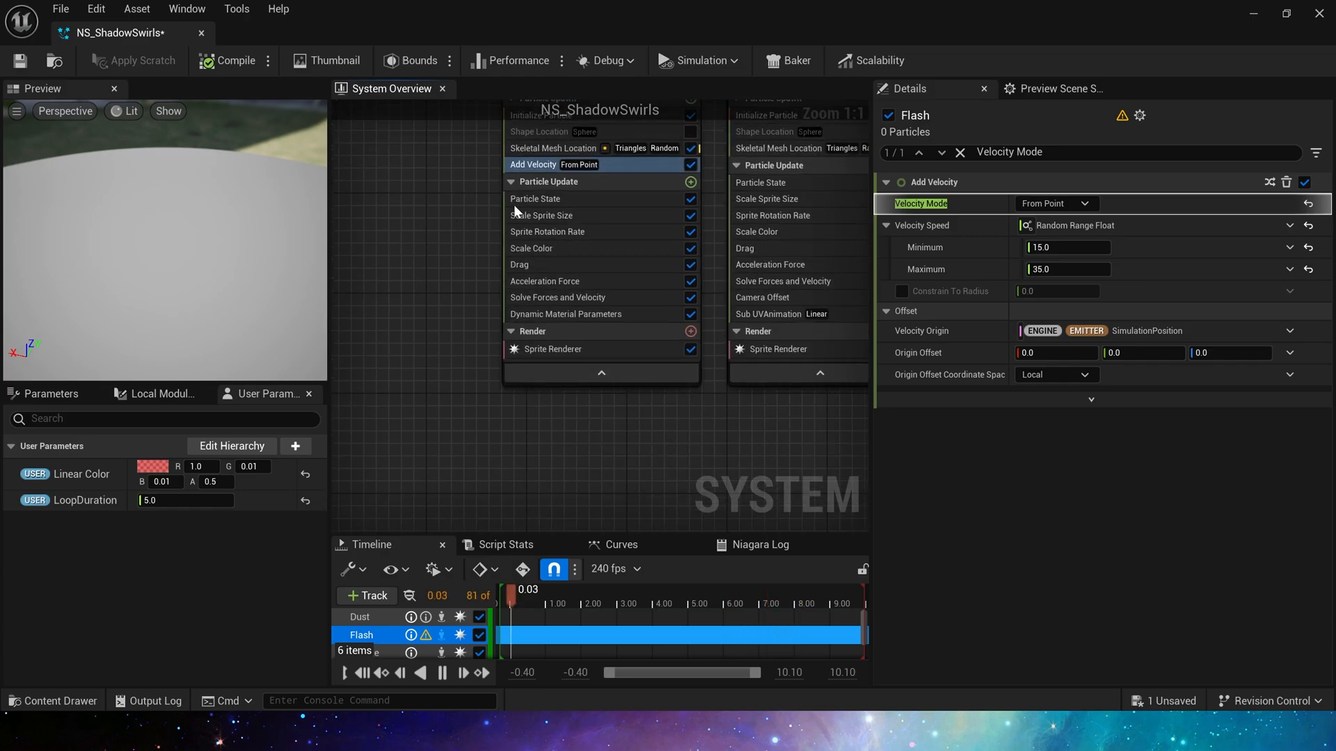
click(542, 214)
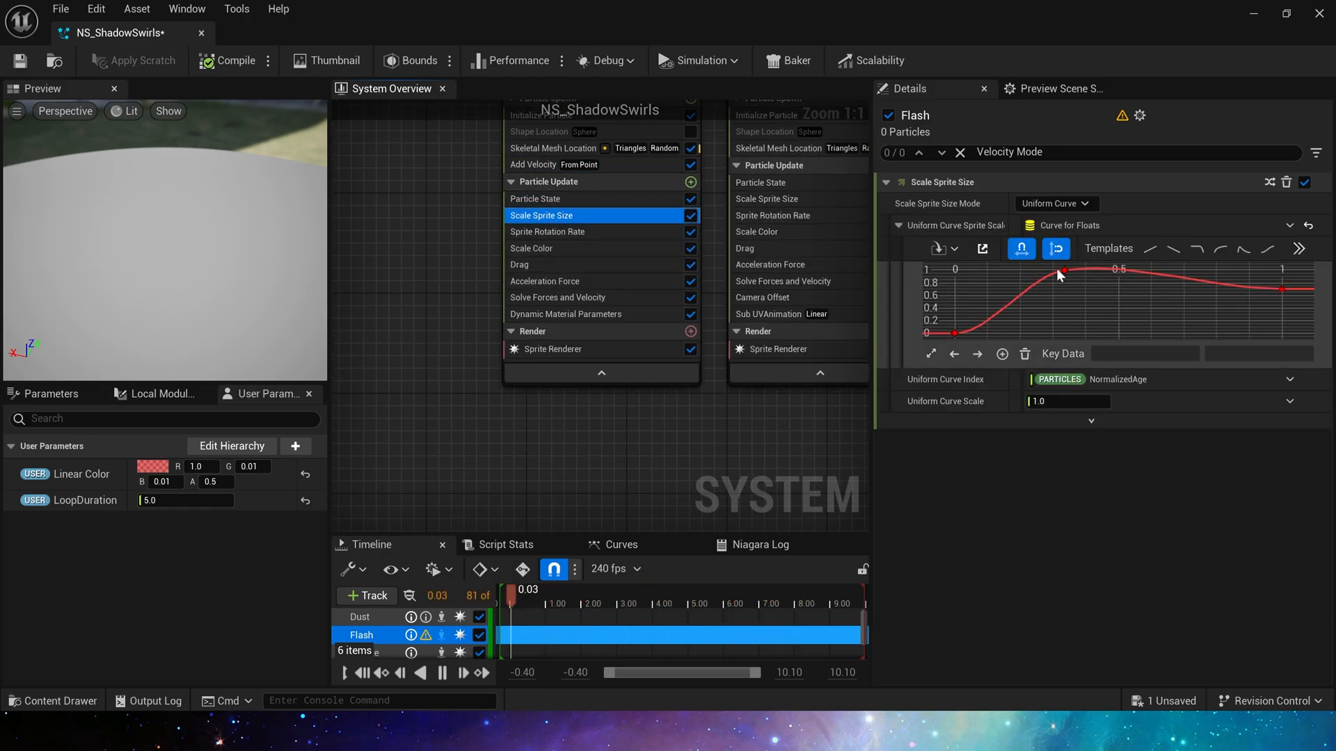
click(547, 231)
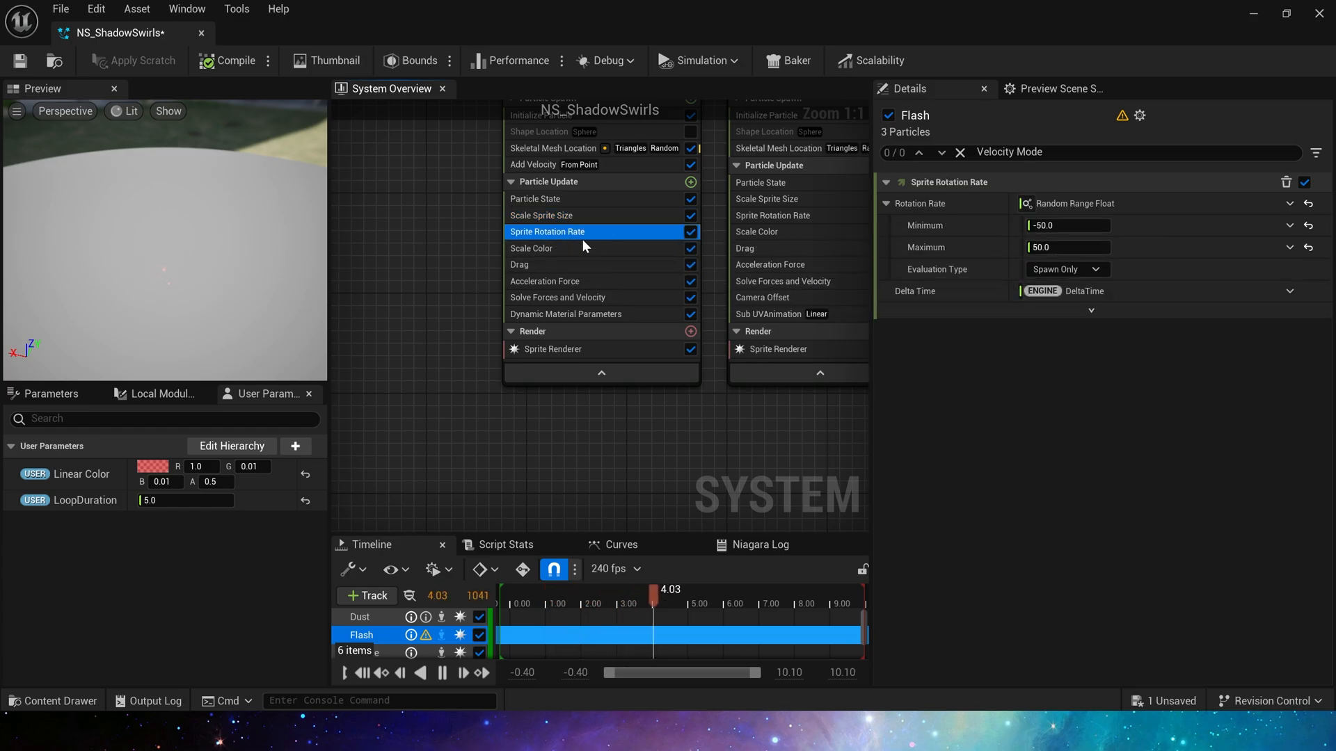
click(532, 248)
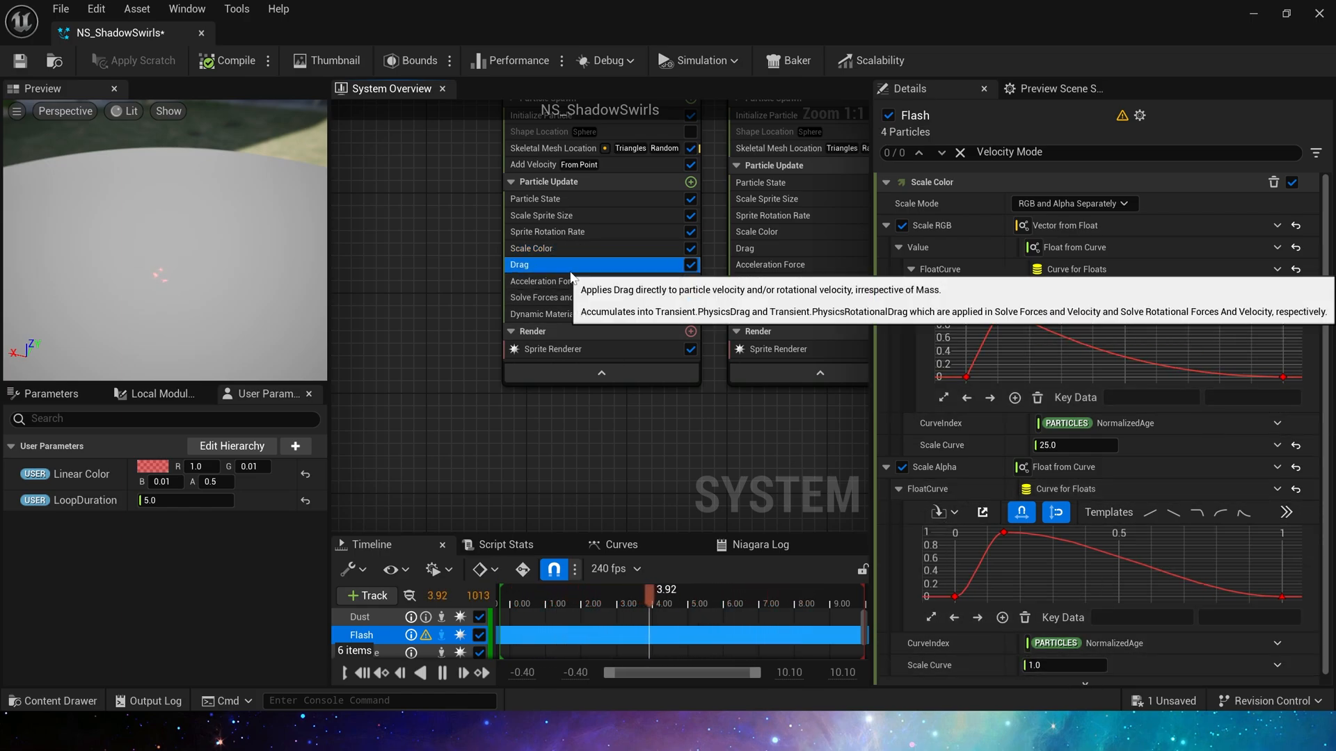
- Review the Flash emitter's acceleration force, drag and dynamic material parameters, scrubbing the preview
click(544, 281)
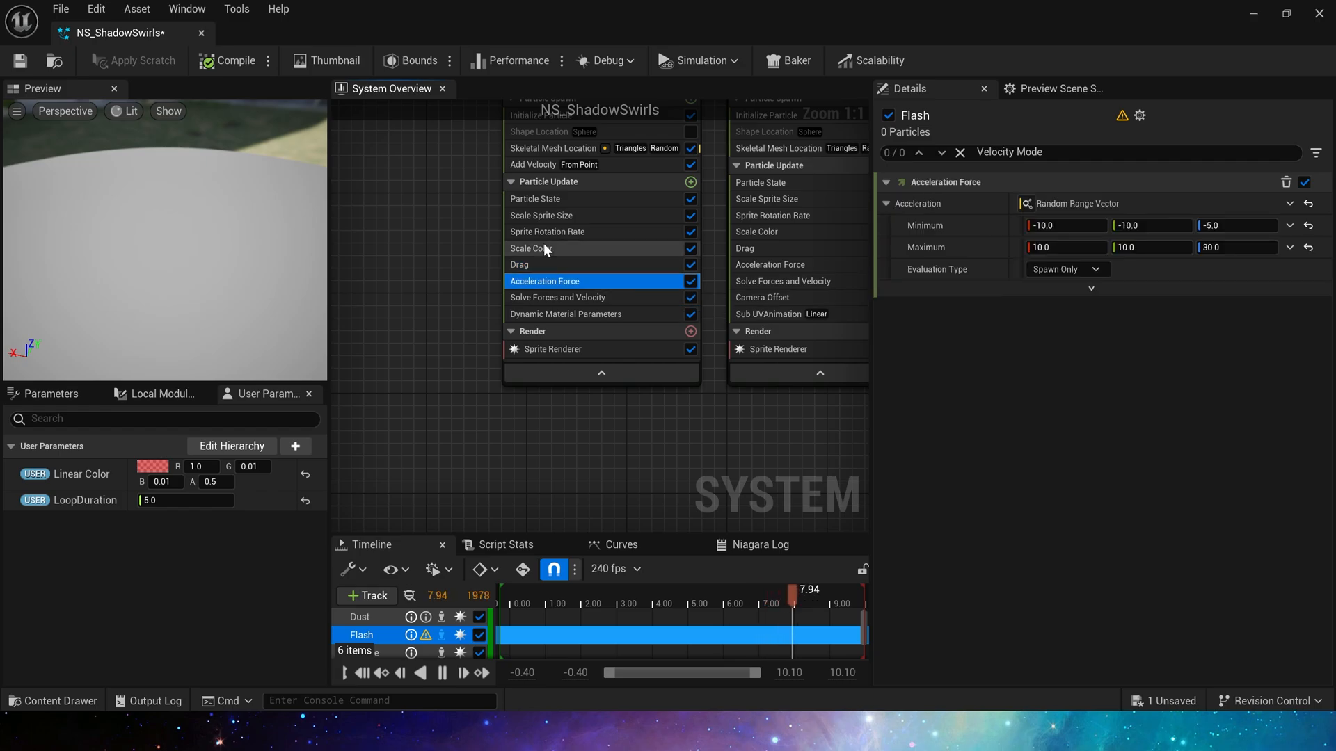
click(519, 264)
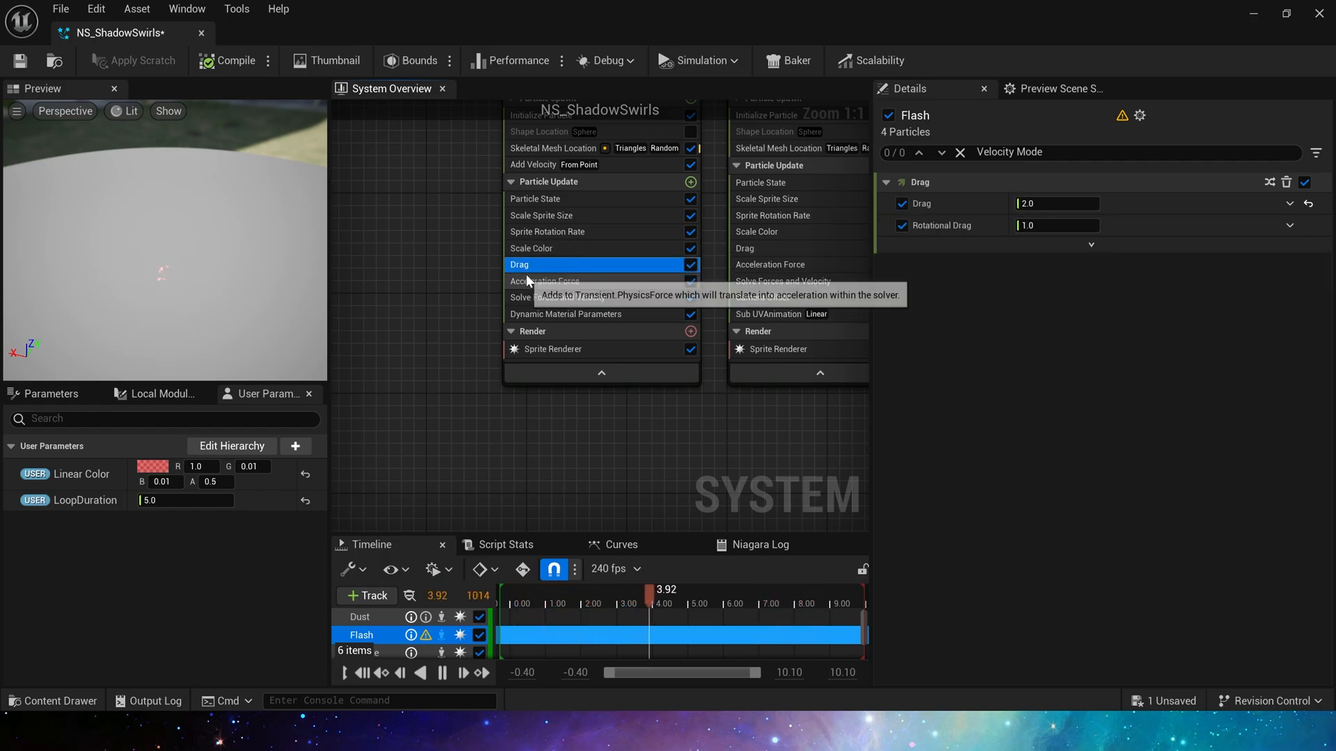
click(544, 281)
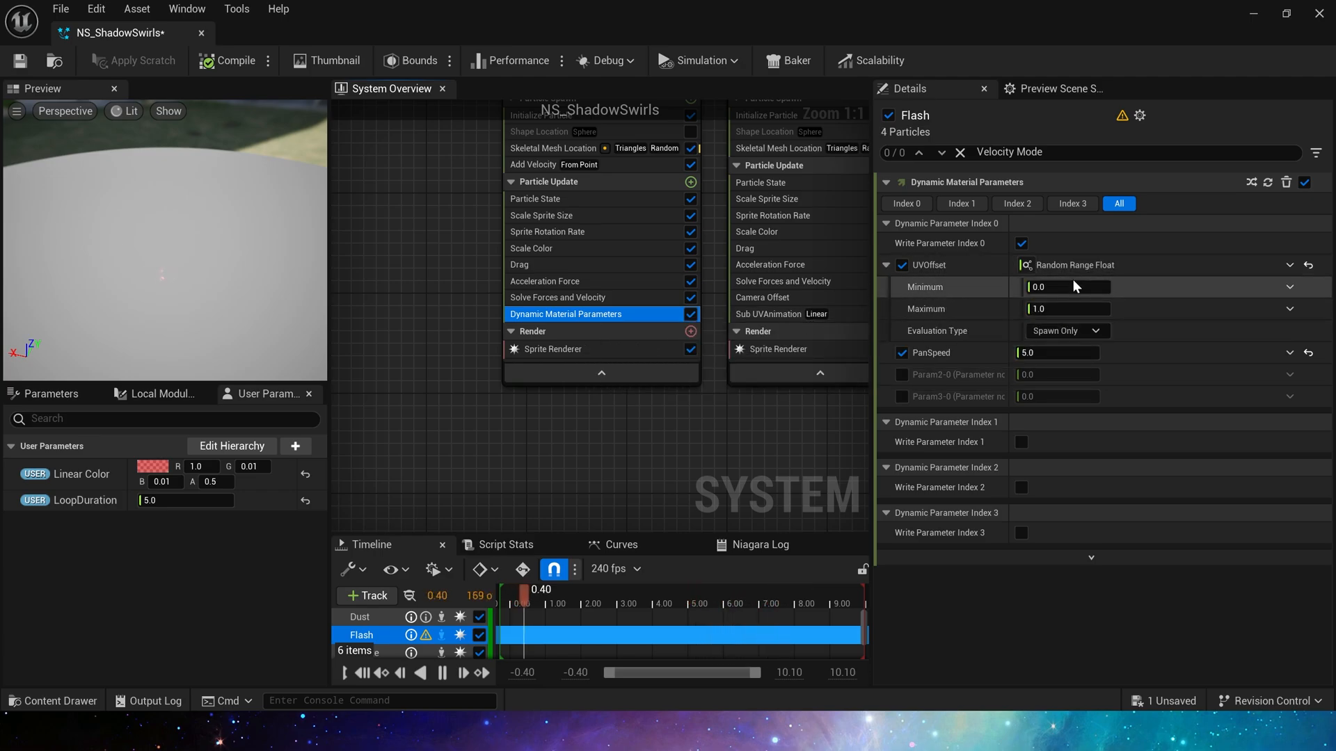
drag(525, 588, 667, 589)
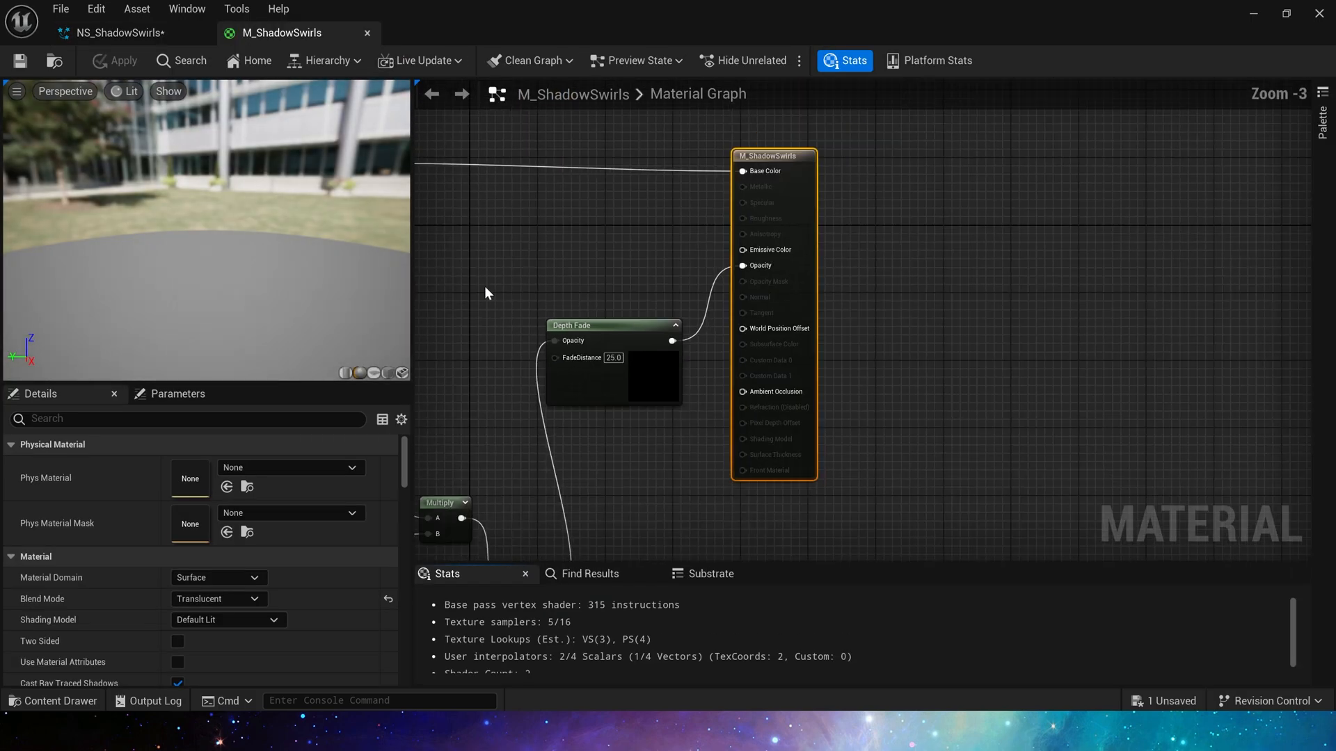
mouse_move(366, 32)
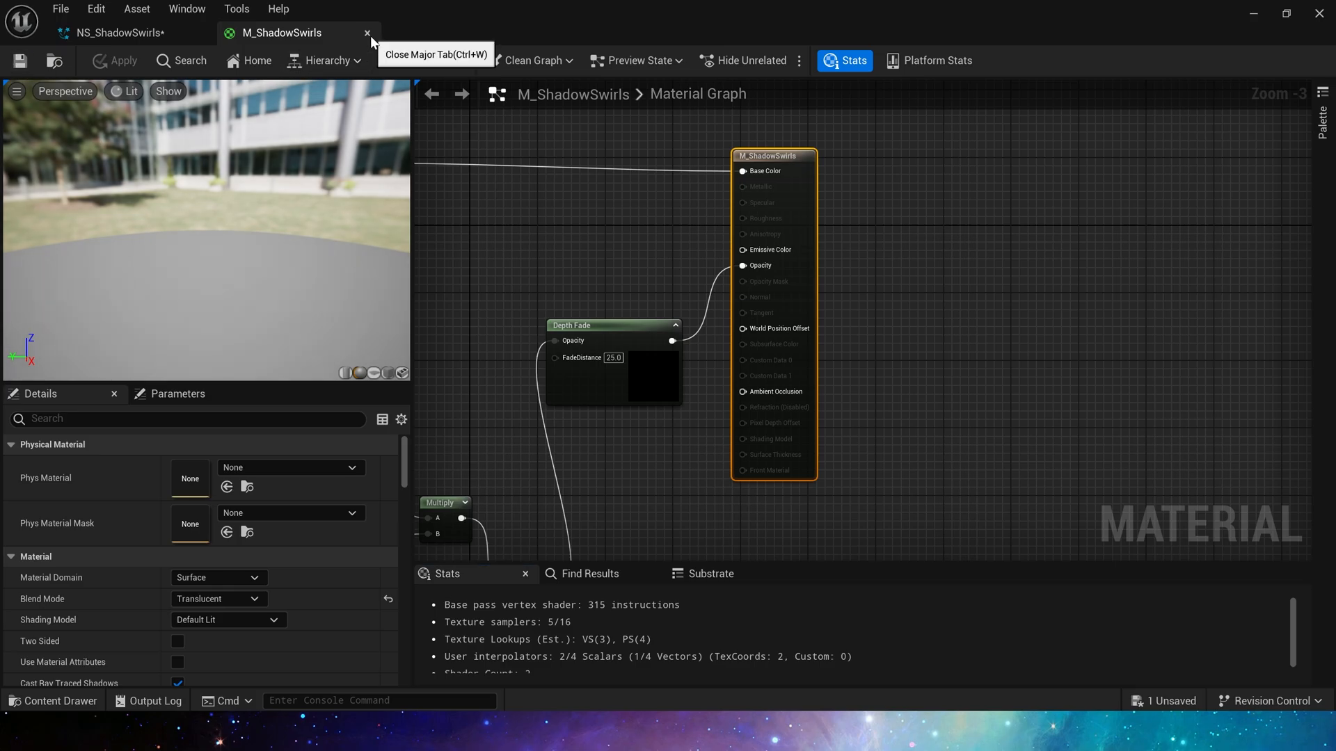
- Return to the system and review the Swirls emitter's particle initialization and sprite size curve
click(120, 32)
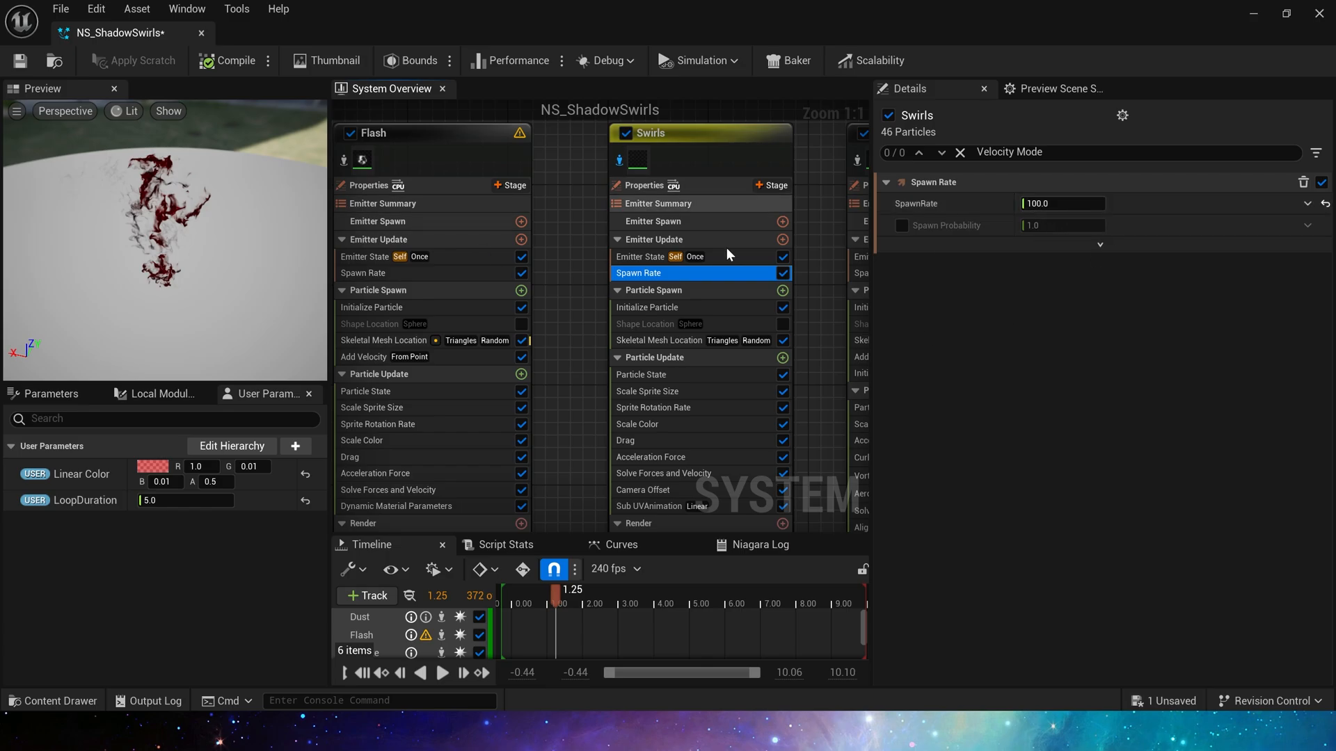
click(650, 307)
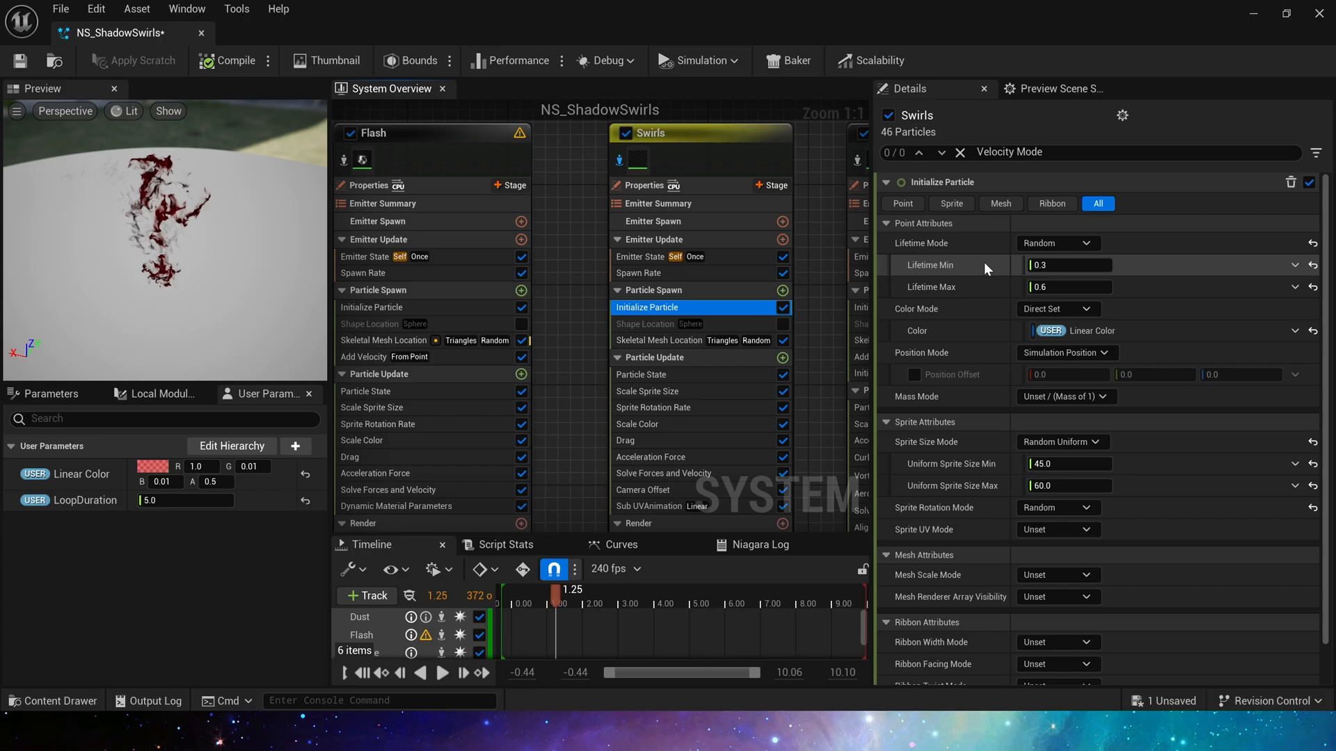
mouse_move(977, 297)
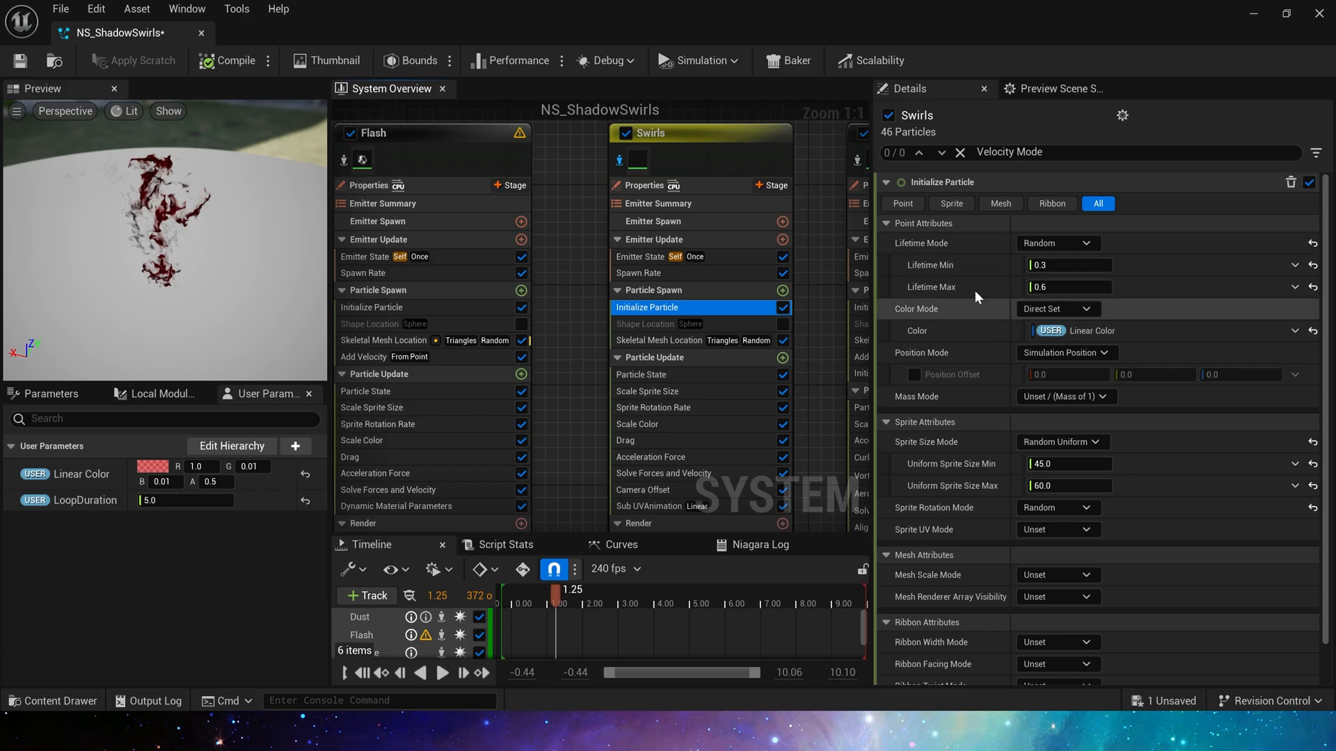
mouse_move(1091, 331)
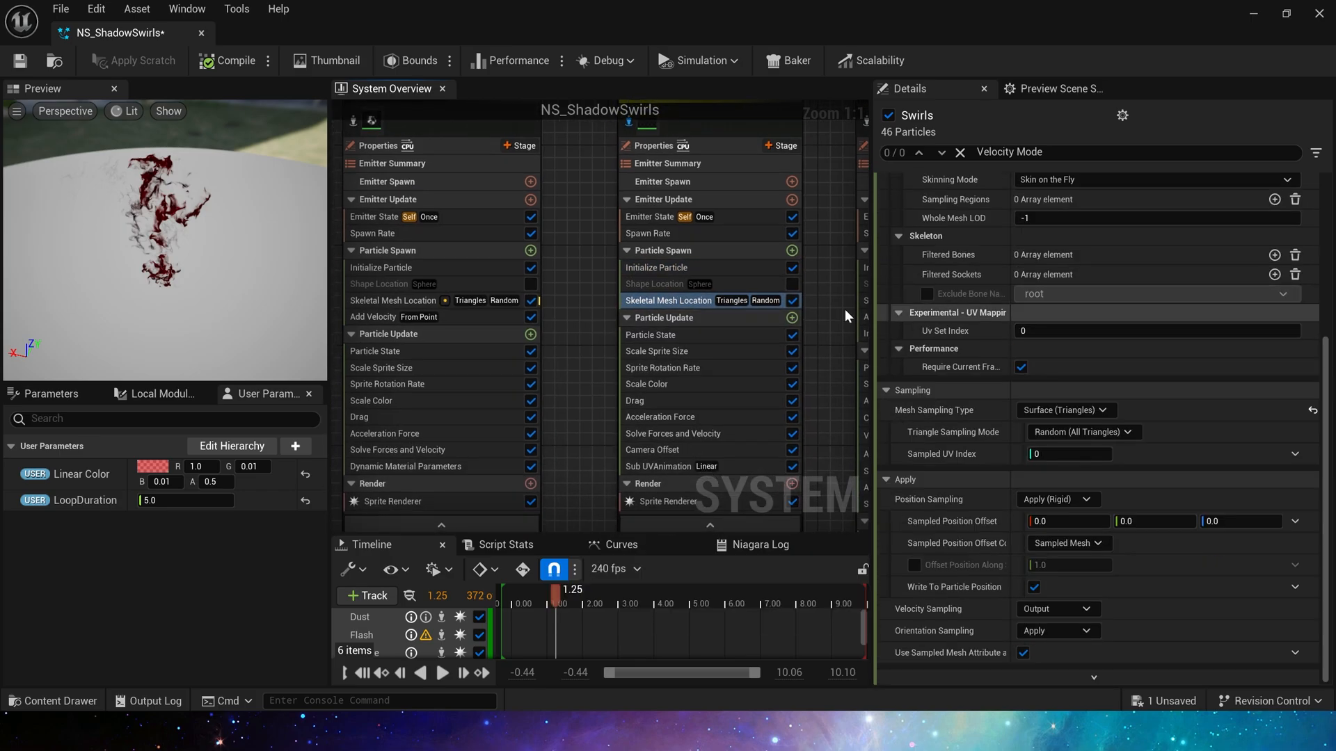
click(656, 350)
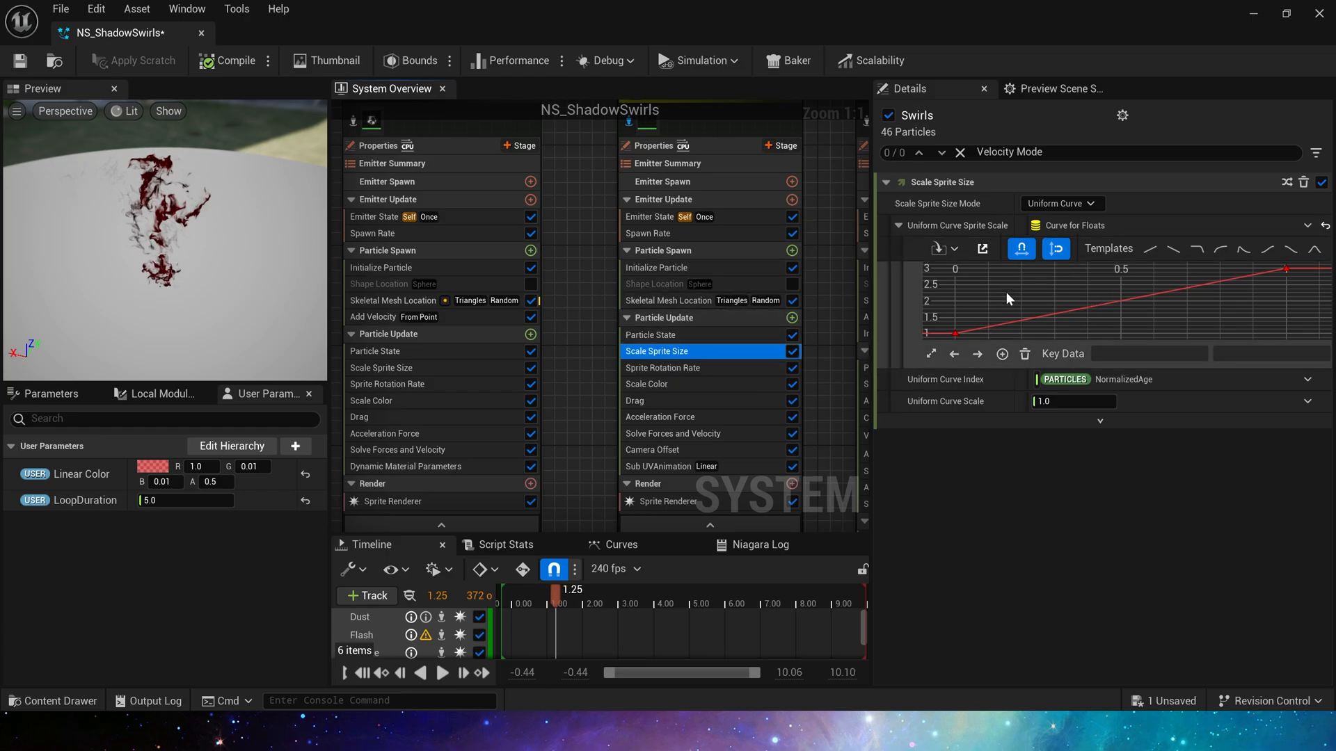
mouse_move(1286, 270)
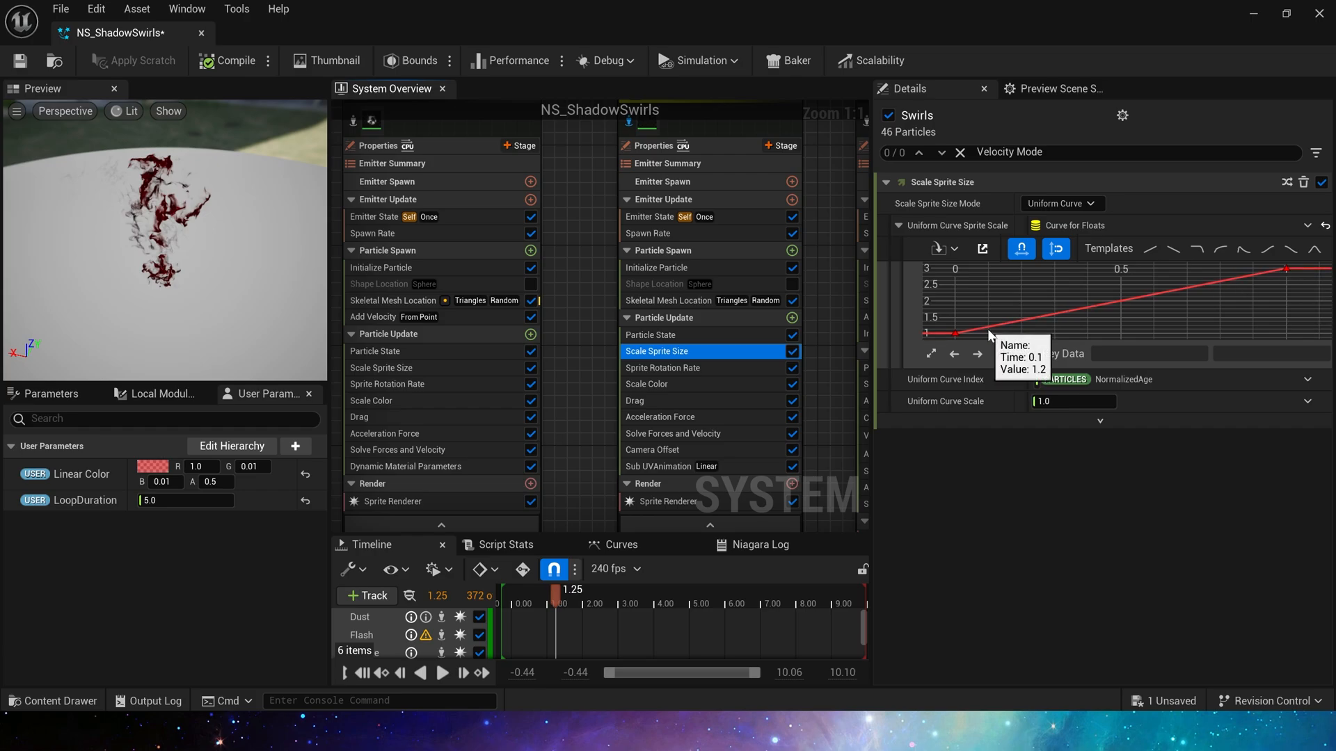
- Review the Swirls rotation rate, colour curves and drag settings (2.0, rotational 1.0)
click(662, 367)
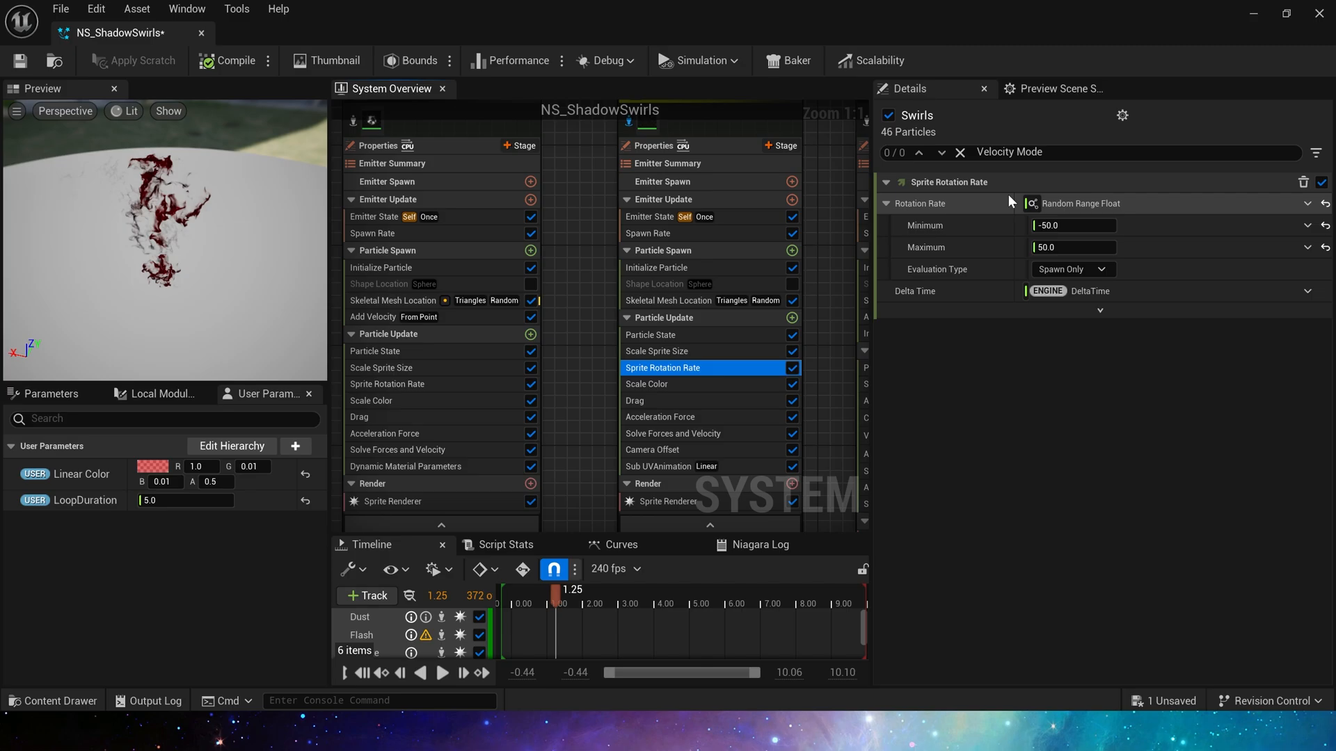
click(662, 384)
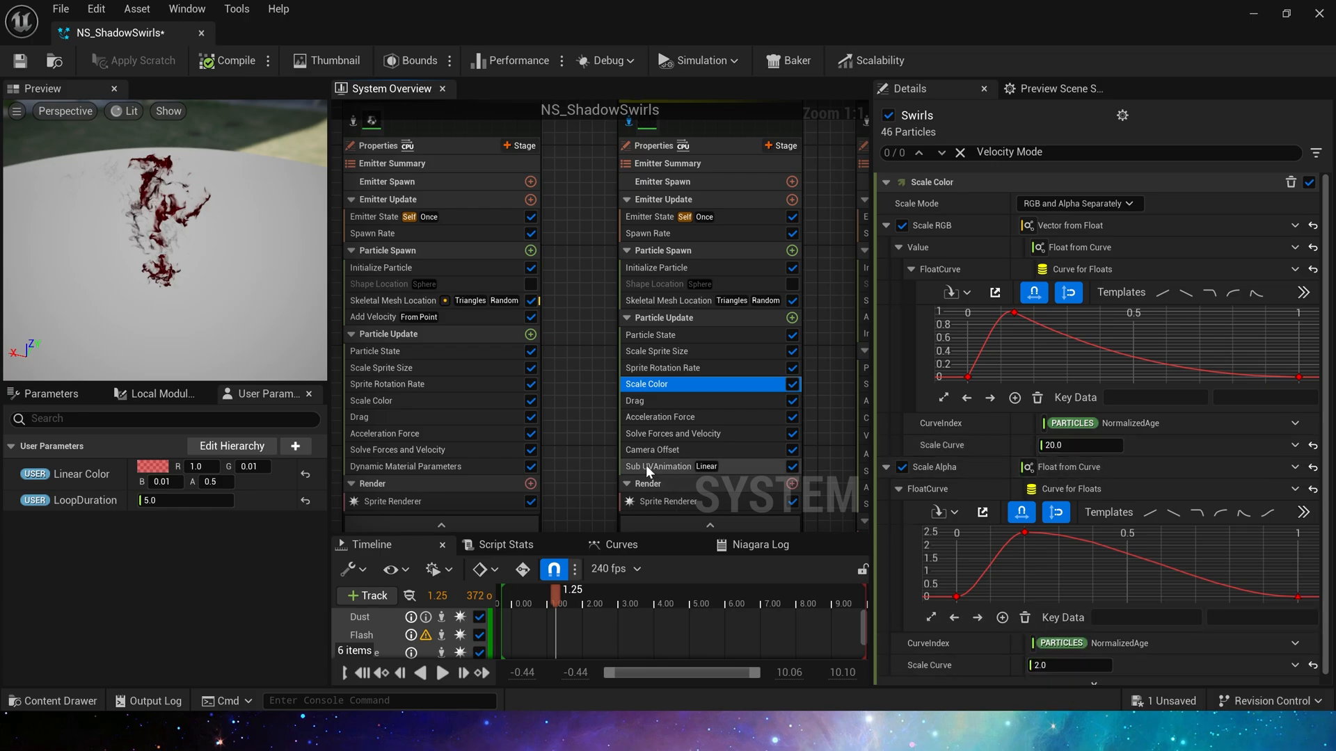
click(659, 327)
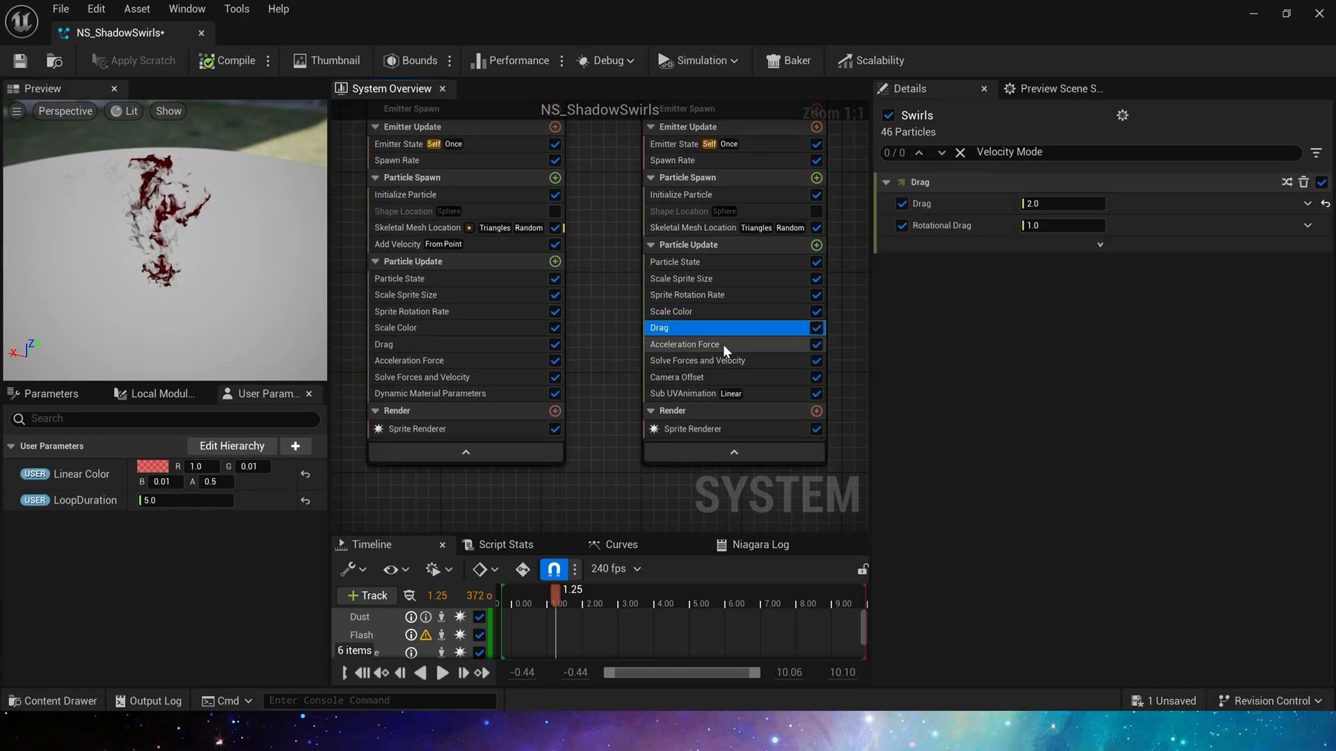
- Check the Swirls acceleration force, sub-UV animation and its M_ShadowSwirls material
click(683, 343)
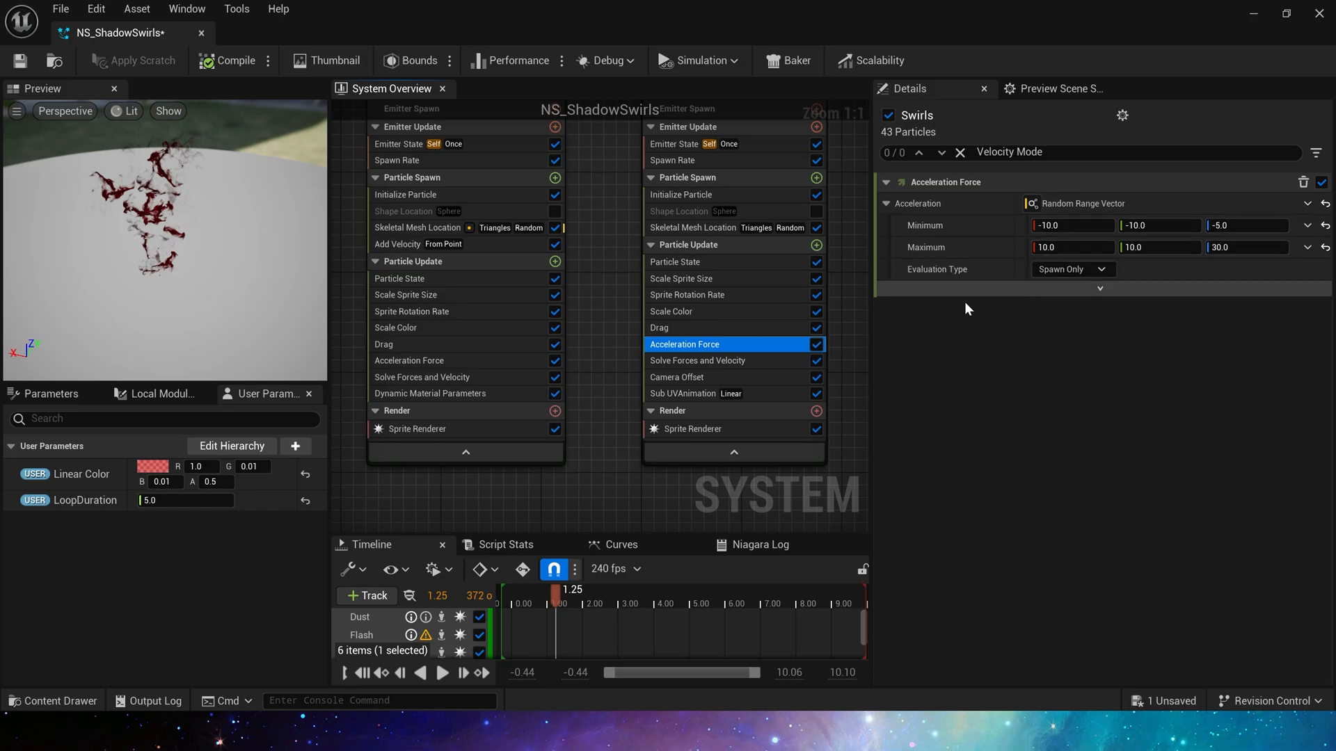
click(682, 377)
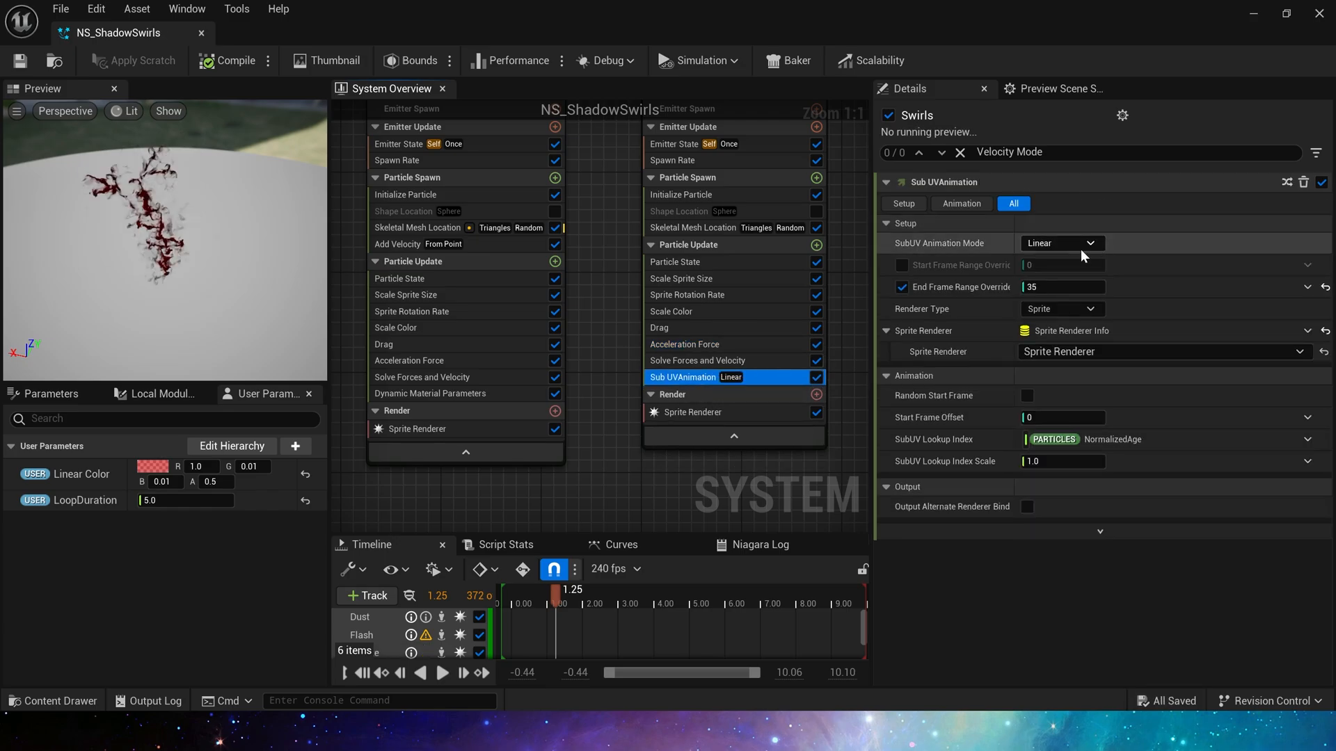
click(693, 412)
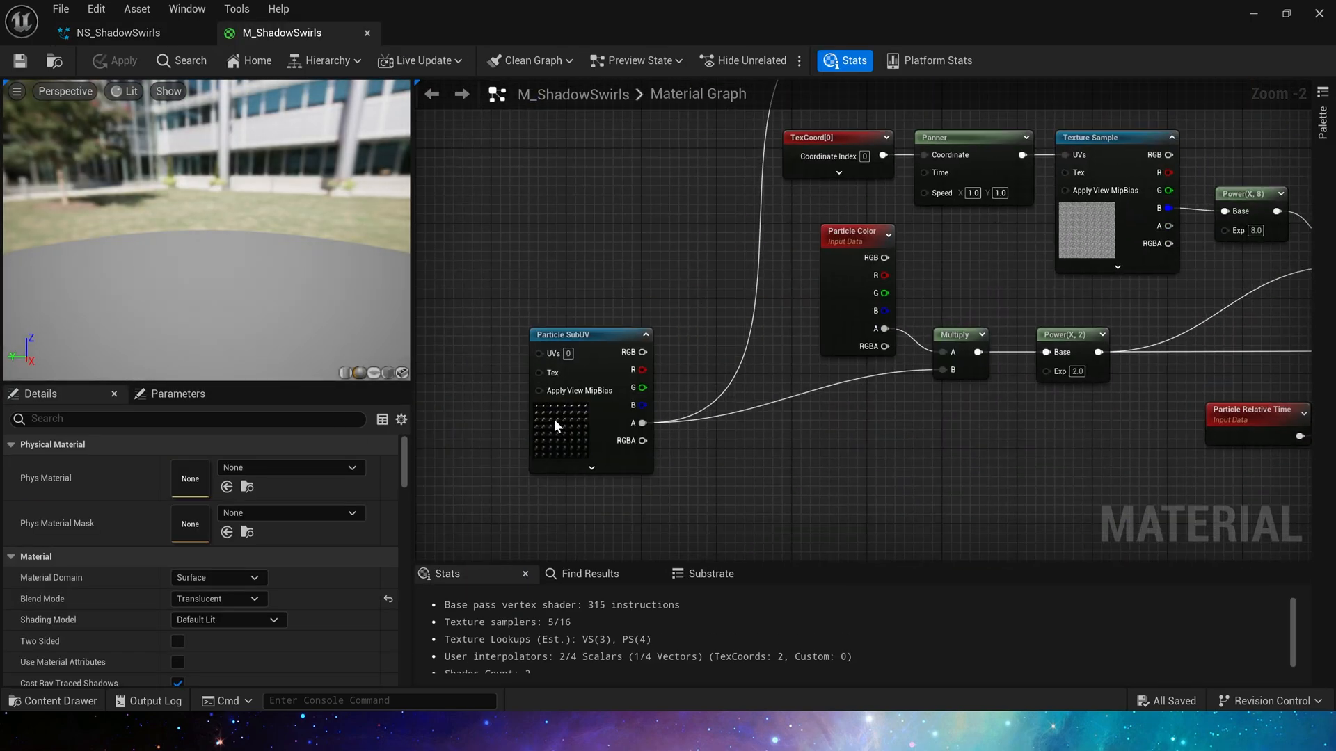
click(112, 32)
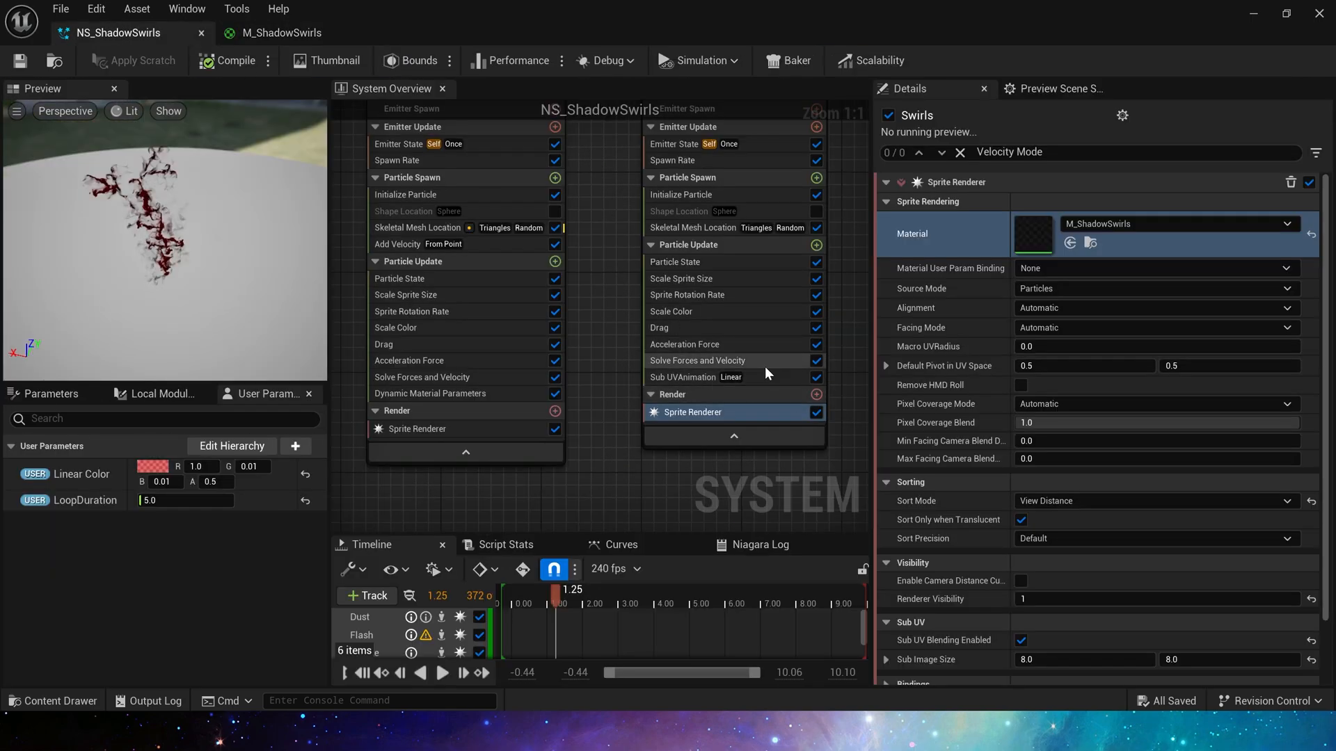
- Check the sub-UV end frame override and the T_Swirls 8×8 flipbook, then return to the Spark emitter
click(696, 360)
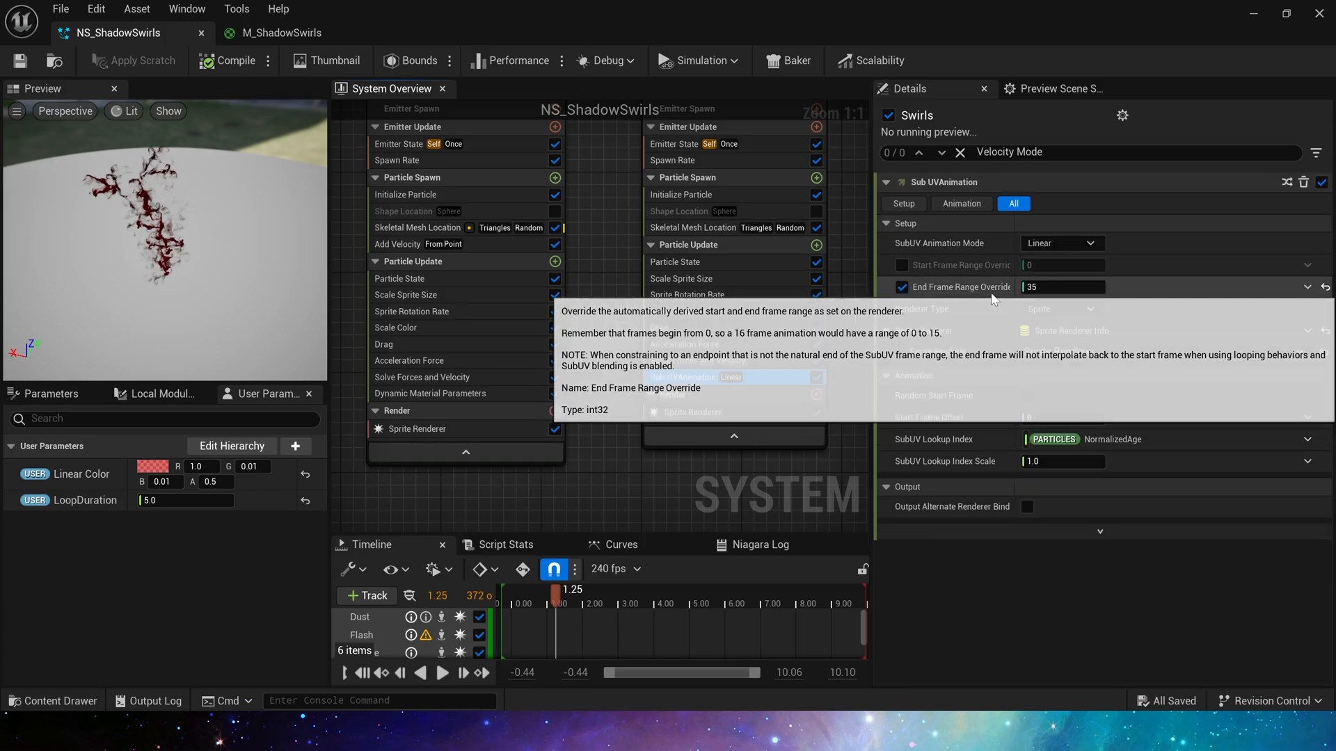
click(281, 32)
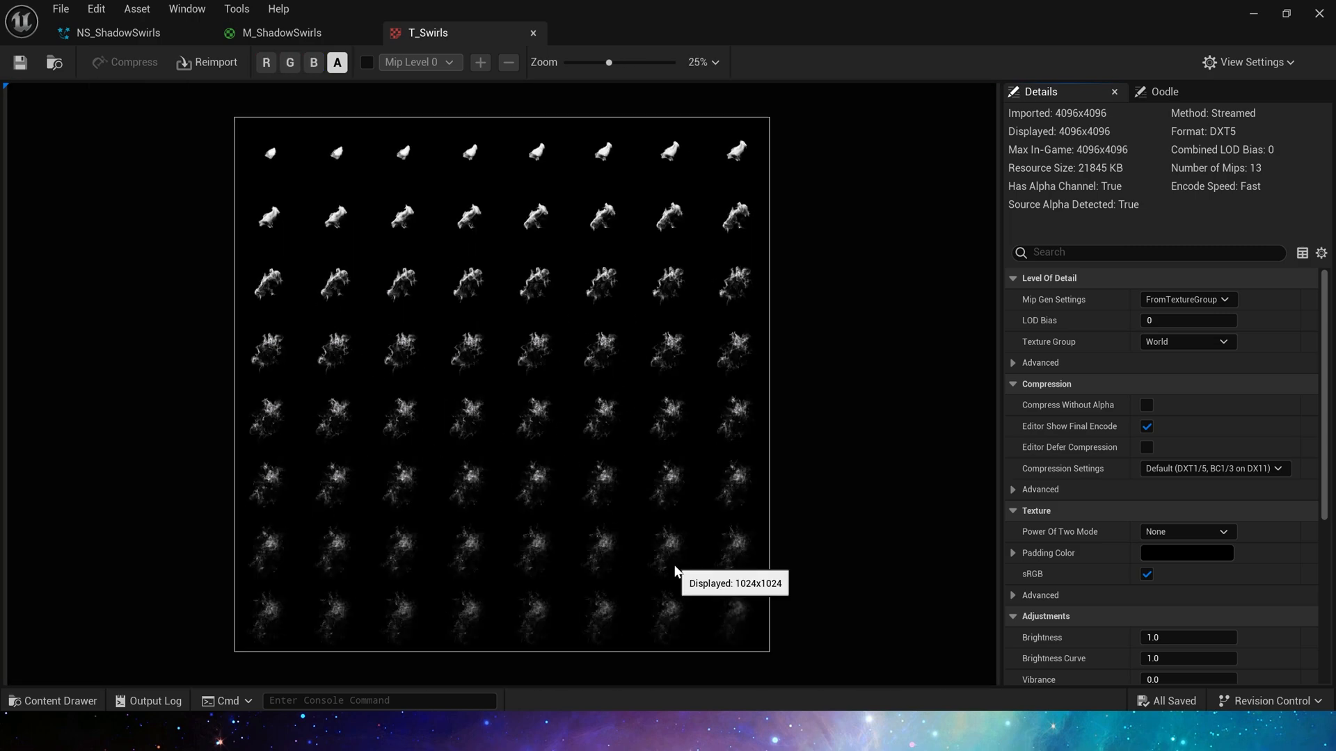
mouse_move(584, 401)
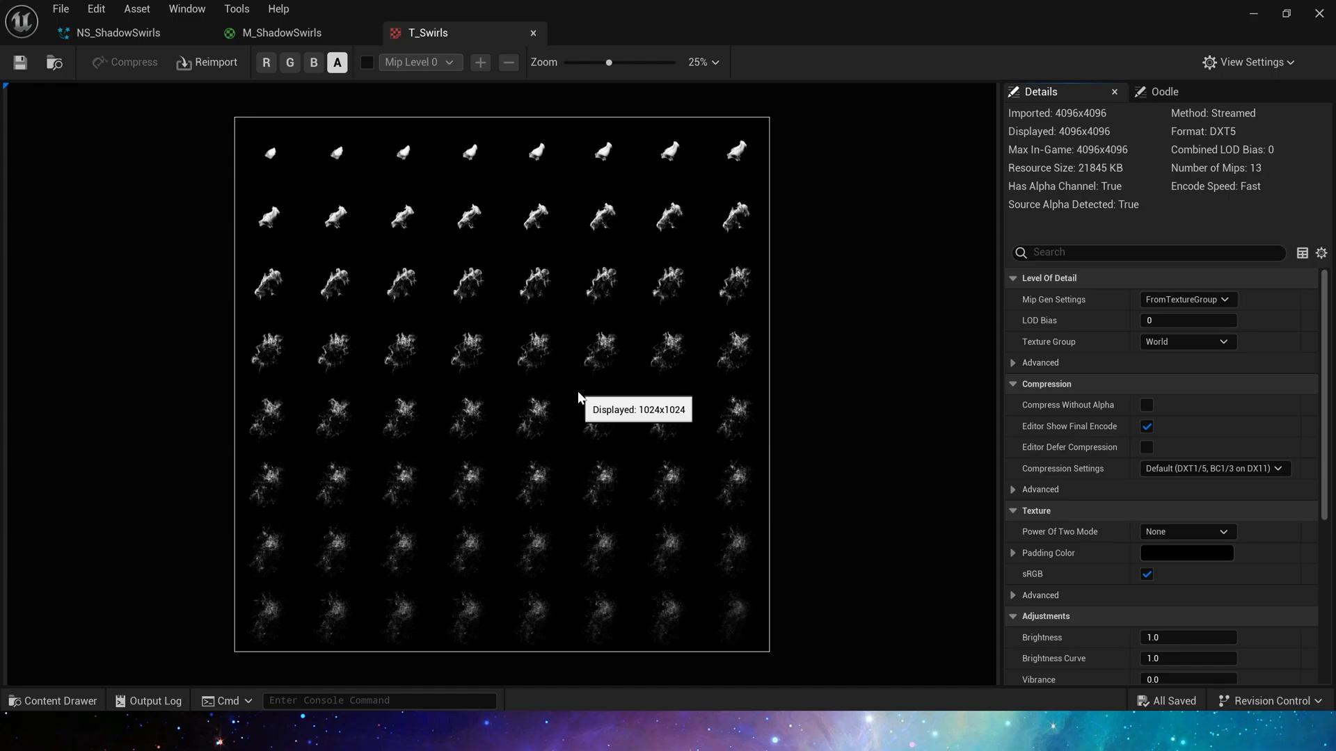
mouse_move(680, 179)
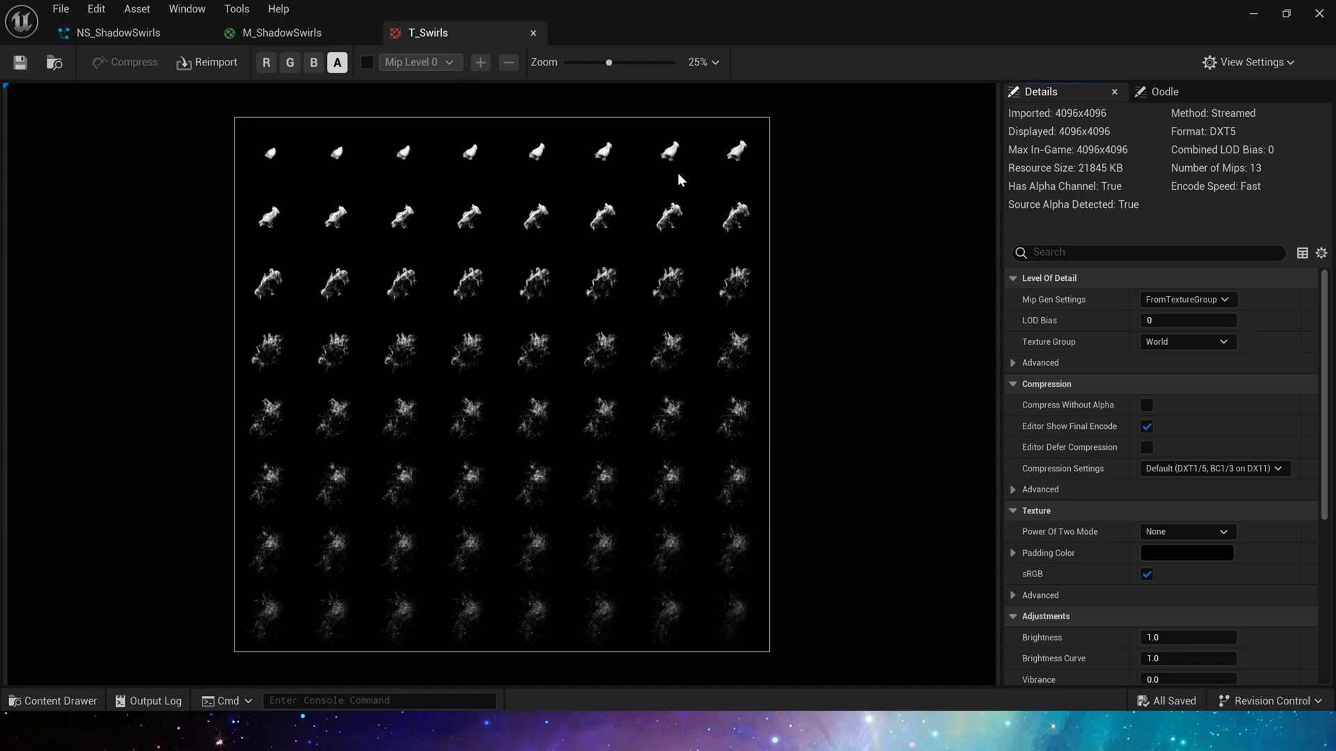
click(117, 32)
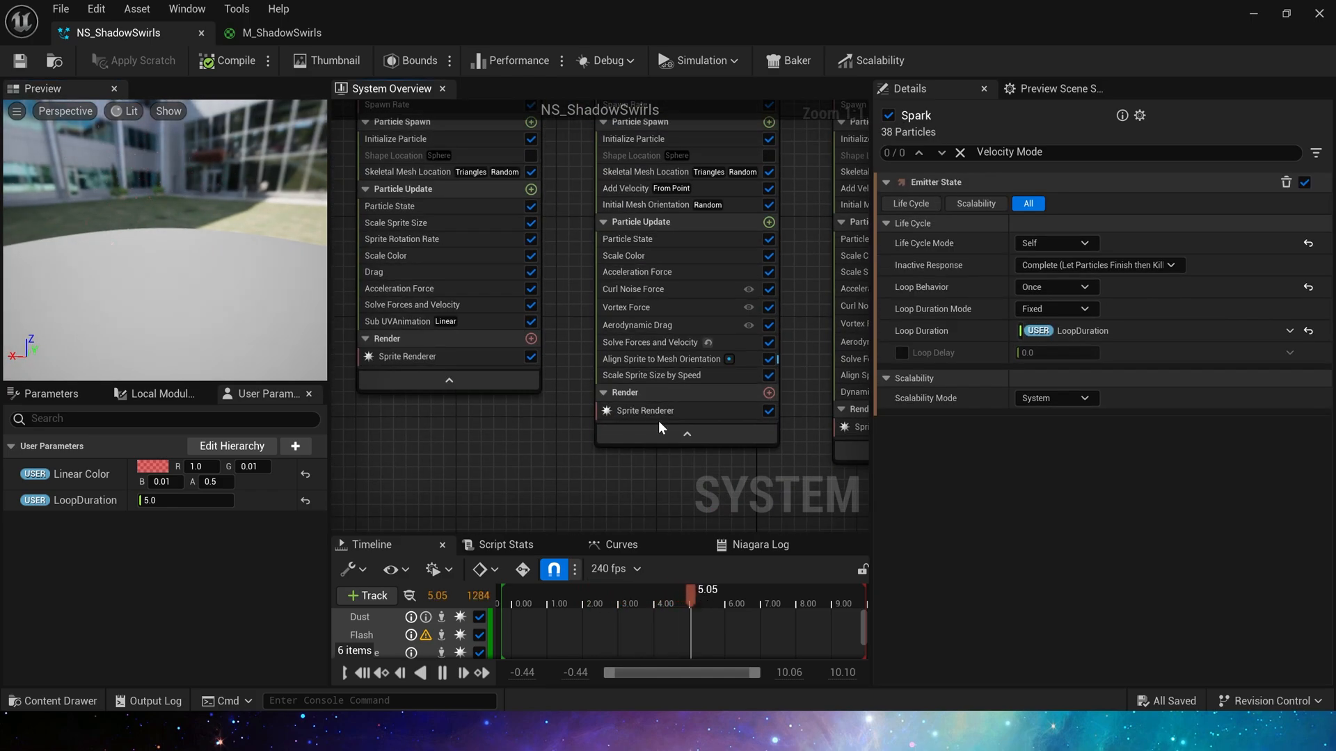
- Review the Spark emitter's spawn rate curve and particle initialization, scrubbing the preview
click(645, 411)
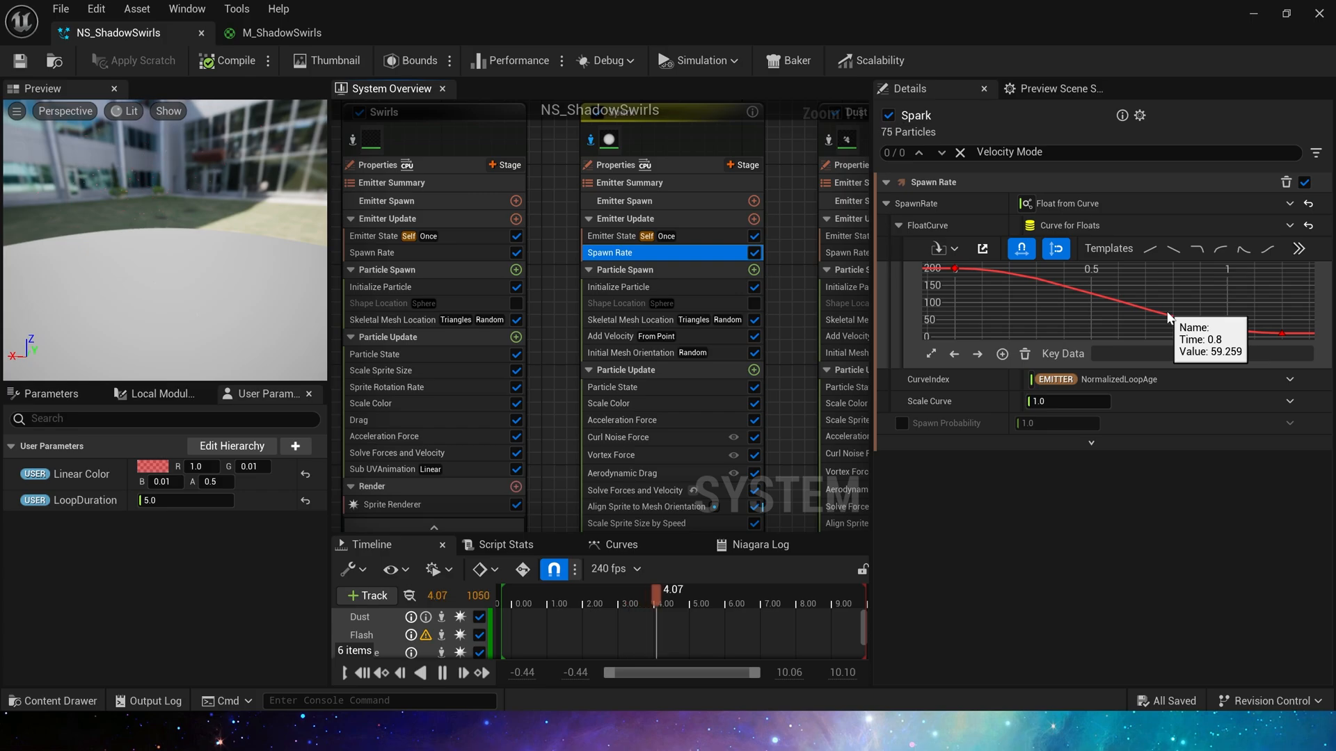
click(618, 286)
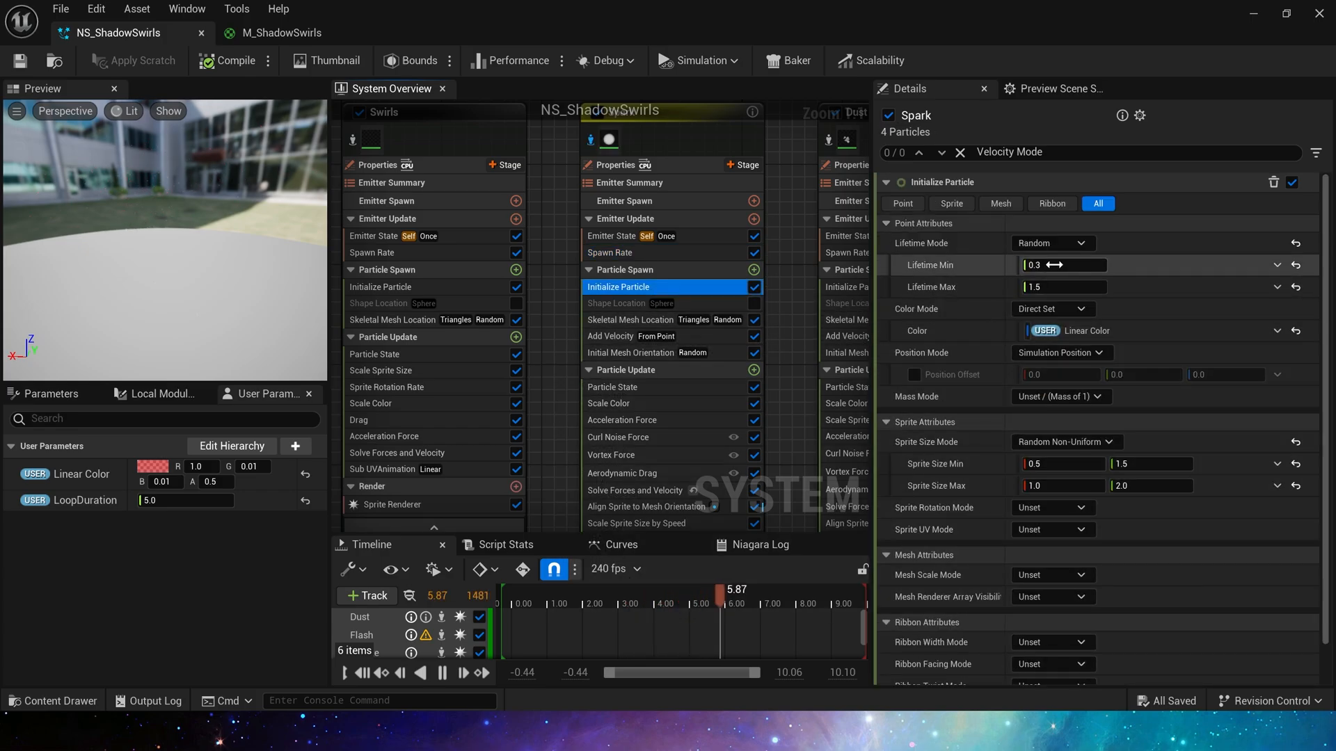
drag(734, 589, 554, 589)
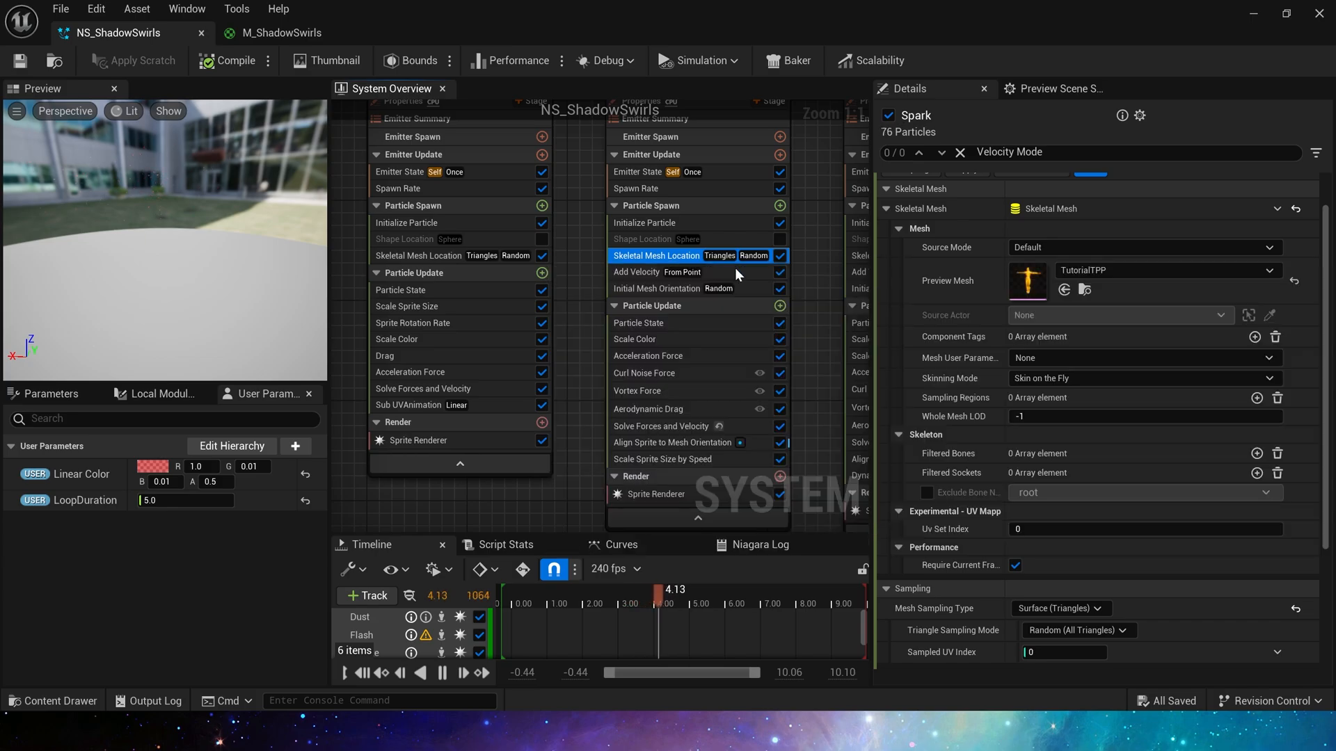
- Review the Spark add velocity, initial mesh orientation and colour scaling curves
click(636, 271)
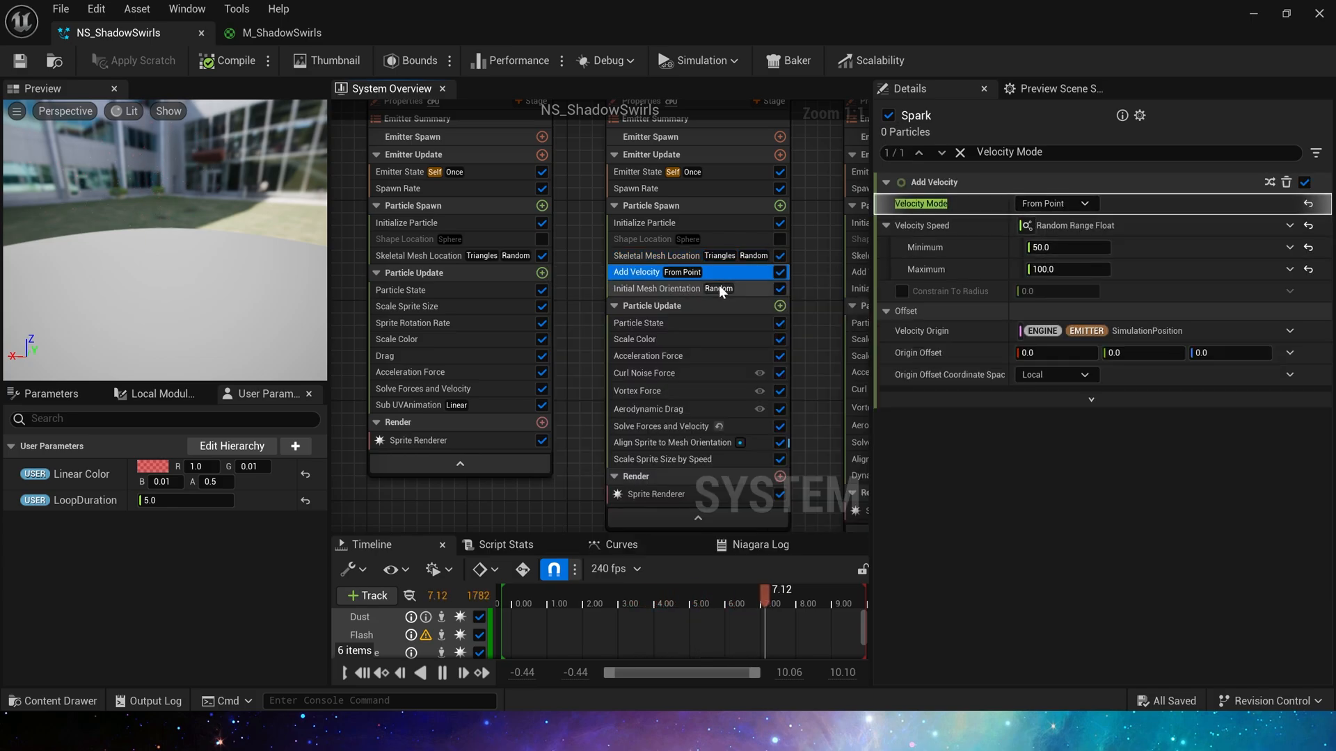
click(656, 288)
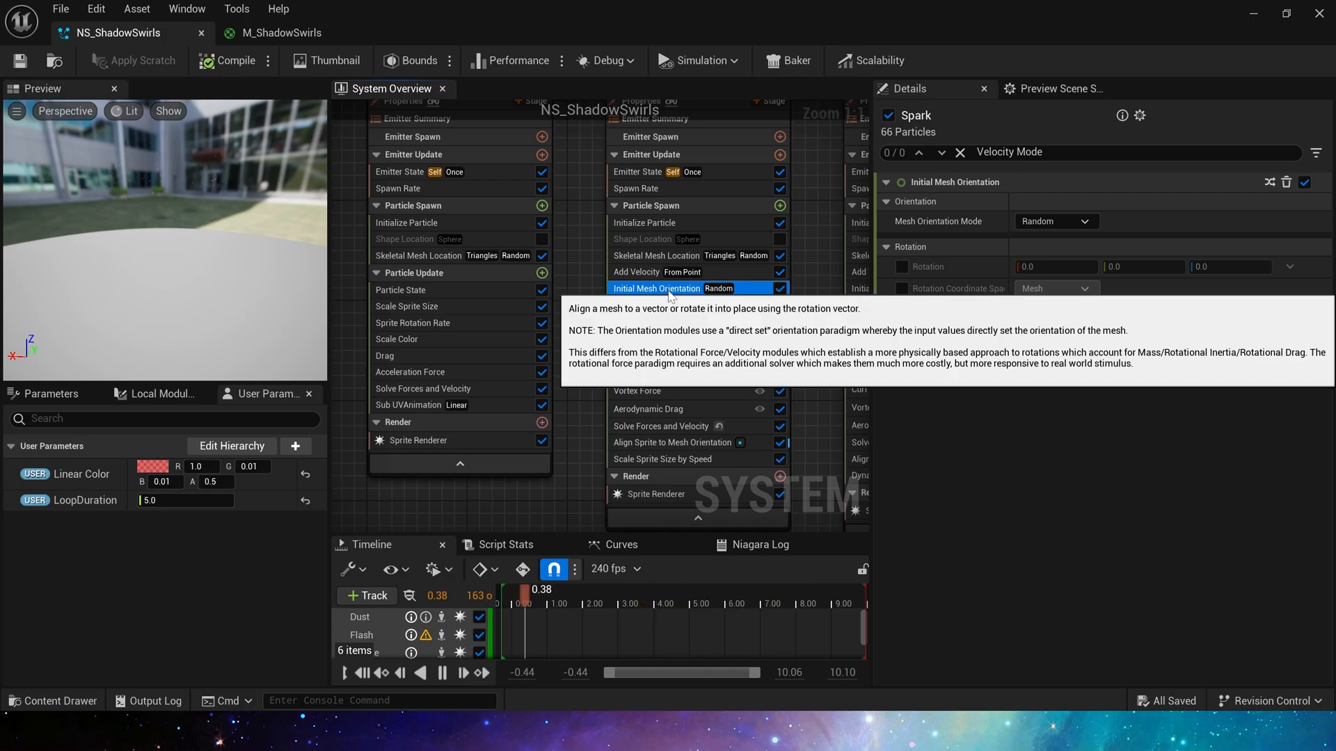
click(634, 340)
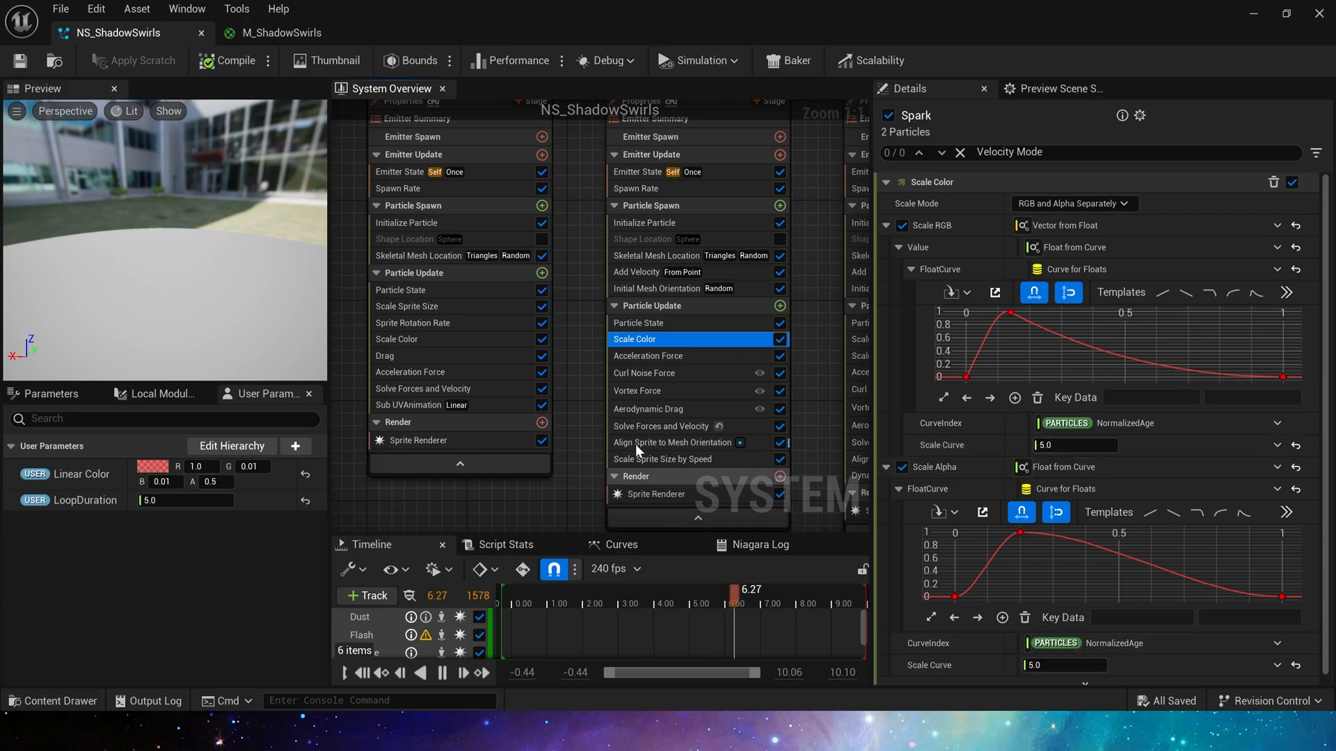
click(649, 355)
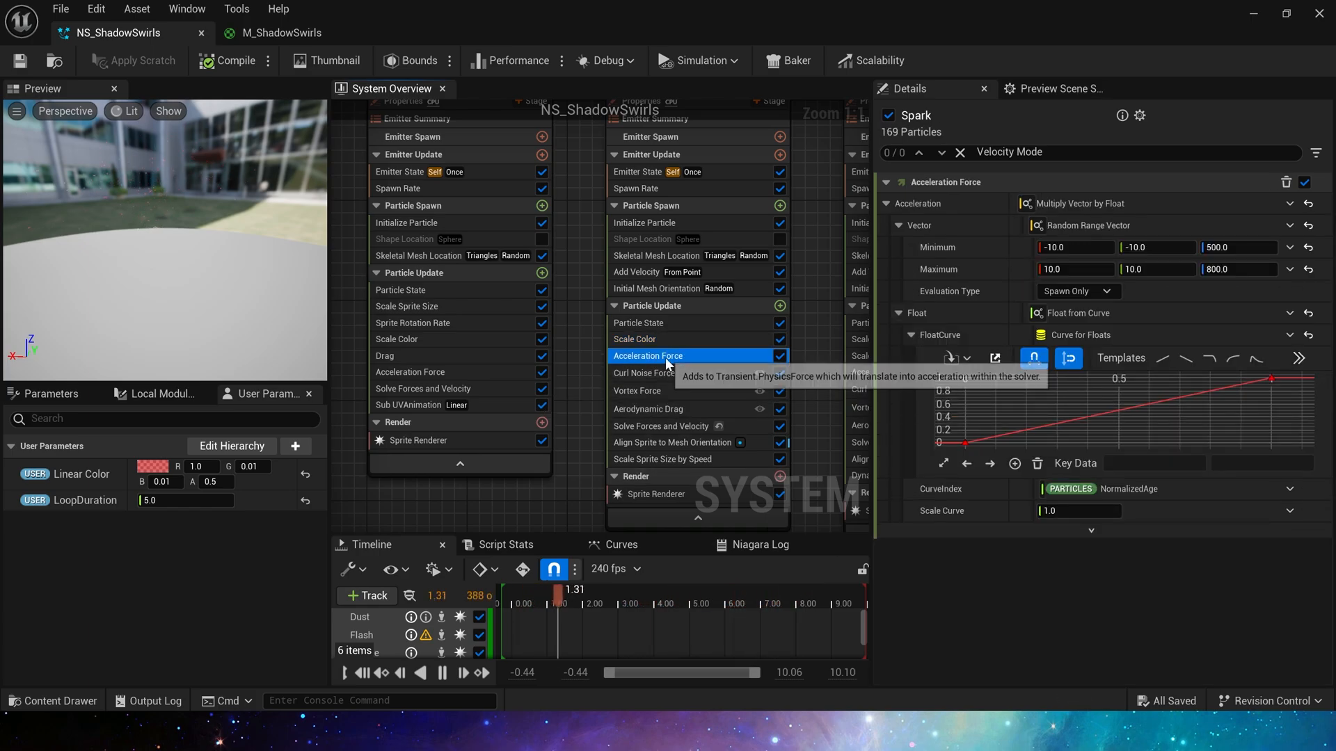
drag(561, 589, 664, 589)
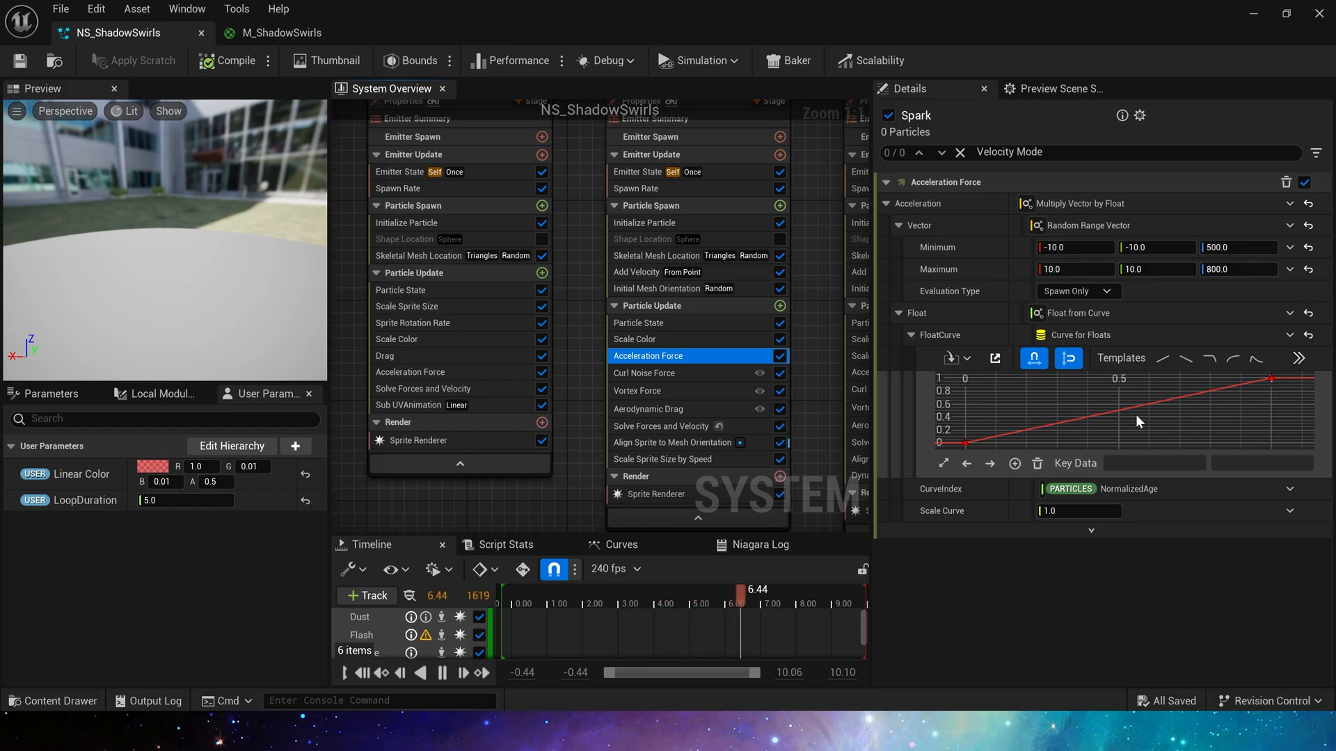
click(643, 373)
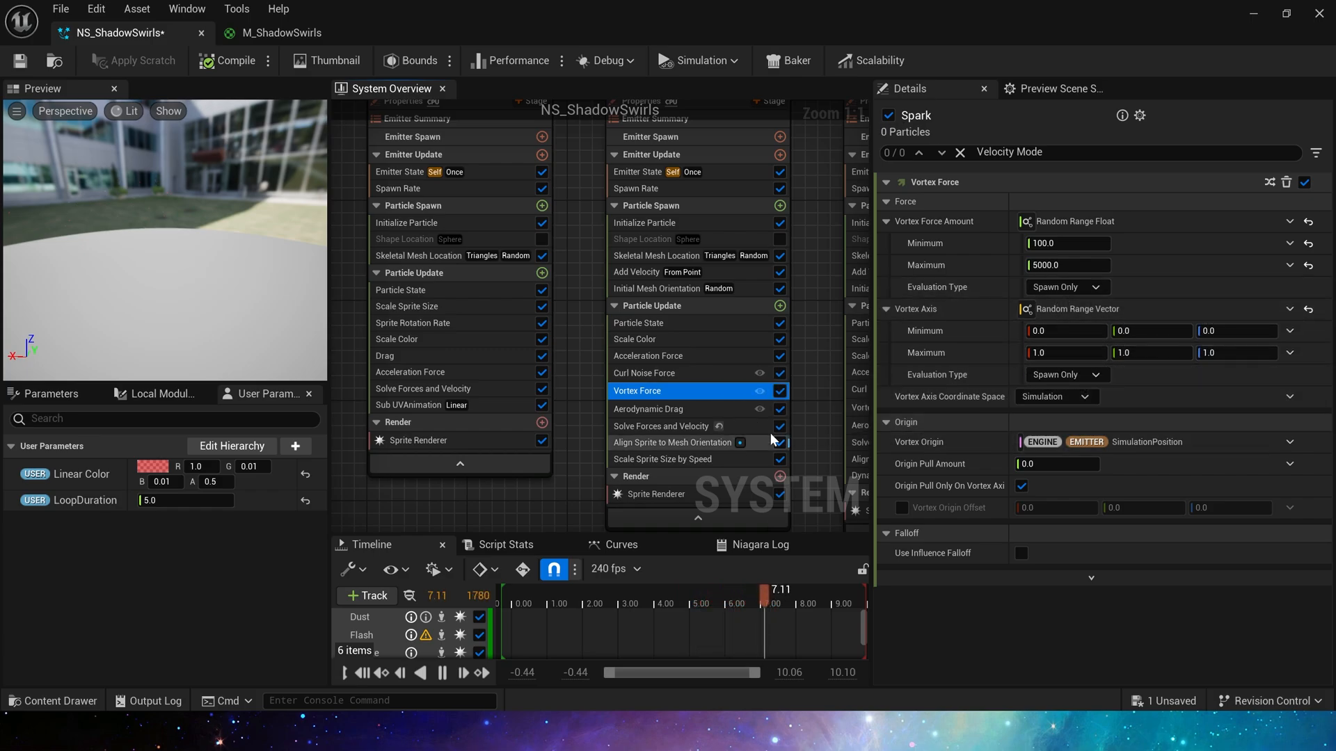
click(673, 409)
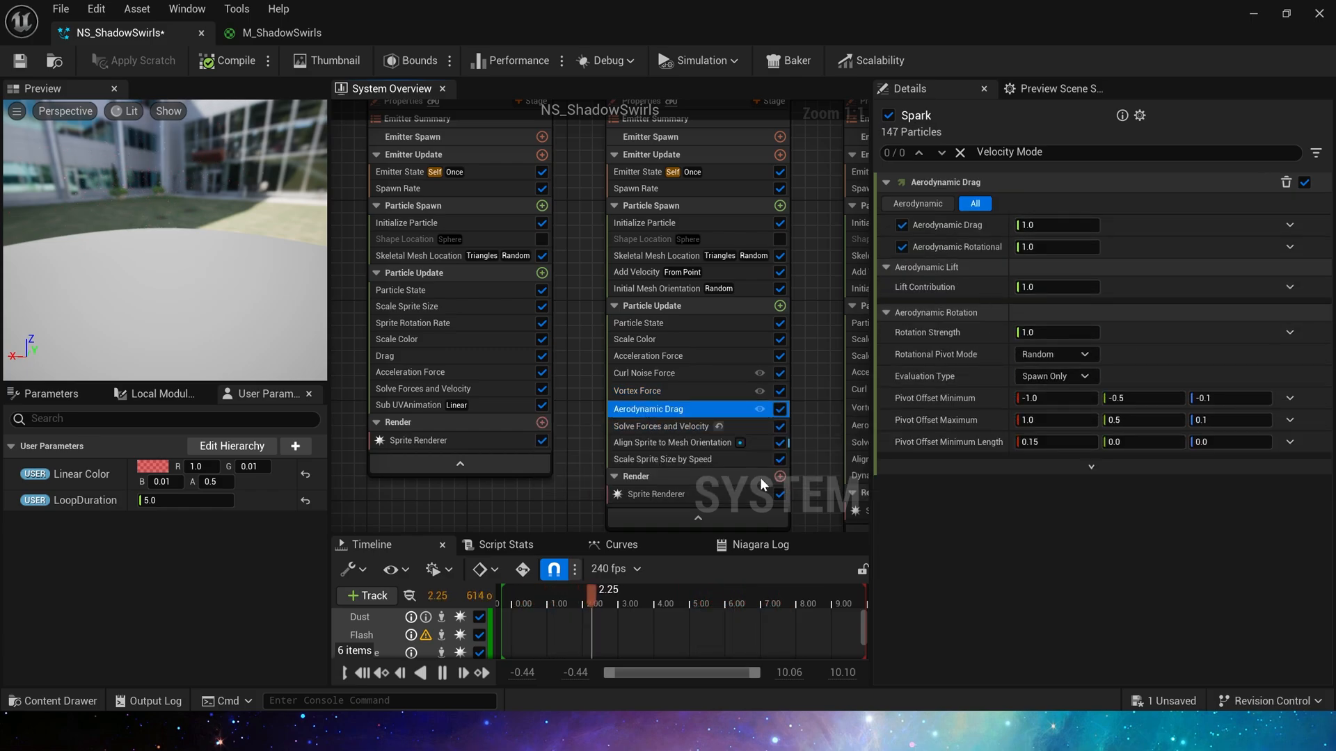
click(672, 442)
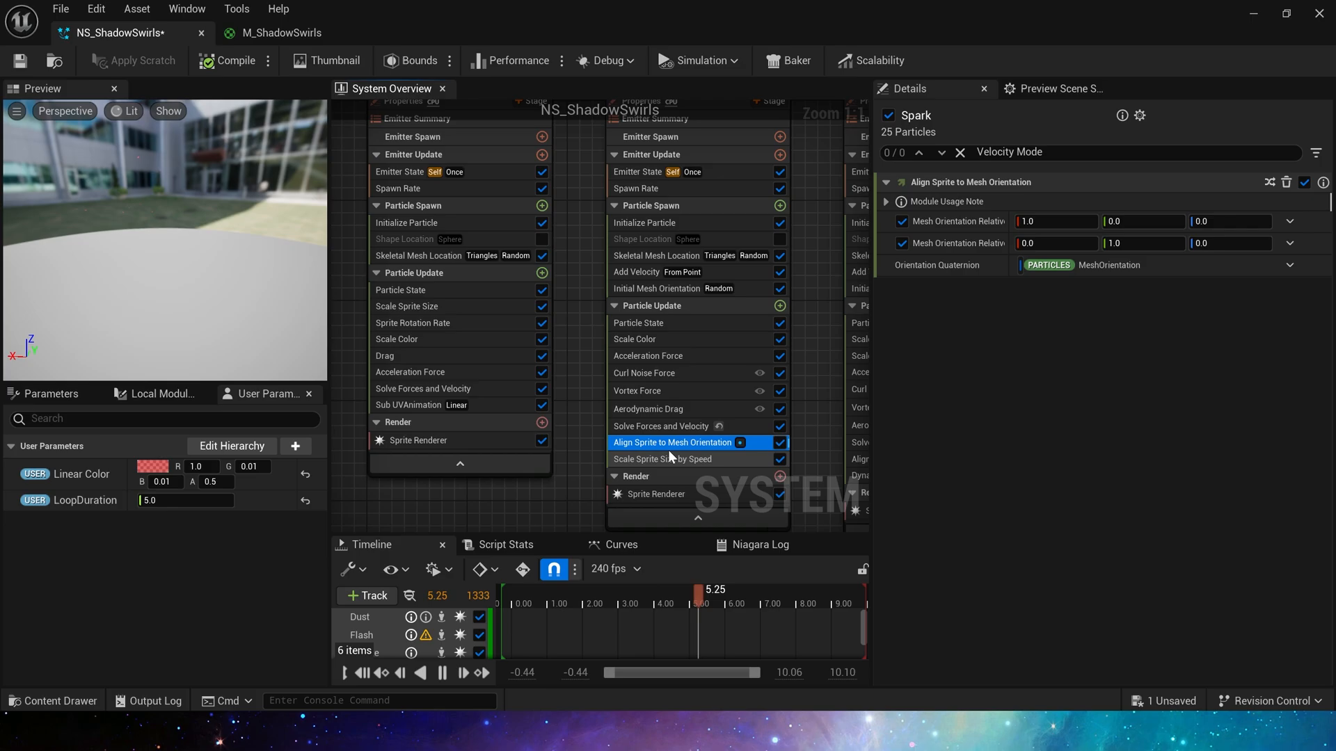
click(648, 409)
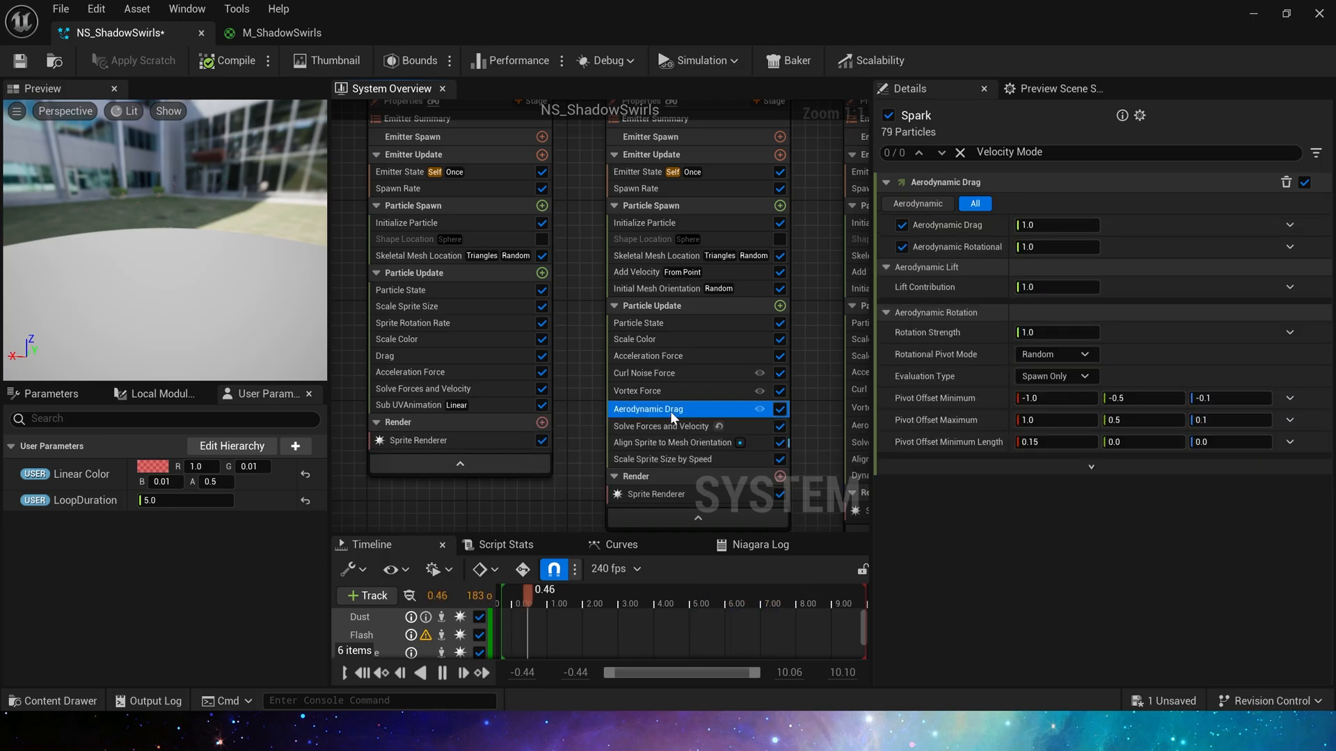
click(670, 442)
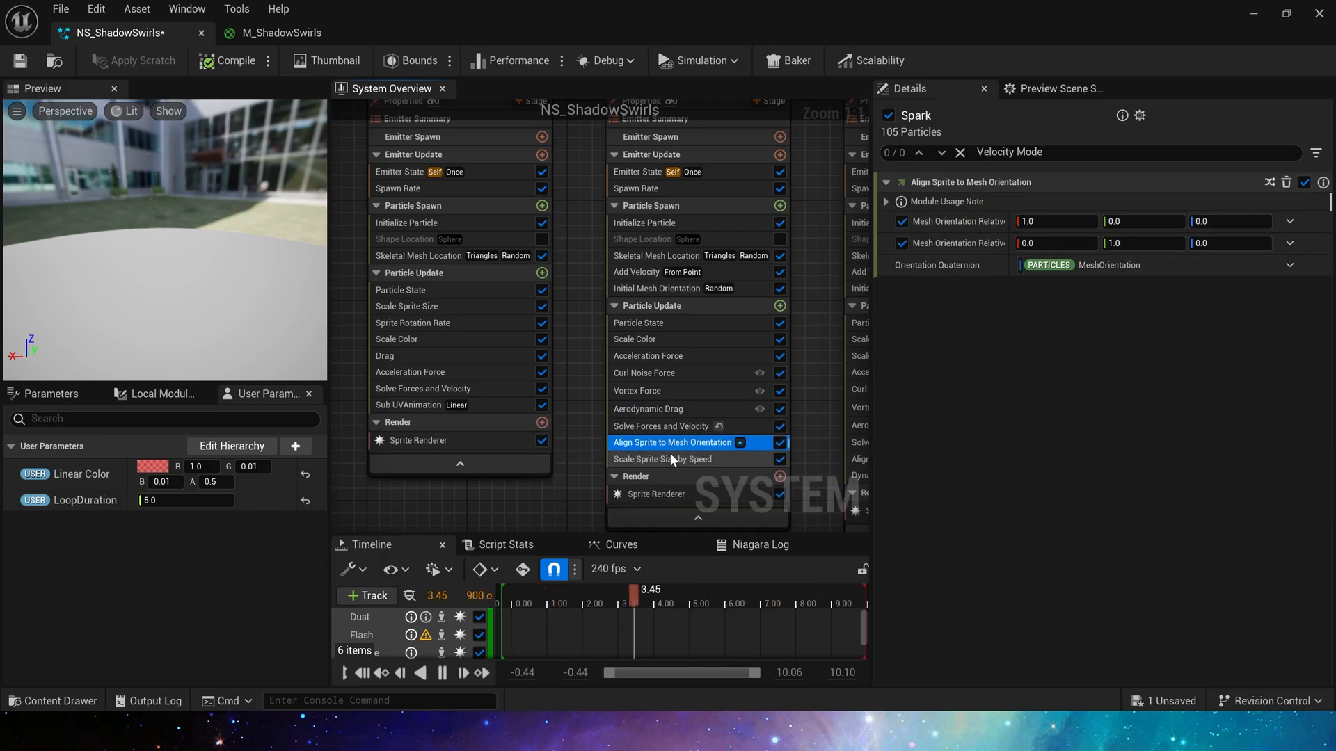
click(663, 459)
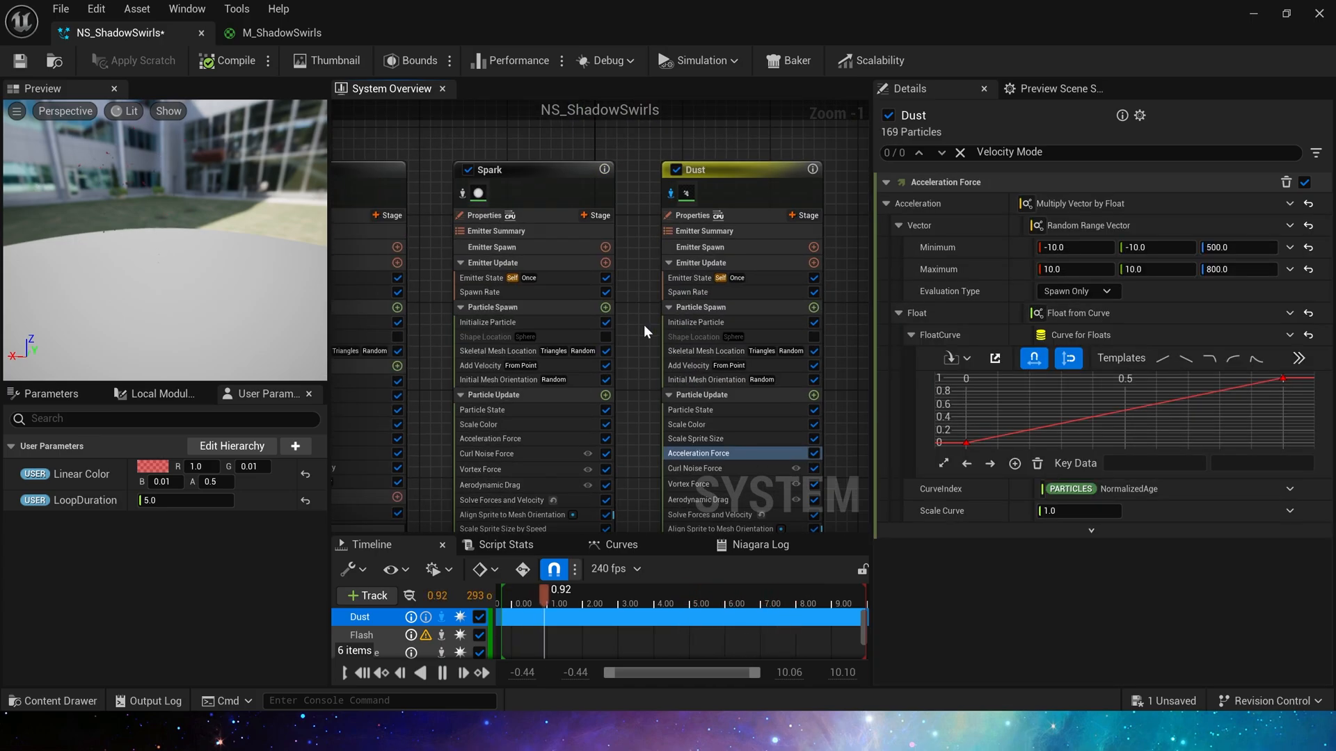
- Check the Dust emitter's sprite renderer using M_Paper and scrub the particle preview later
click(676, 348)
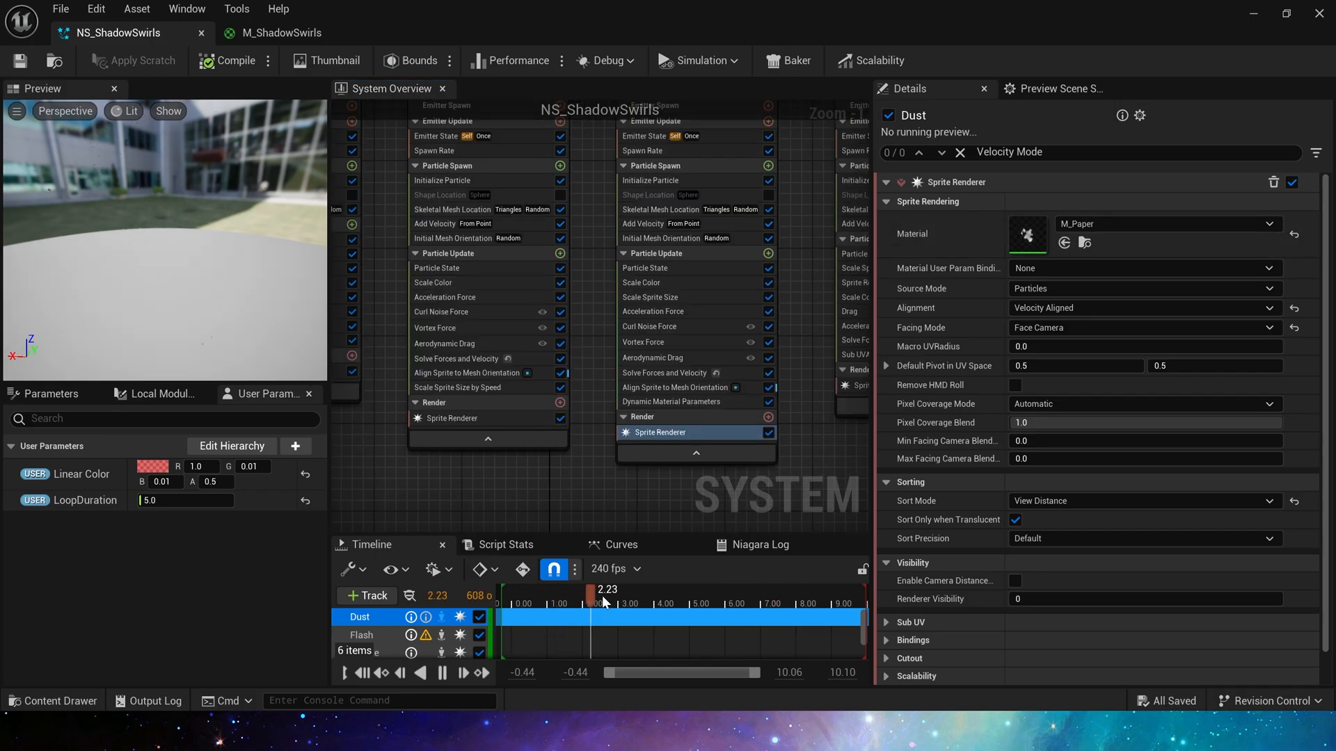
drag(603, 597, 558, 597)
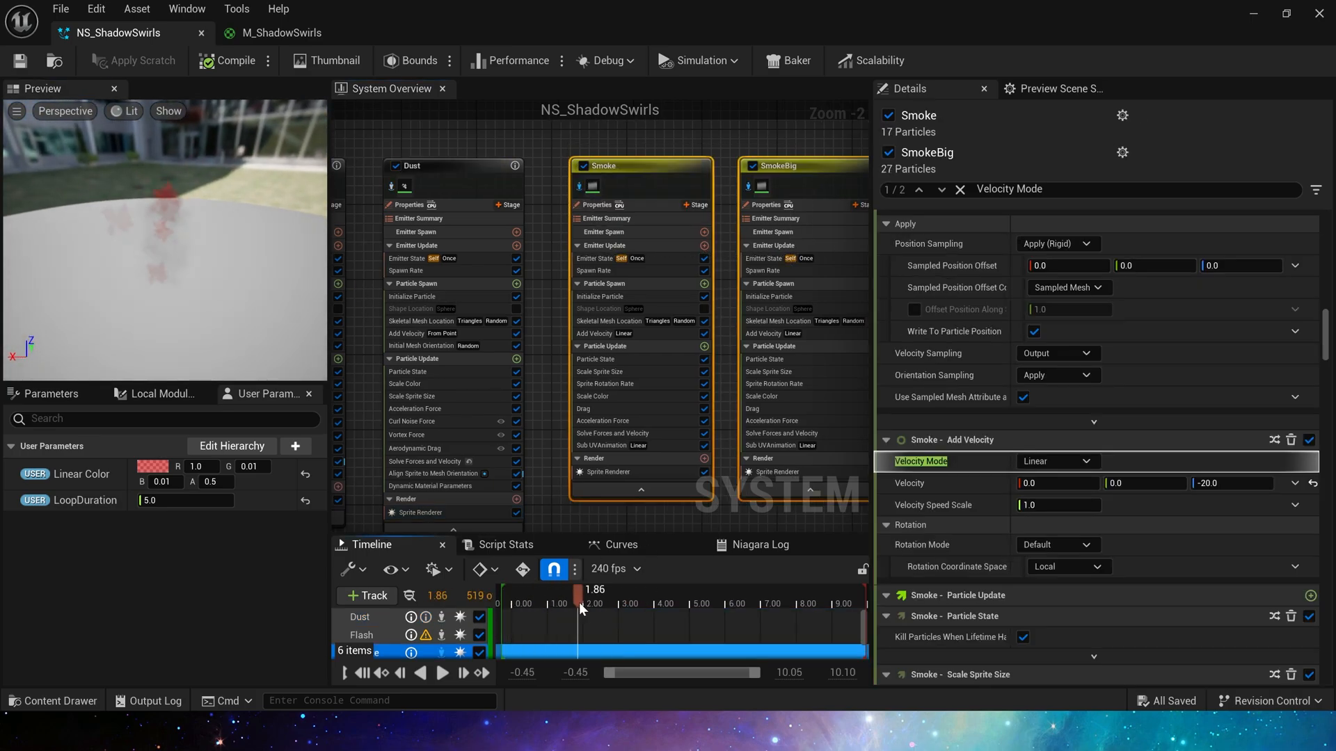
- Review the Smoke emitter's life cycle, spawn rate, initialization, velocity and sprite size curve
click(608, 472)
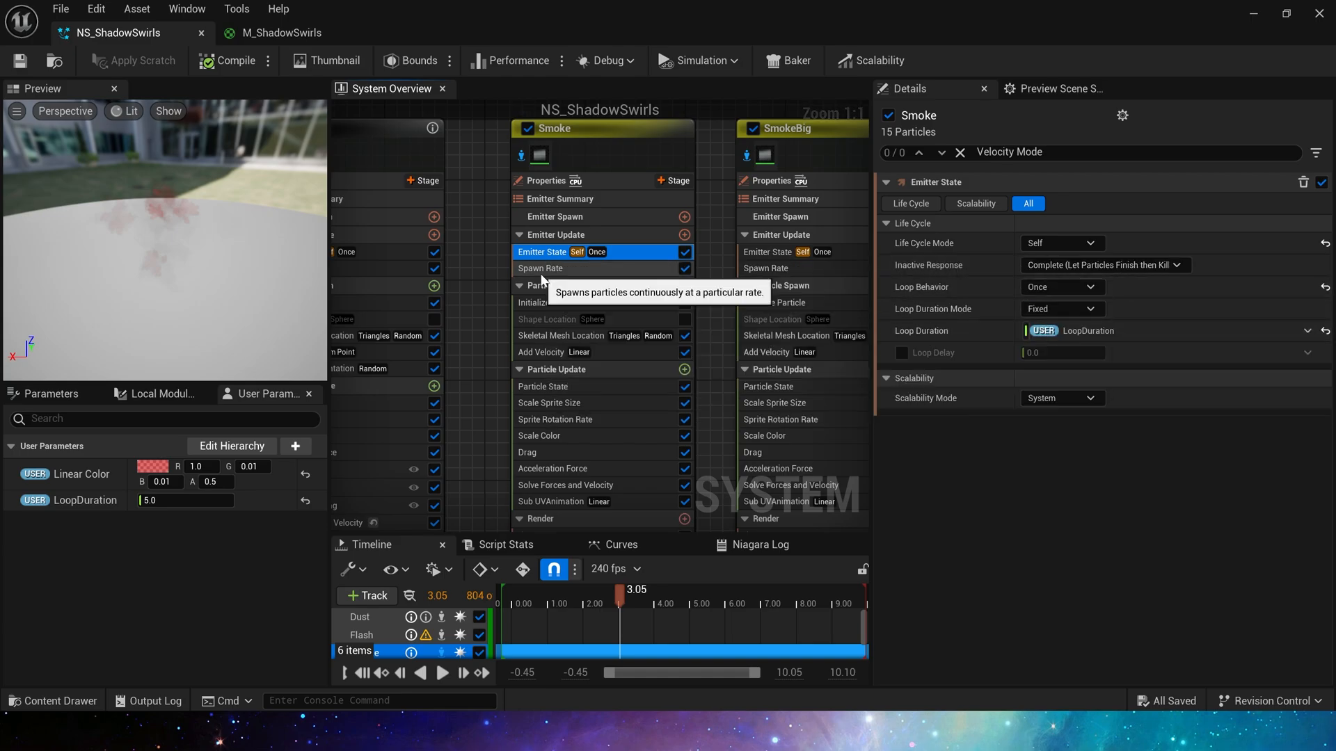
click(540, 269)
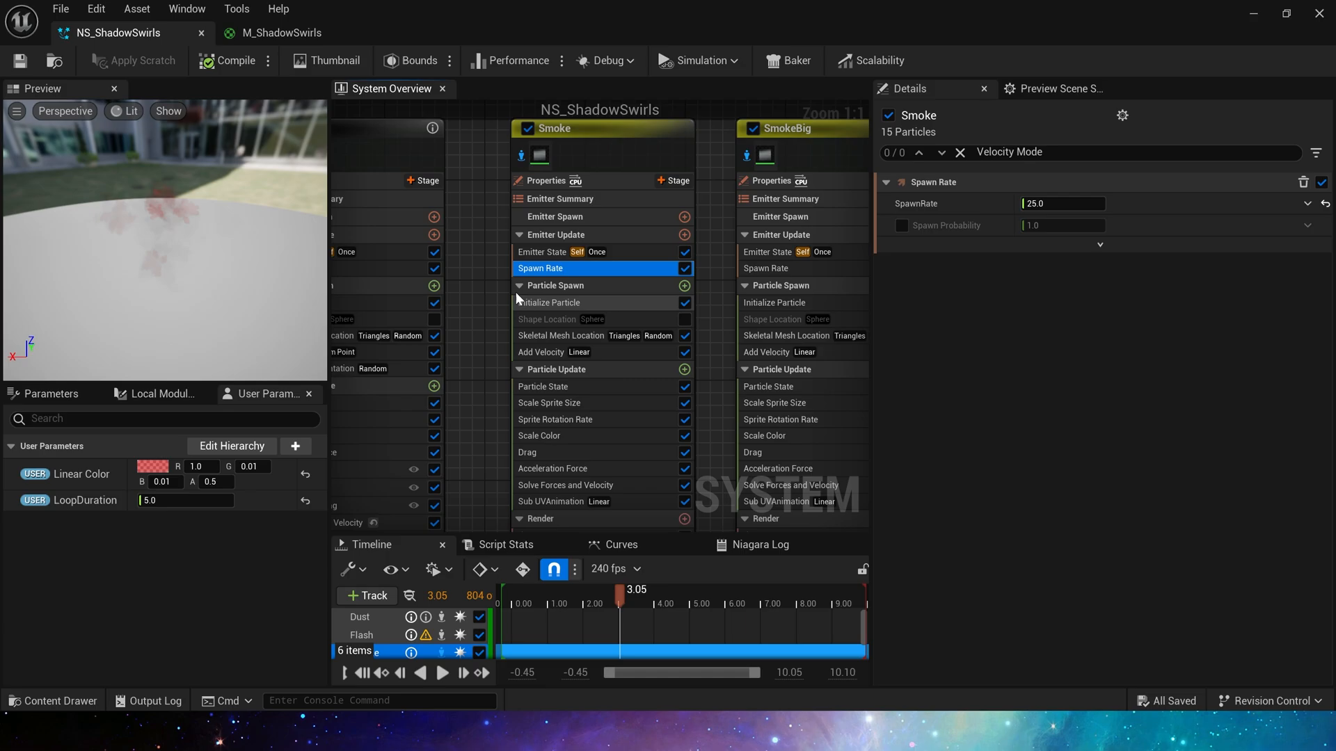
click(550, 302)
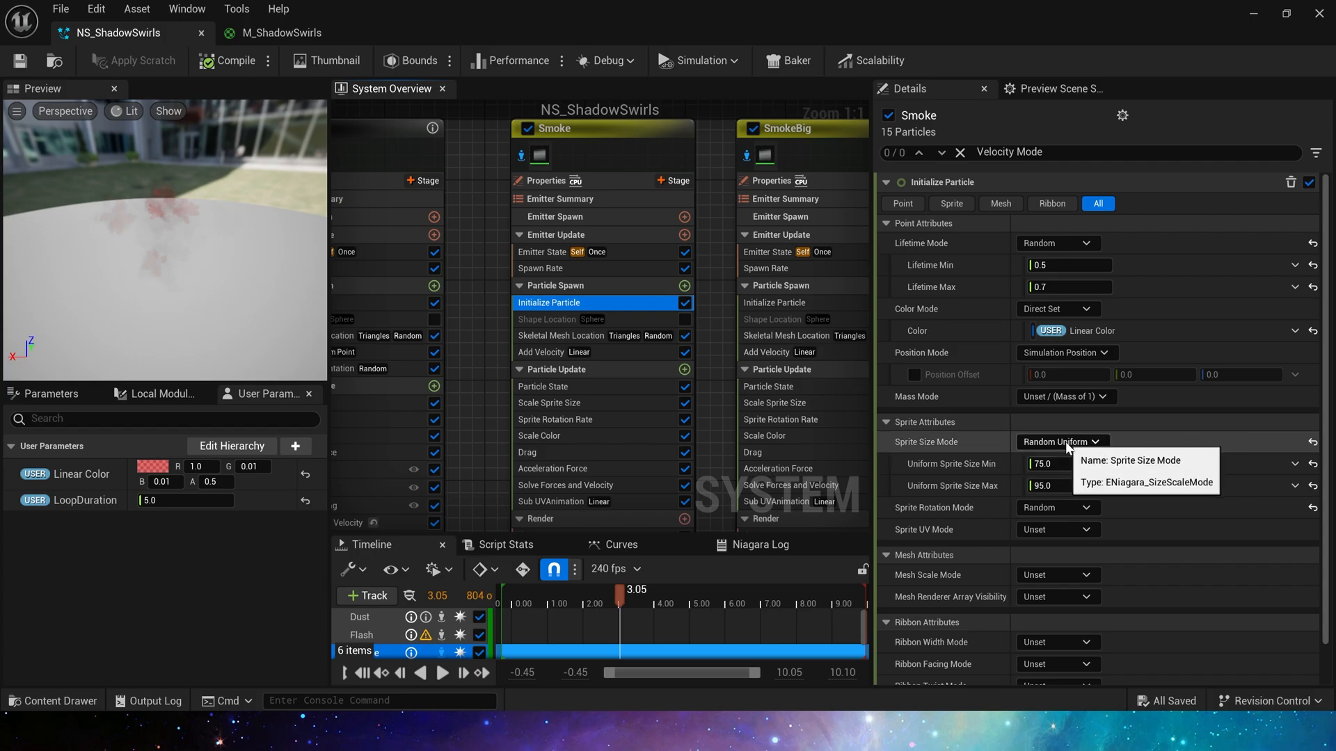
click(560, 336)
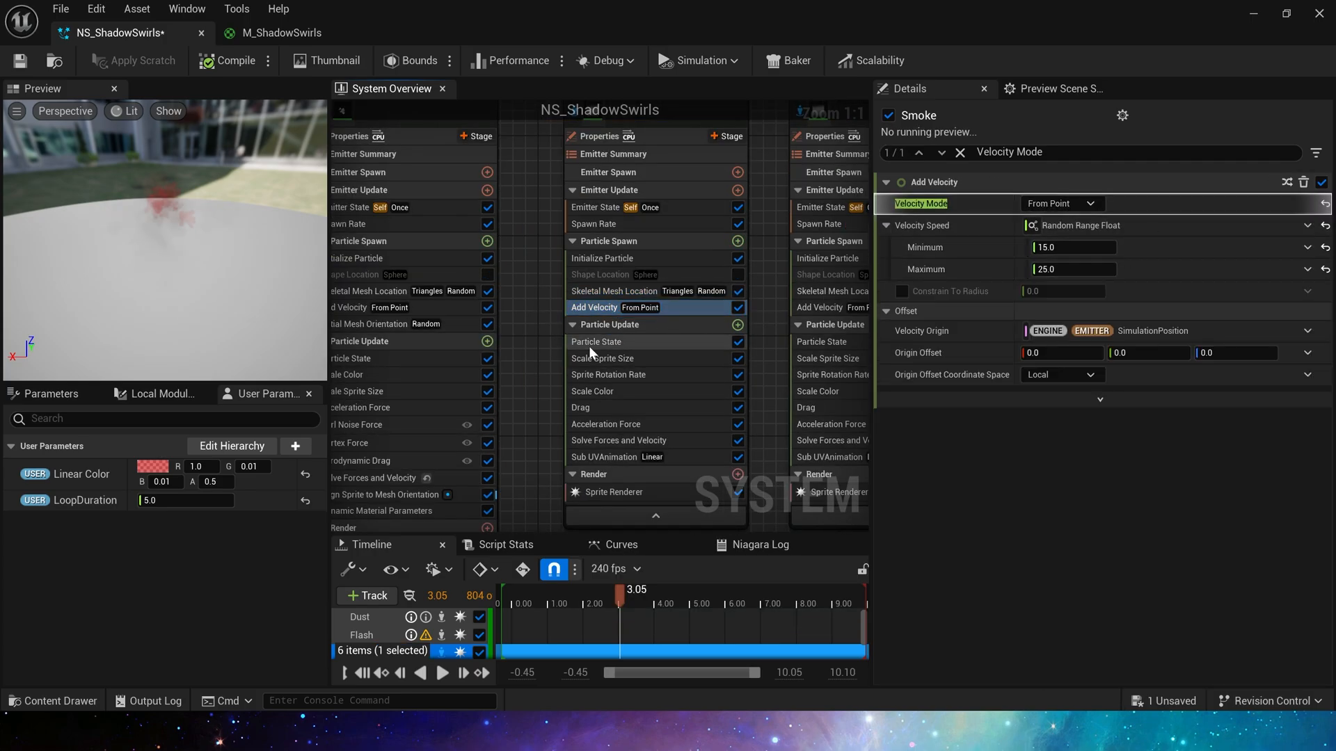
click(613, 306)
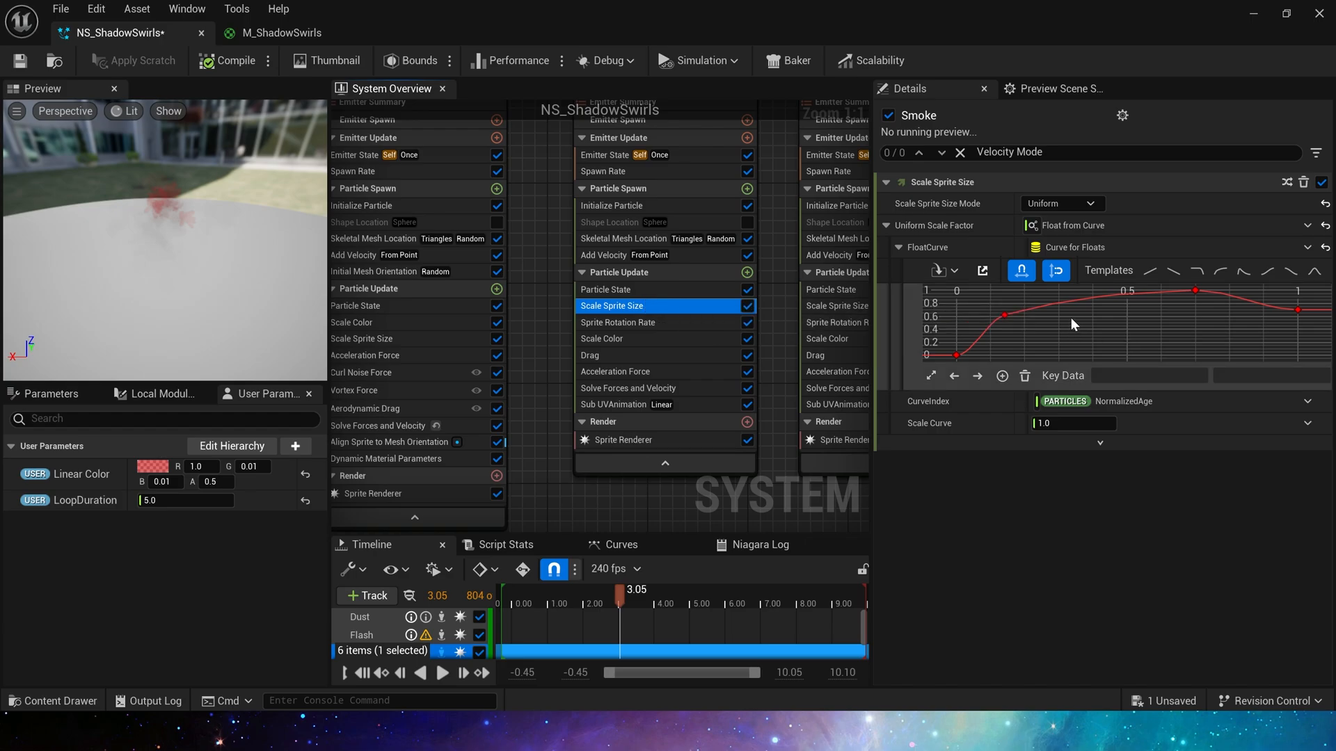
- Review the Smoke rotation rate, colour/alpha curves, drag, upward acceleration and flipbook animation
click(618, 321)
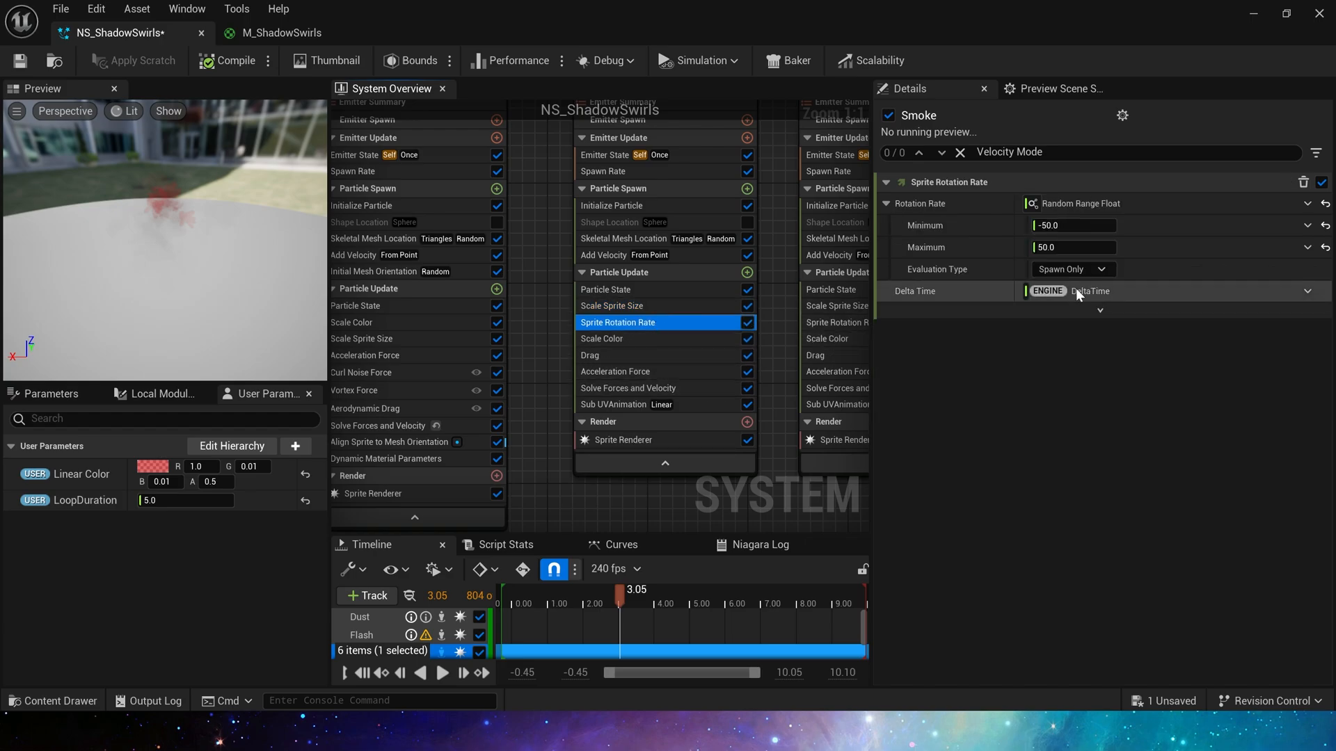
click(601, 338)
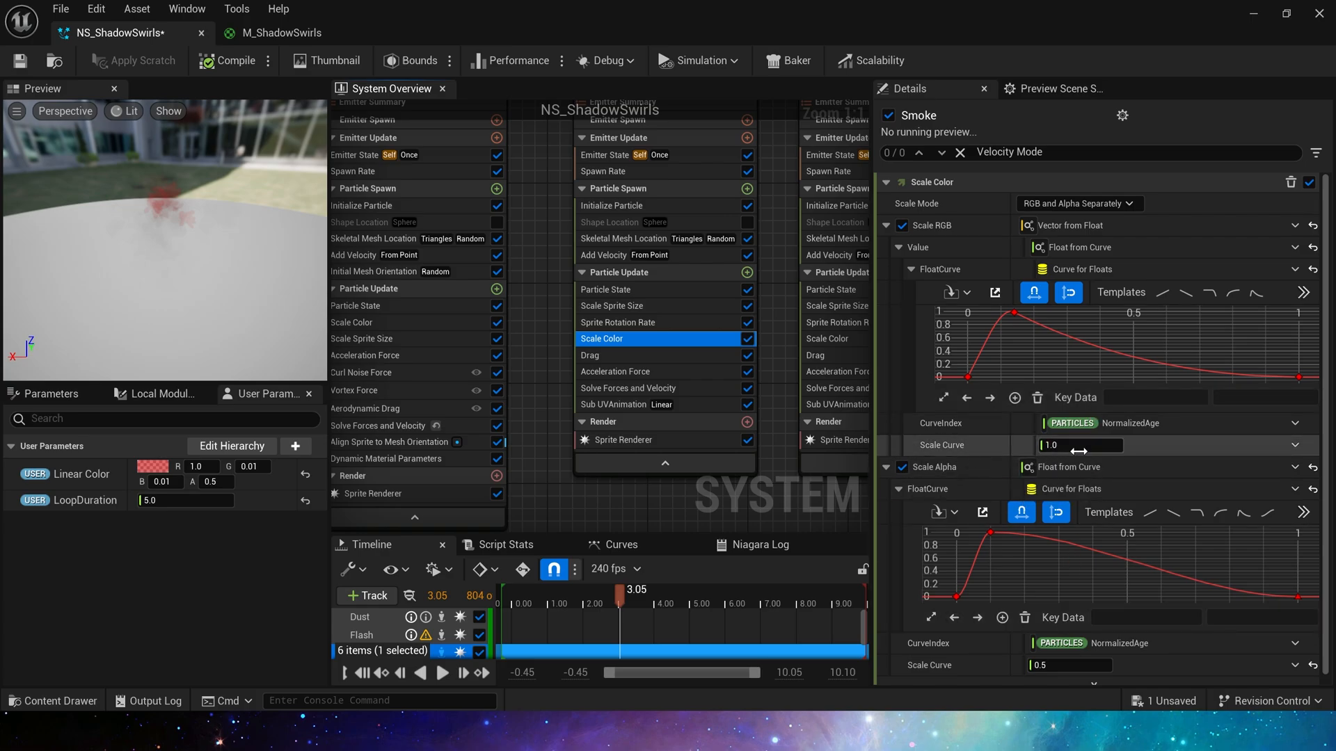
click(590, 355)
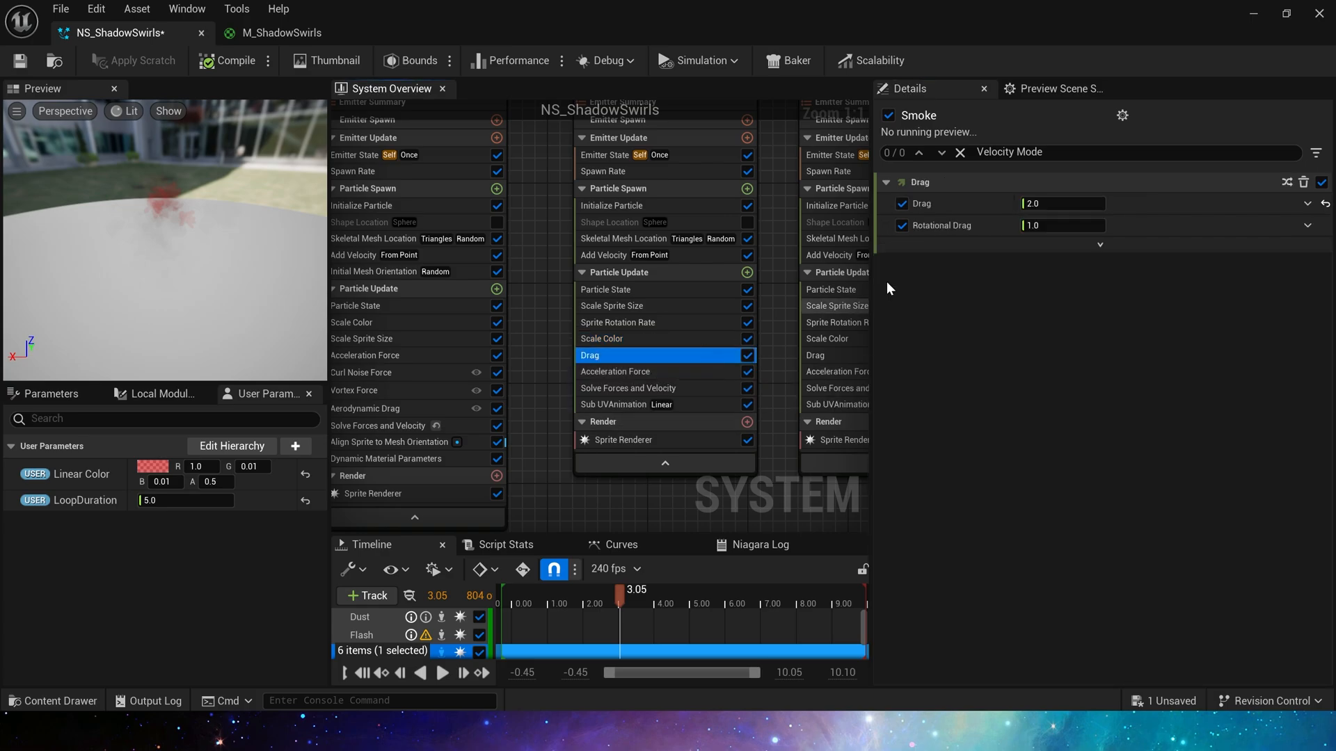
click(615, 371)
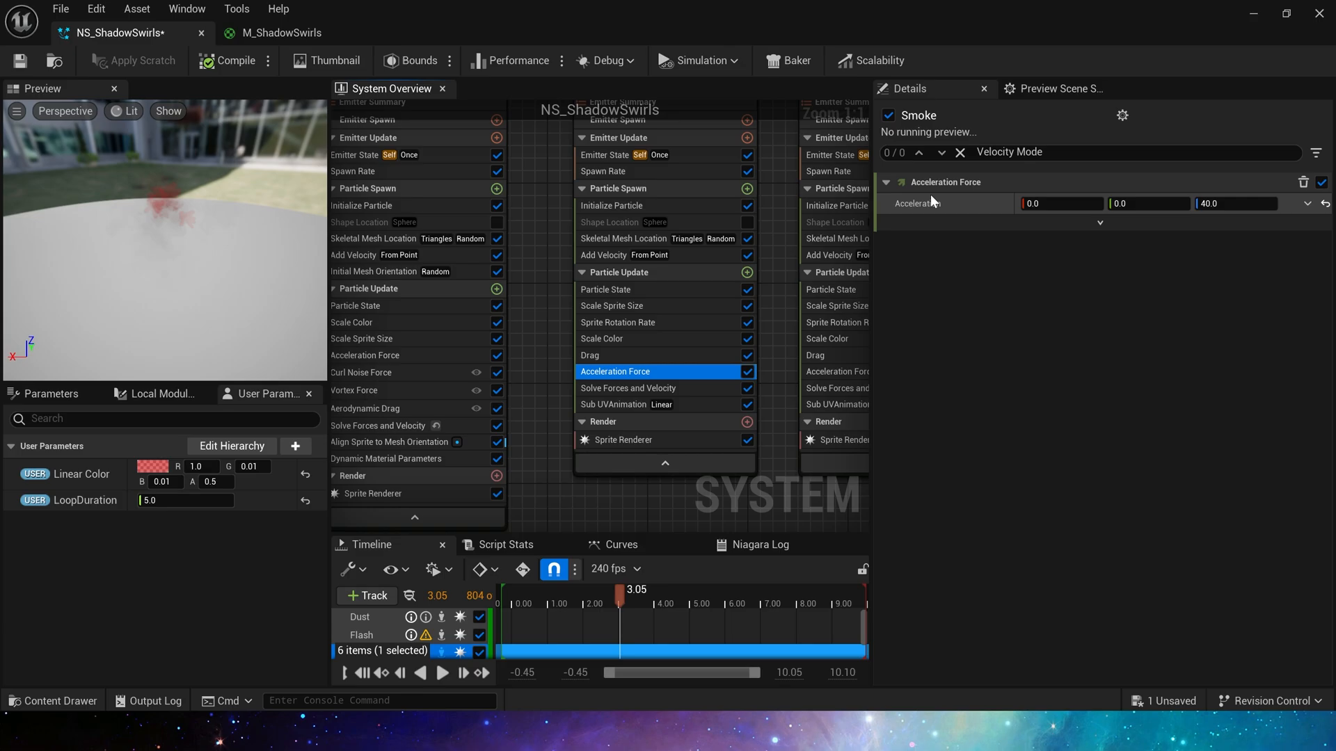
click(629, 404)
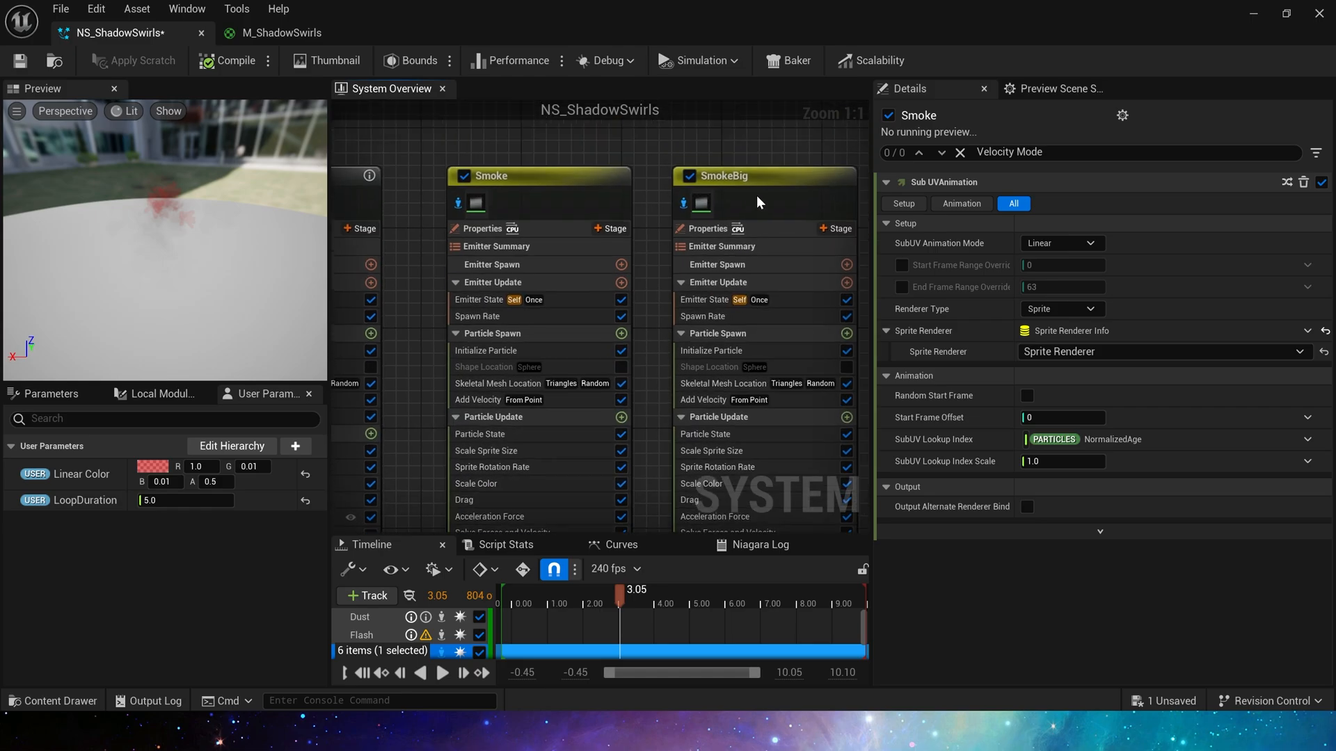
- Review SmokeBig's spawn, initialization, sprite size and M_Smoke_8x8 renderer, then return to the Example level
click(764, 175)
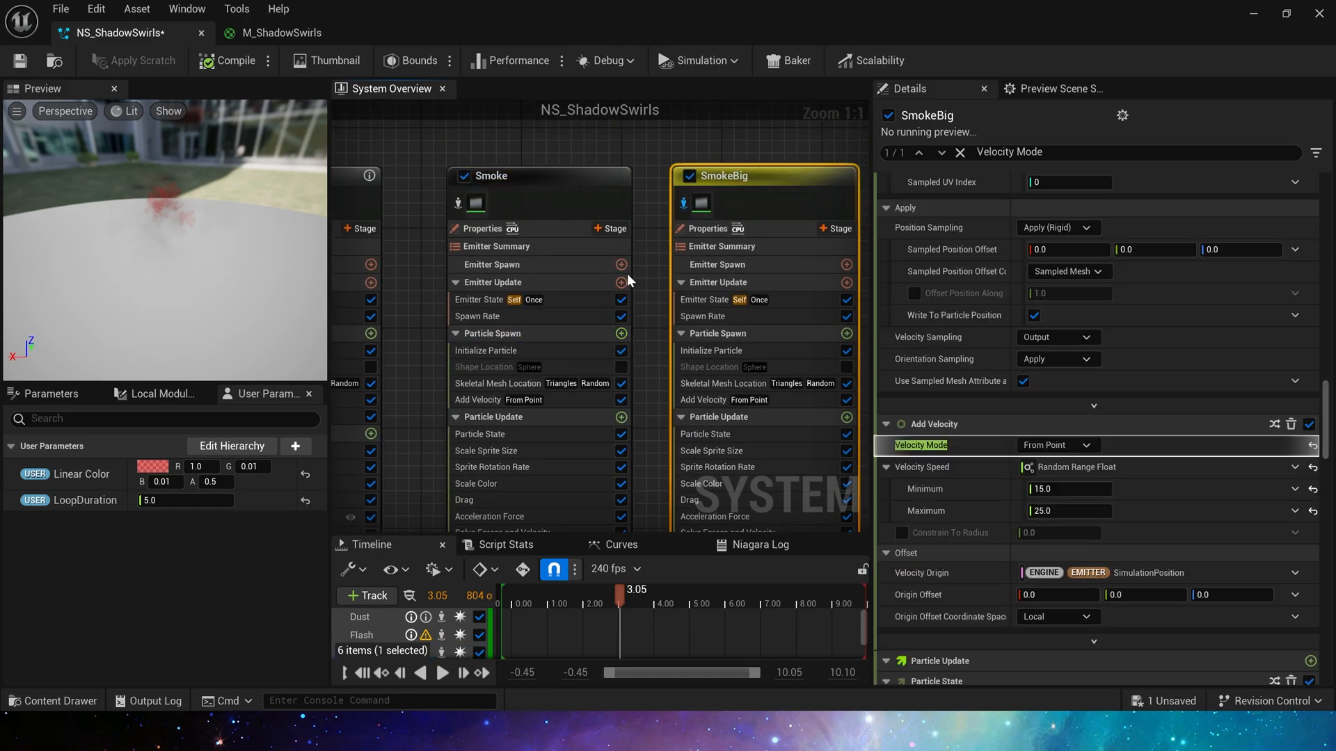
click(700, 203)
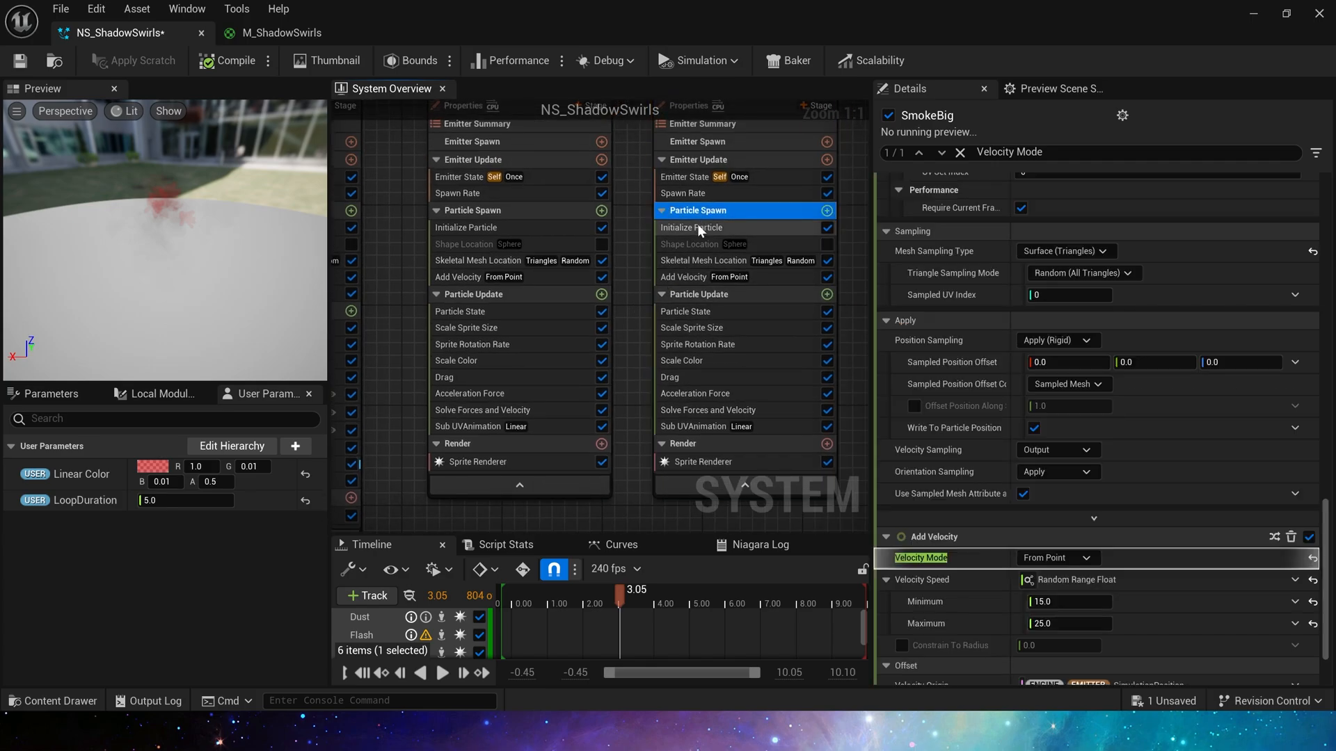
click(692, 226)
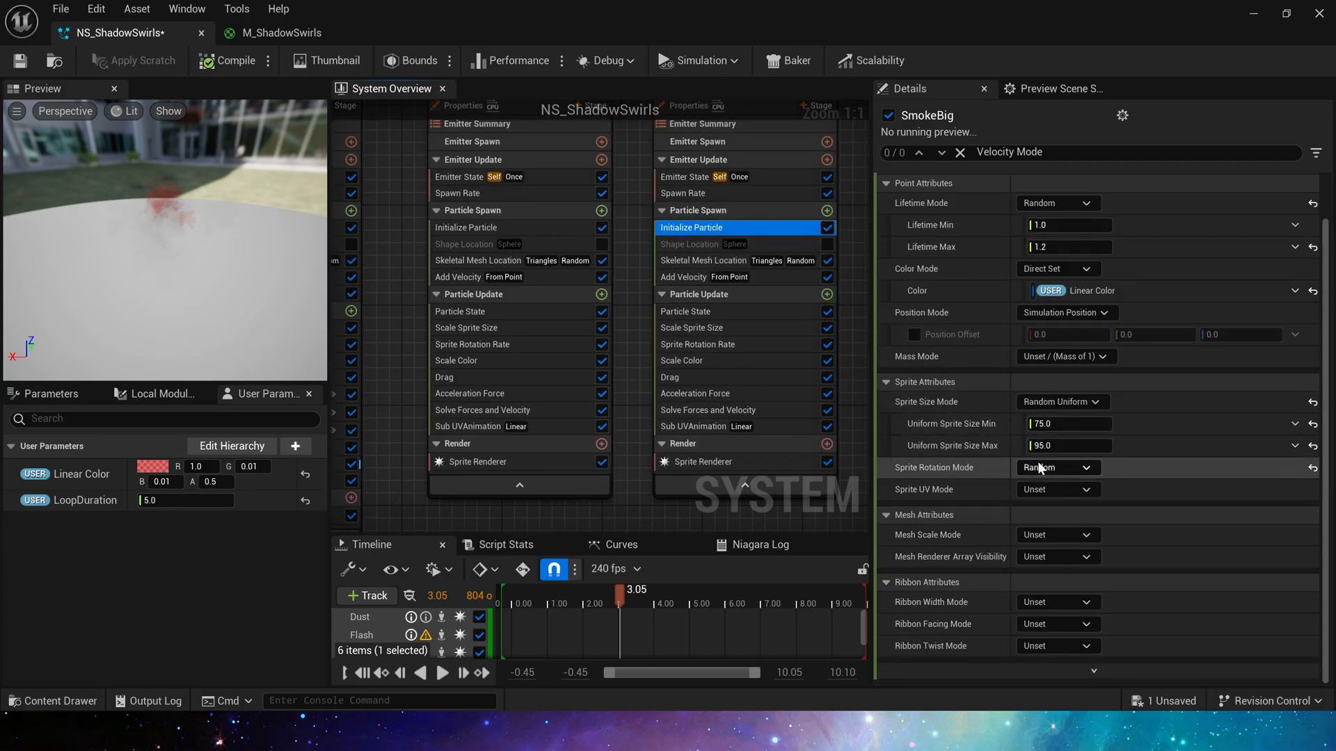
click(692, 327)
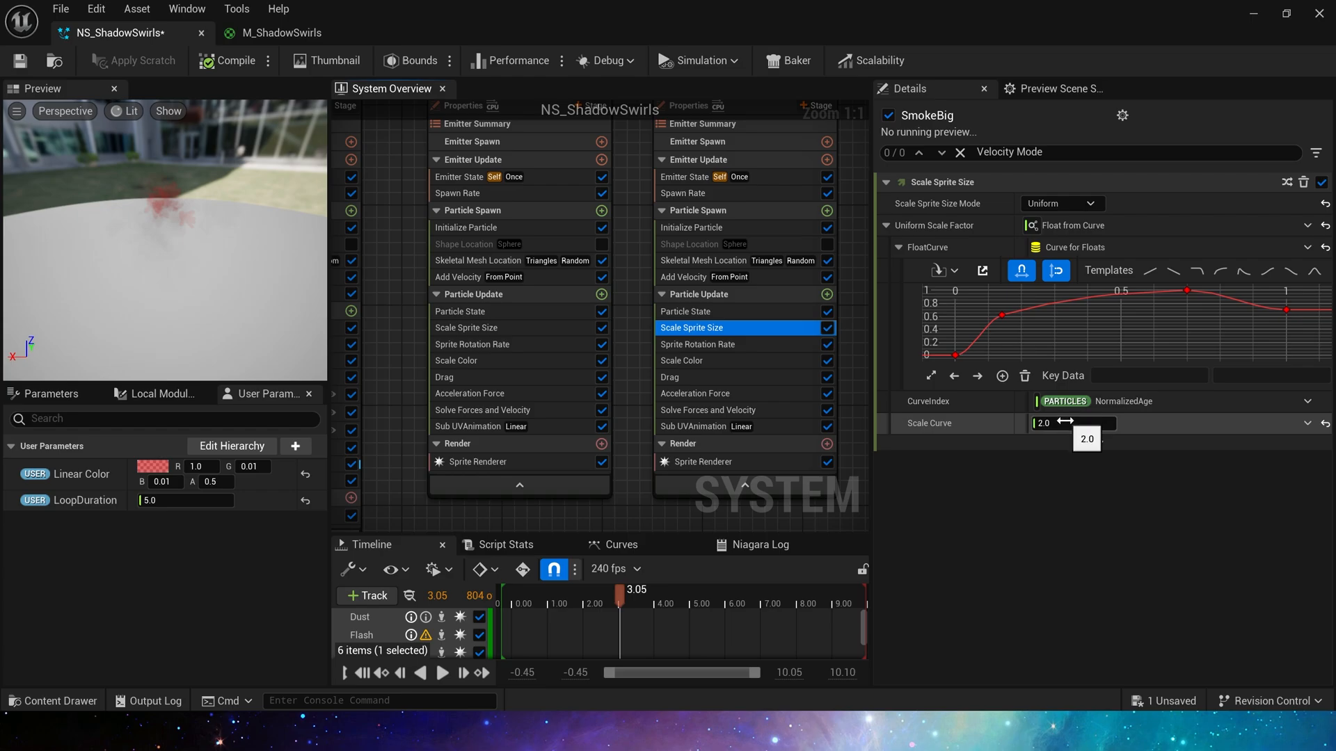
click(691, 437)
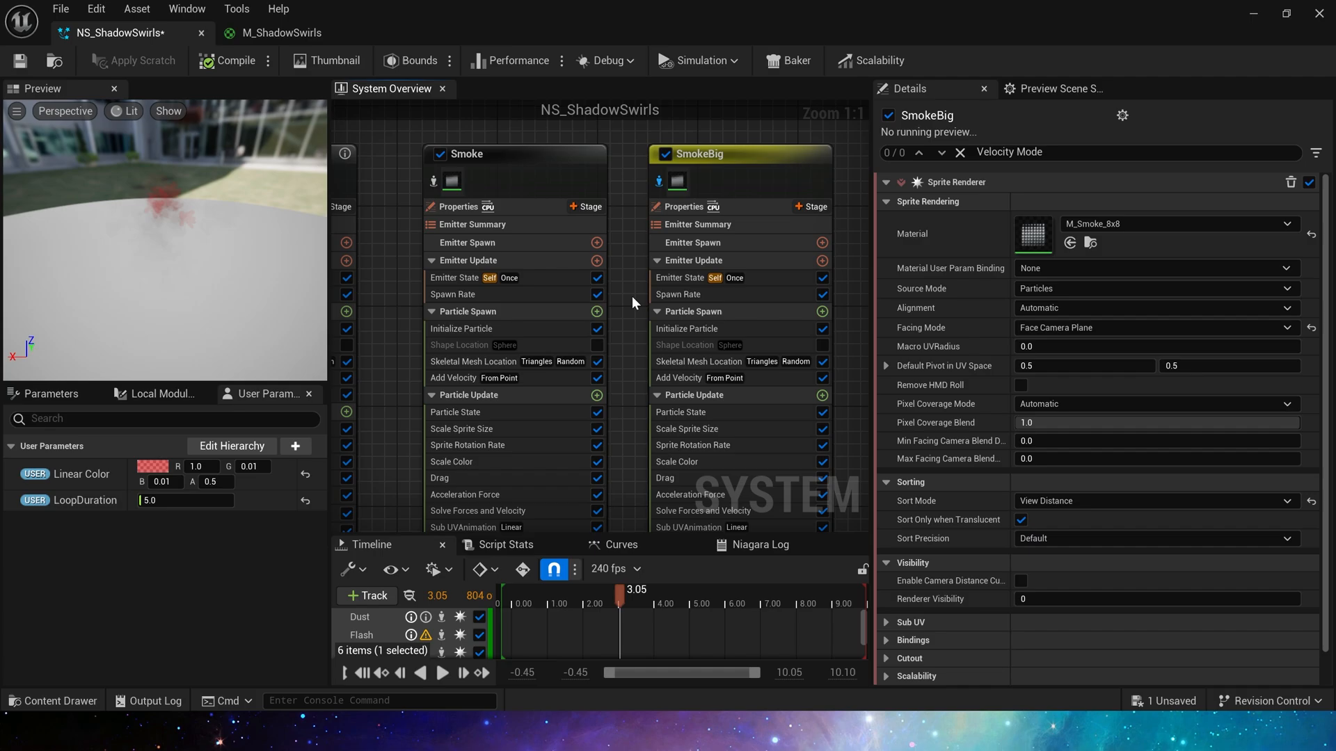
click(55, 60)
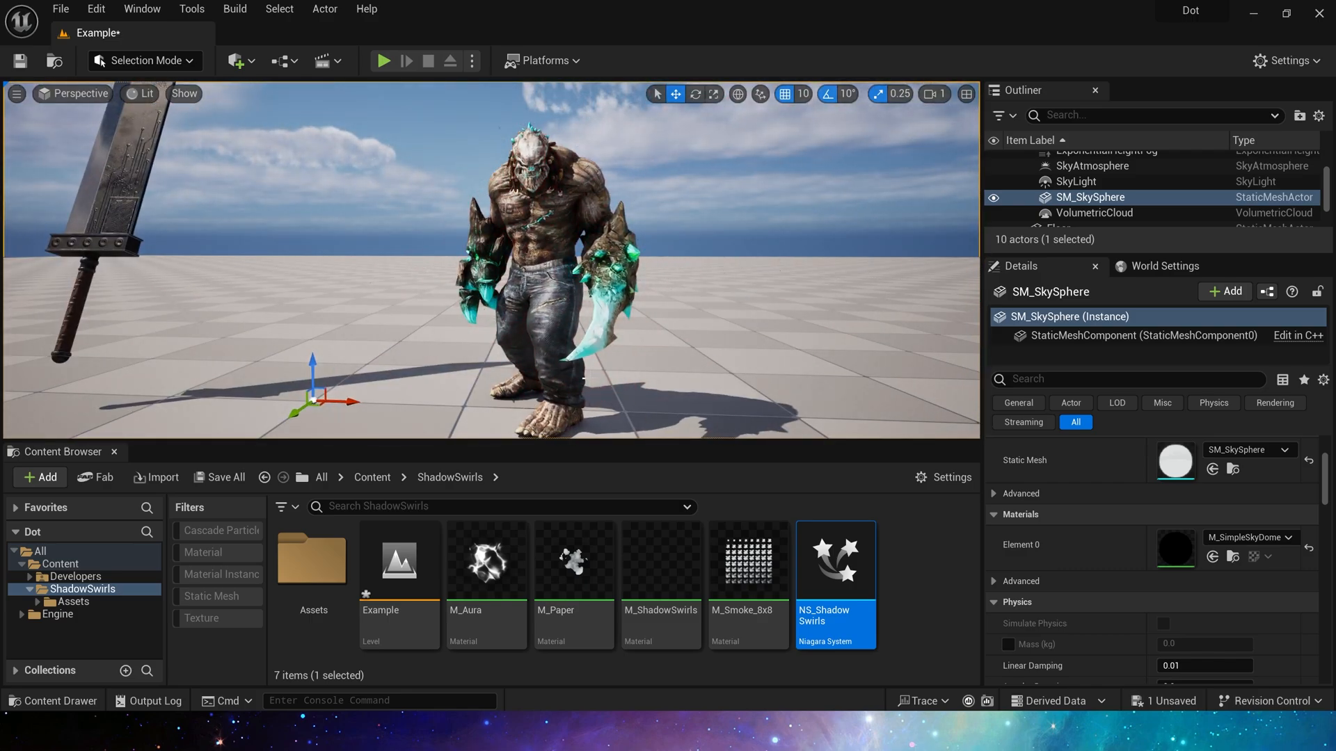
- Set the level NS_ShadowSwirls actor's LoopDuration user parameter to 15.0 in Details
click(1098, 203)
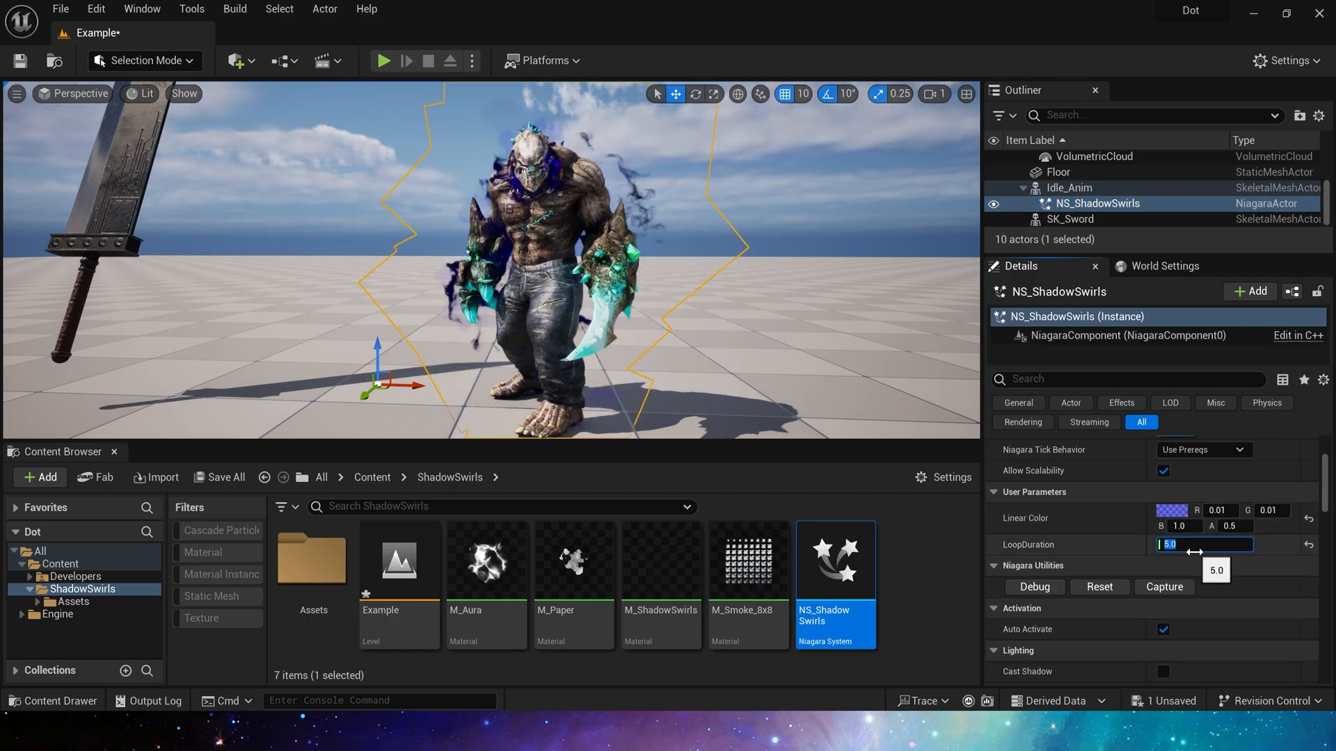
text(1.0)
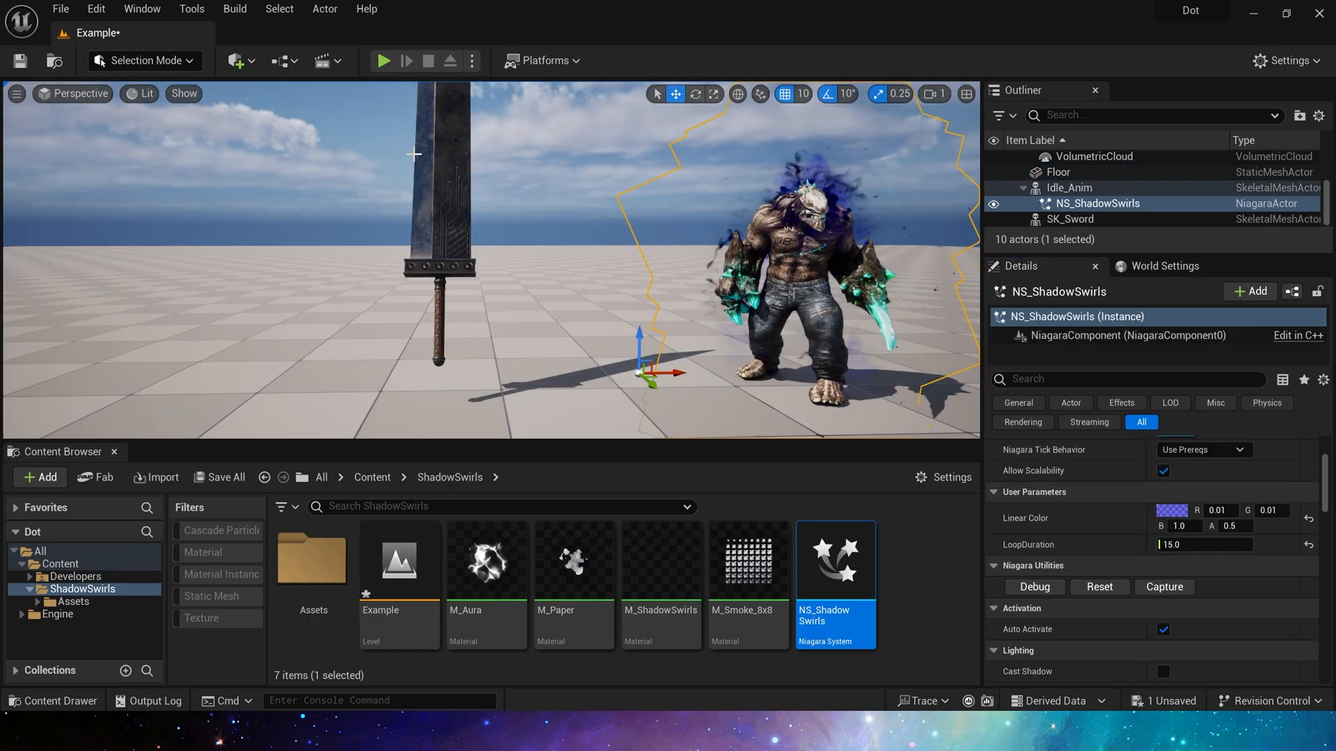
- Add a Static Mesh Location module to Flash's Particle Spawn and place NS_ShadowSwirls_Mesh beside the sword
double_click(835, 561)
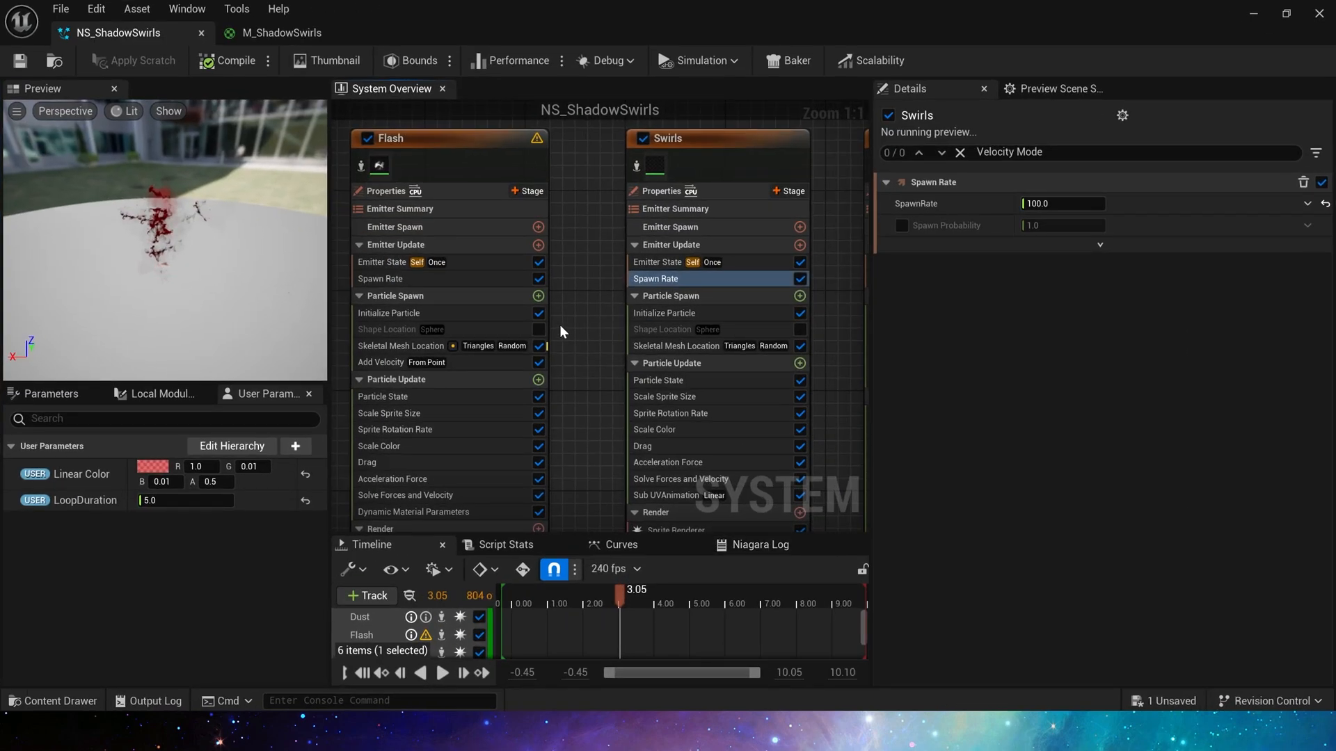
click(537, 295)
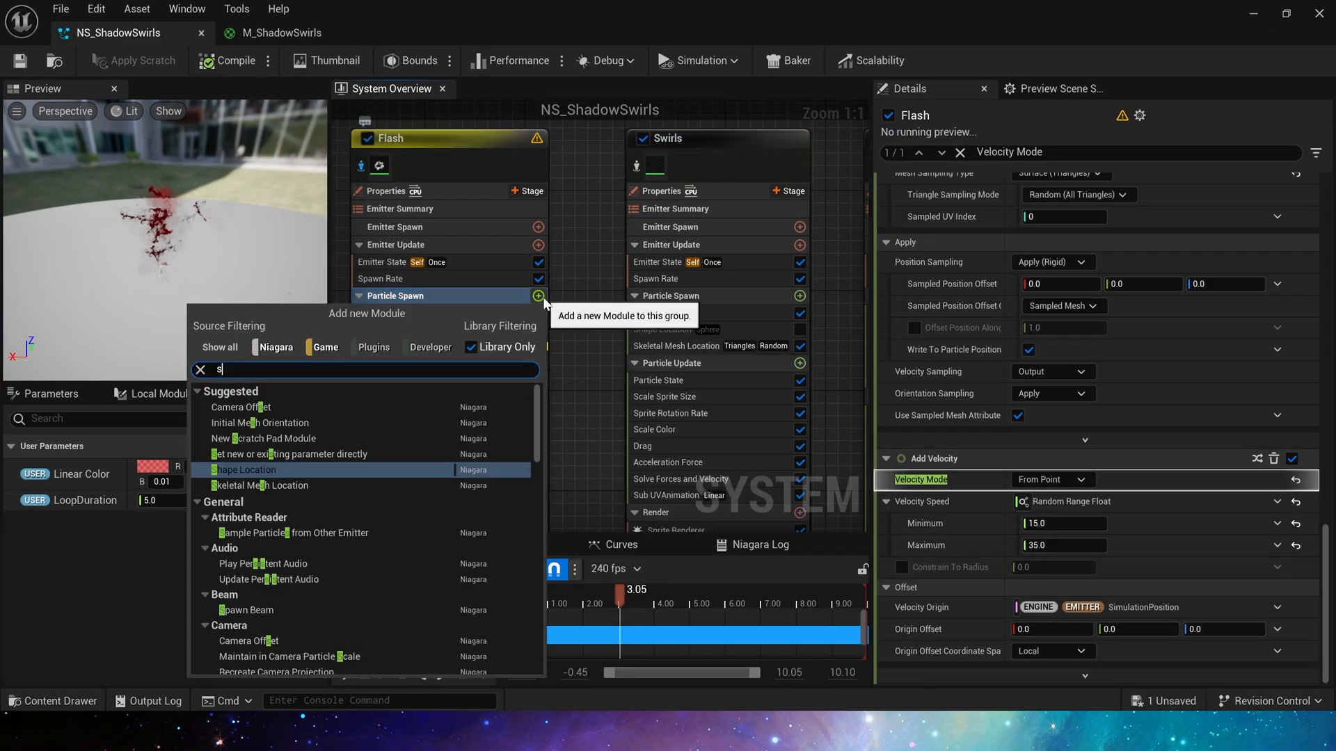
click(259, 469)
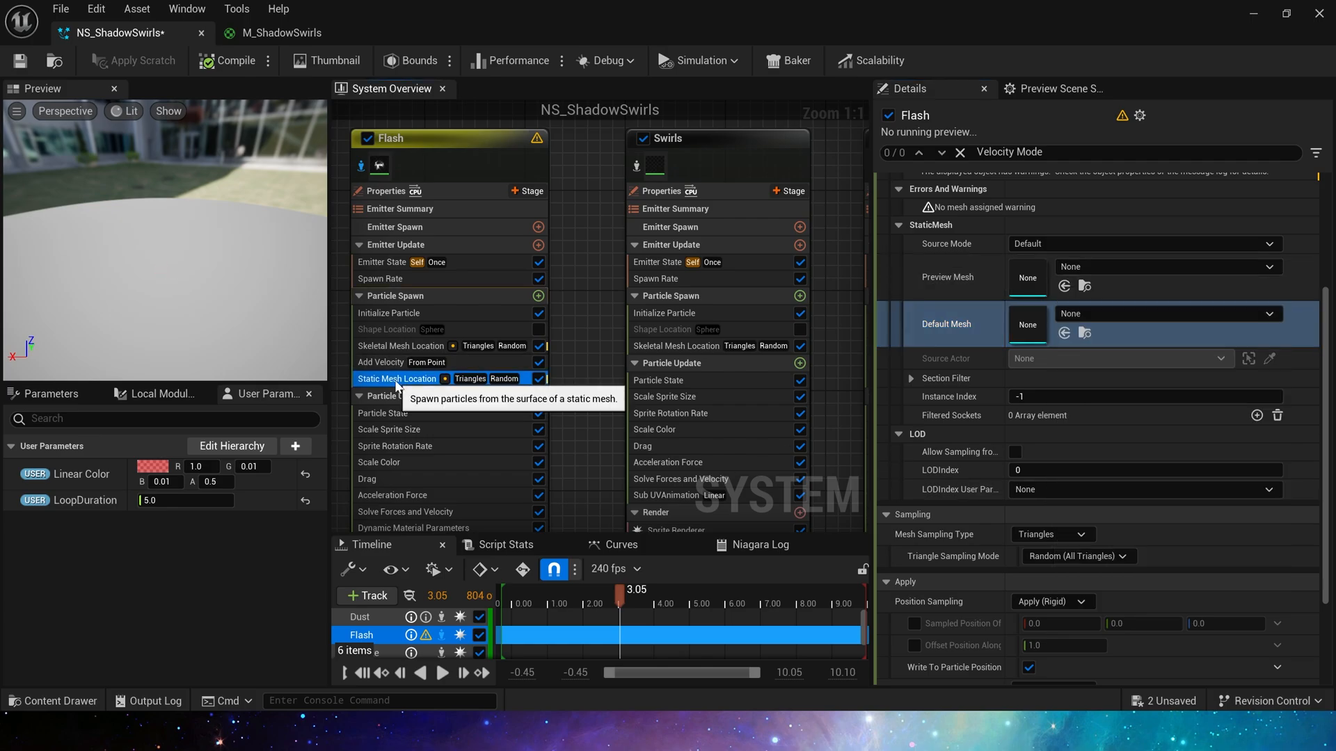
click(388, 330)
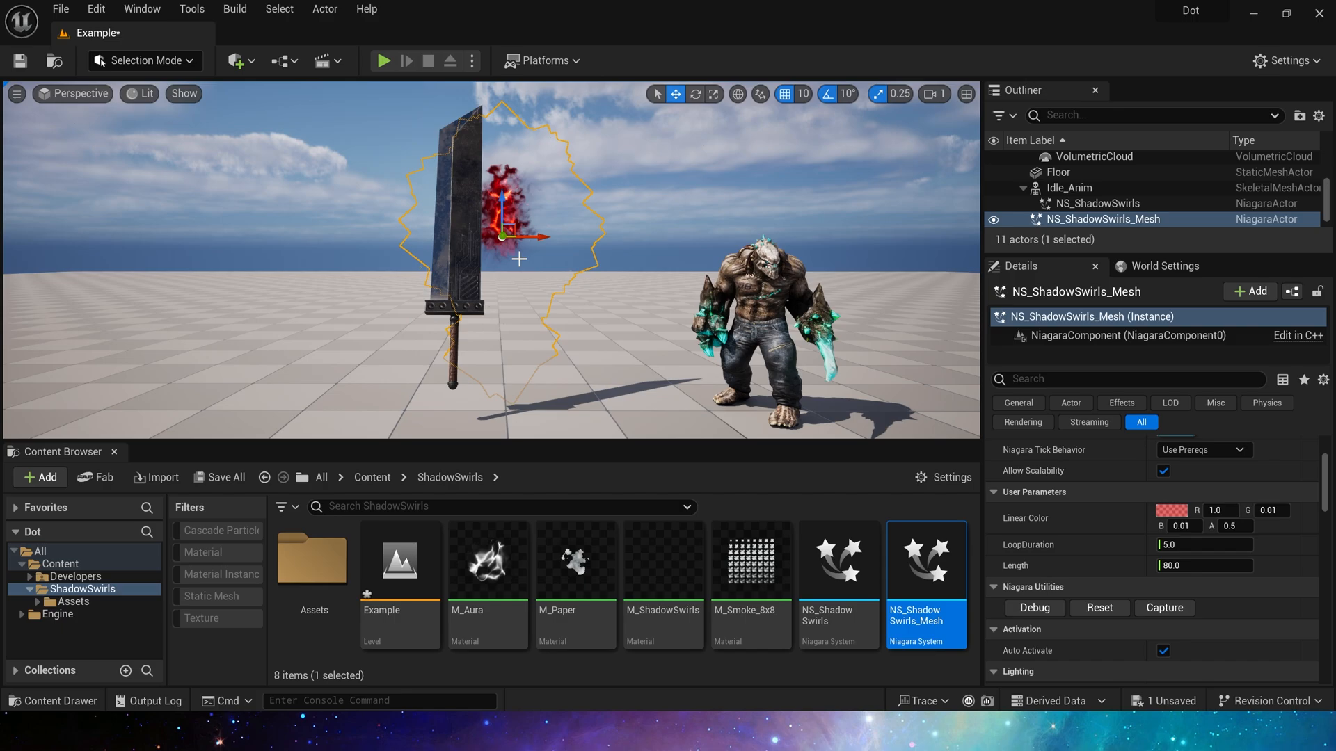
- Parent NS_ShadowSwirls_Mesh under SK_Sword so the red swirls follow the tilted blade, then save all
click(1069, 218)
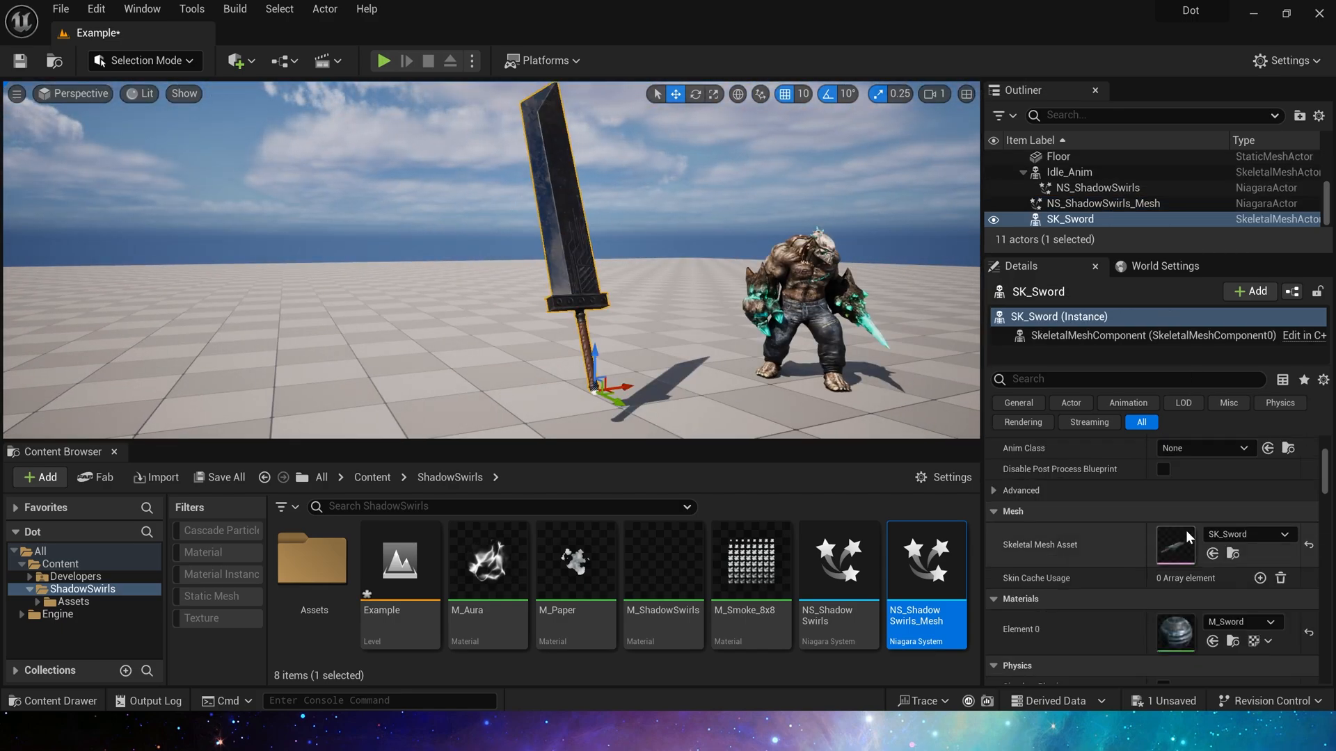
click(1111, 218)
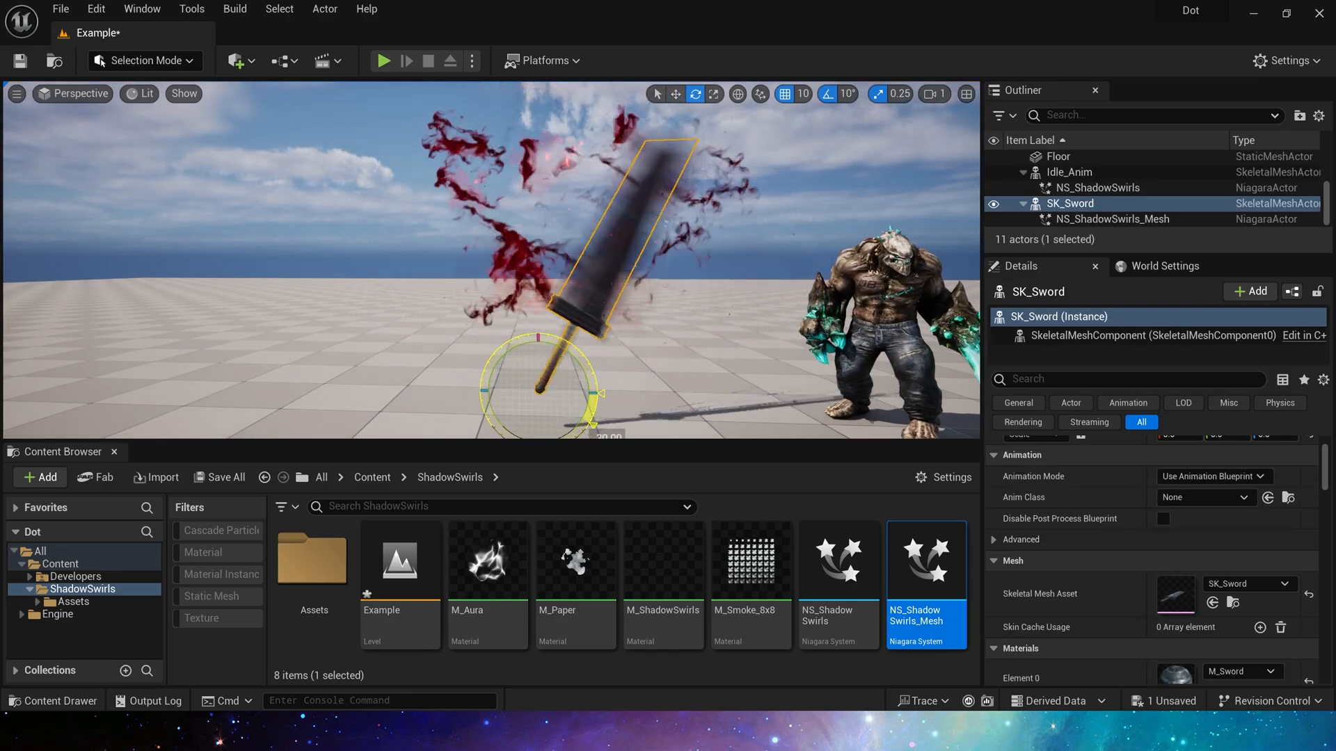
click(1100, 188)
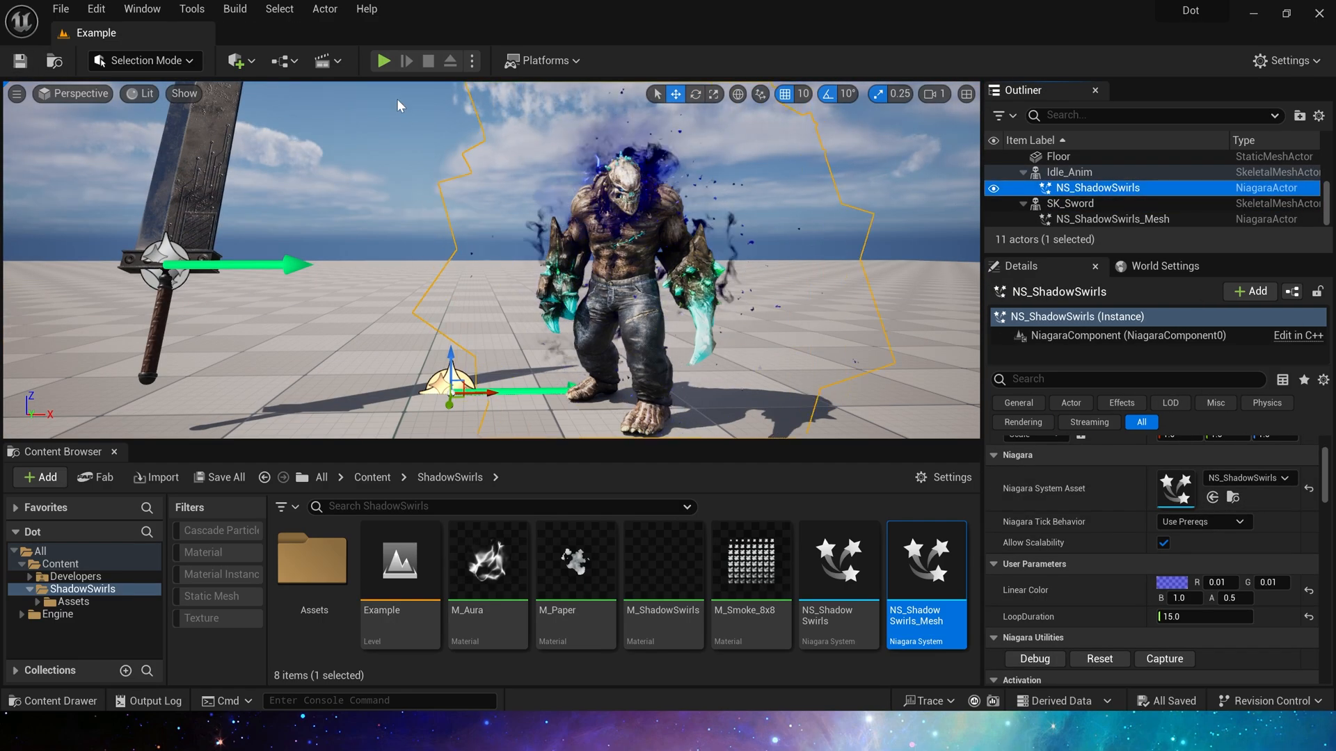